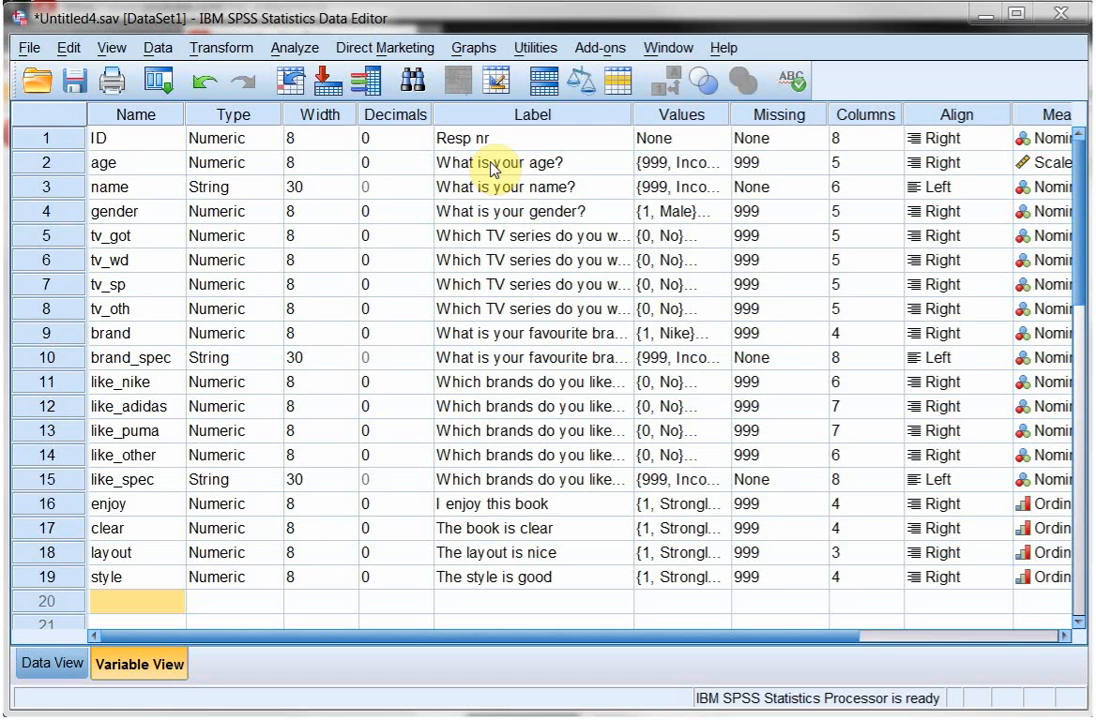
Switch the Data Editor from variable definitions to the raw case data grid.
{"action": "left_click", "coordinate": [136, 162]}
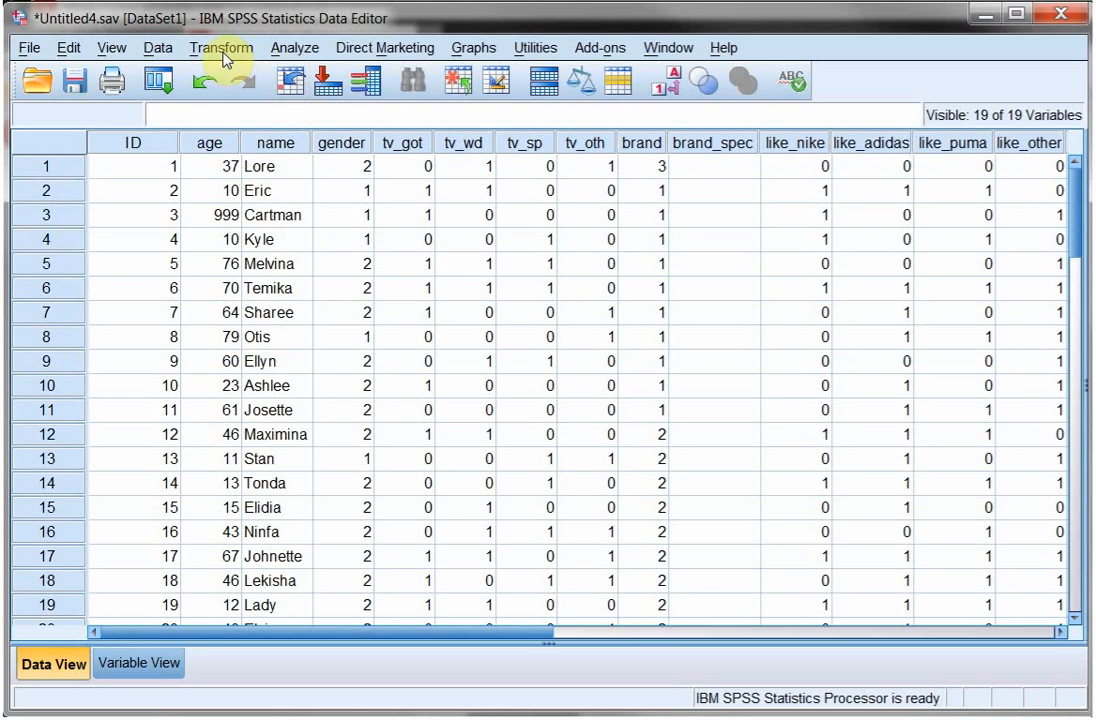
Start Visual Binning from the Transform menu with age as the variable to bin.
{"action": "left_click", "coordinate": [220, 48]}
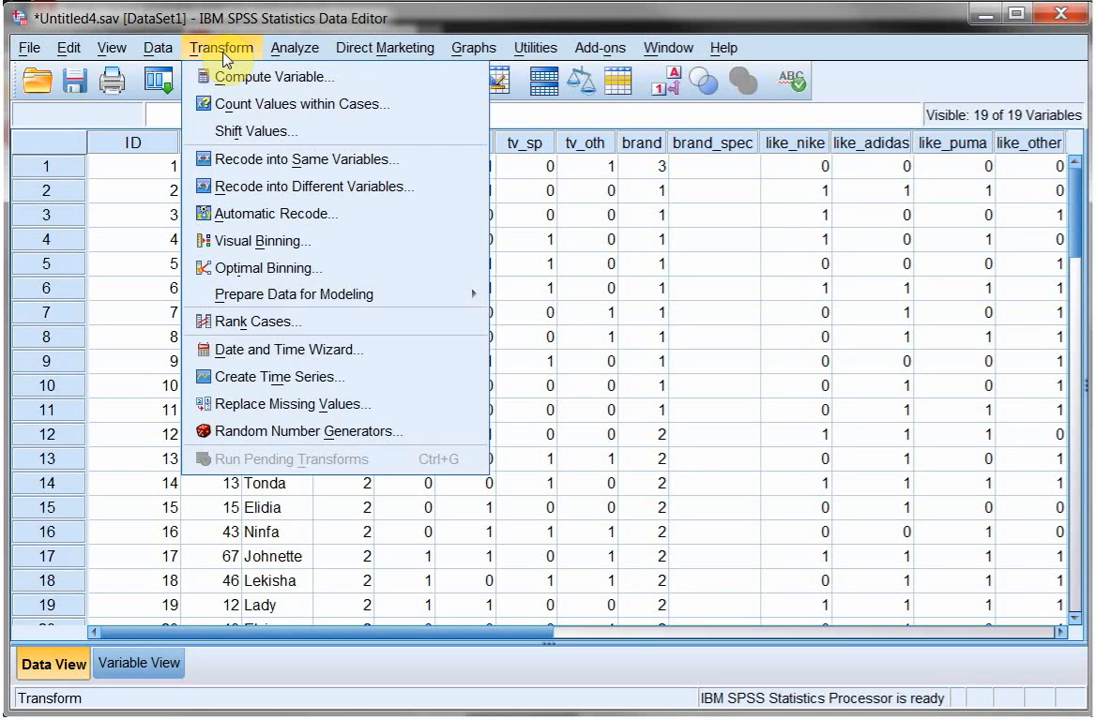
{"action": "mouse_move", "coordinate": [264, 240]}
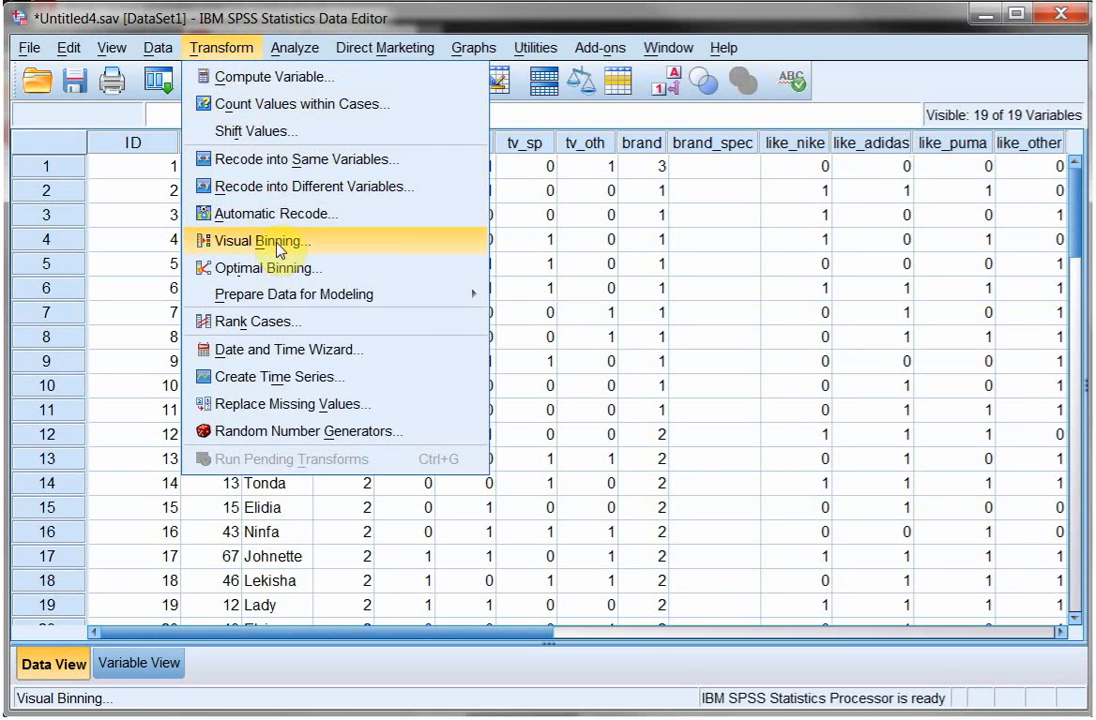
{"action": "left_click", "coordinate": [276, 240]}
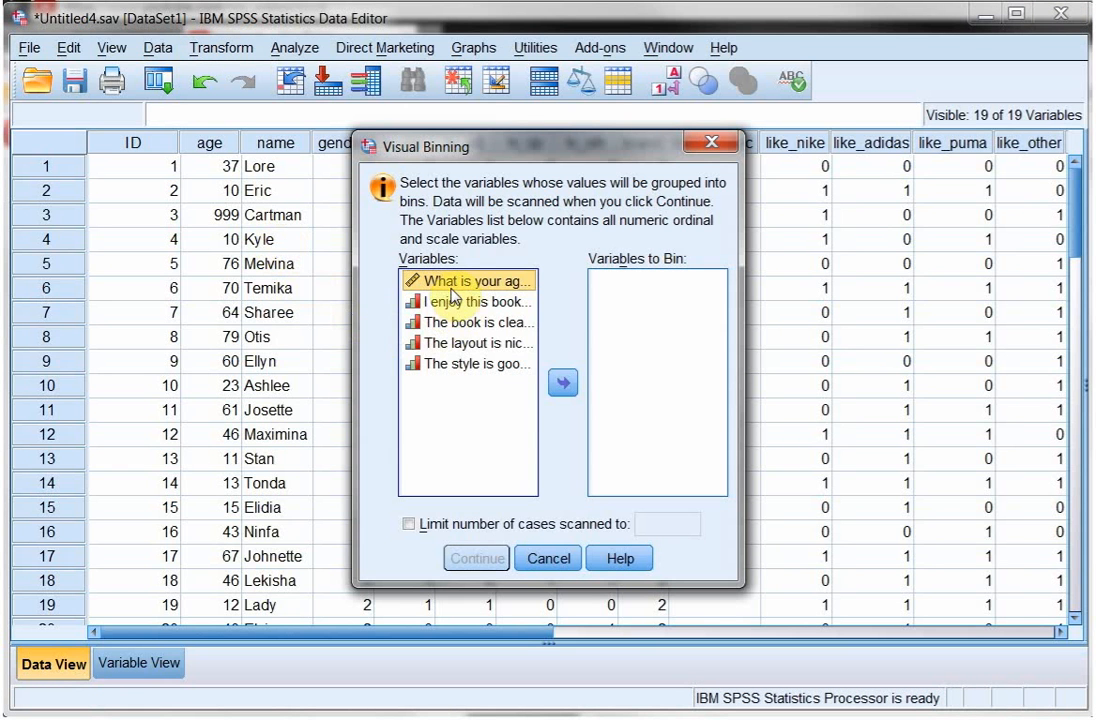
{"action": "left_click", "coordinate": [562, 384]}
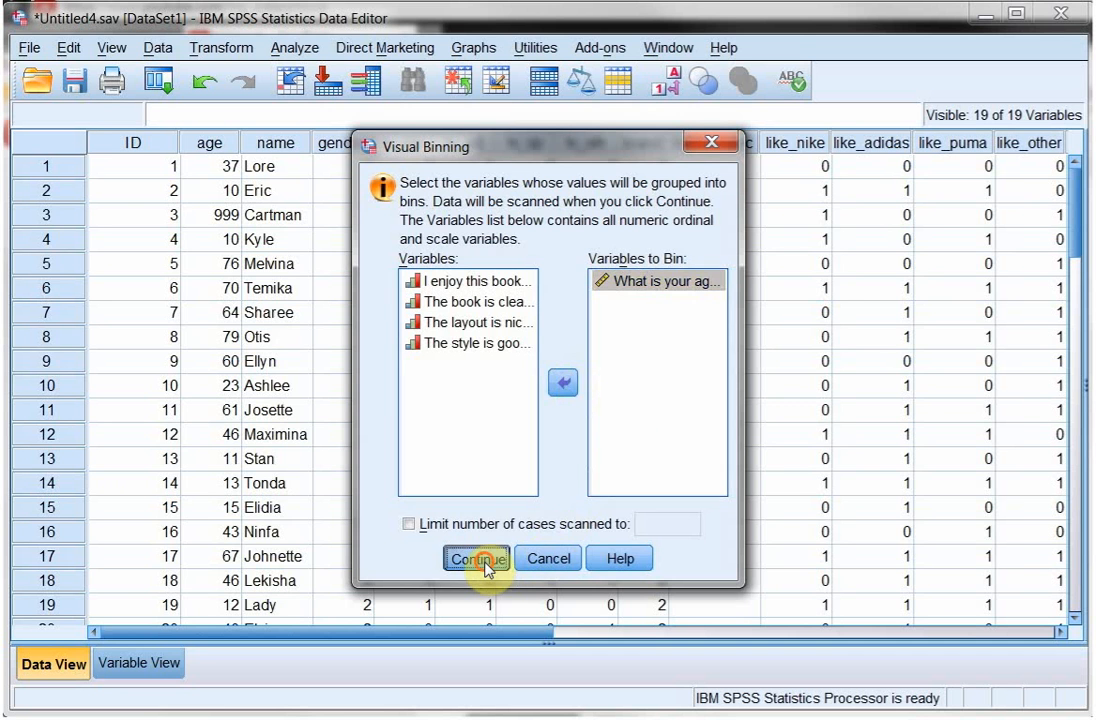
{"action": "left_click", "coordinate": [476, 558]}
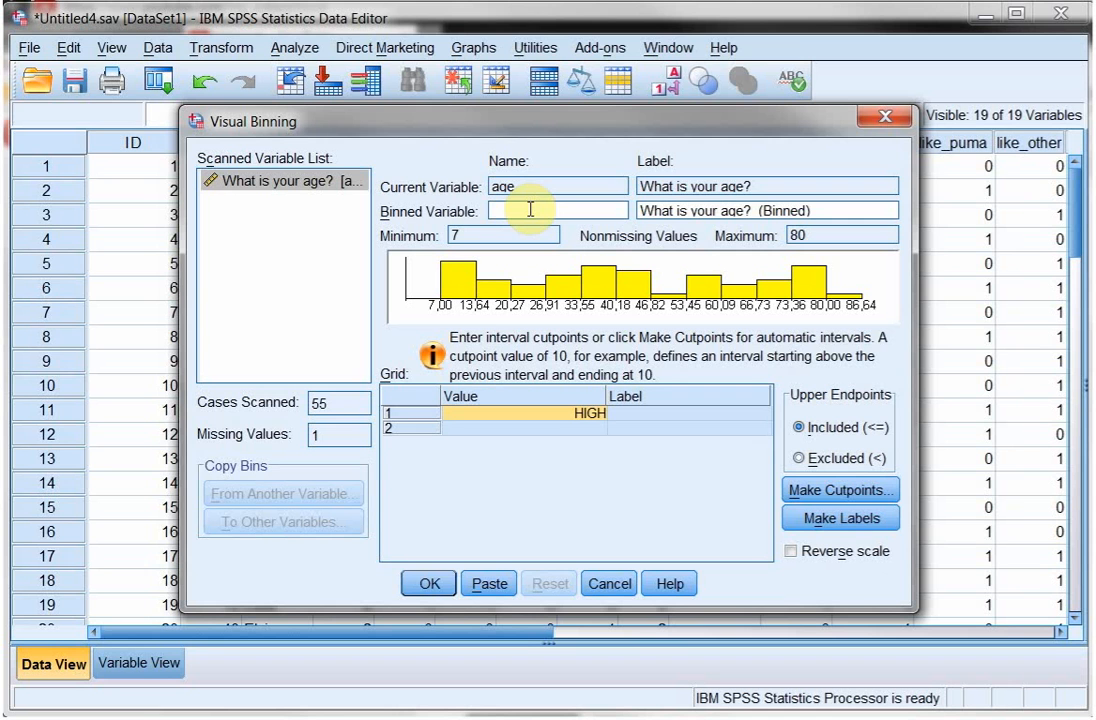
Name the binned variable age_cat and set upper endpoints to Excluded (<).
{"action": "type", "text": "age"}
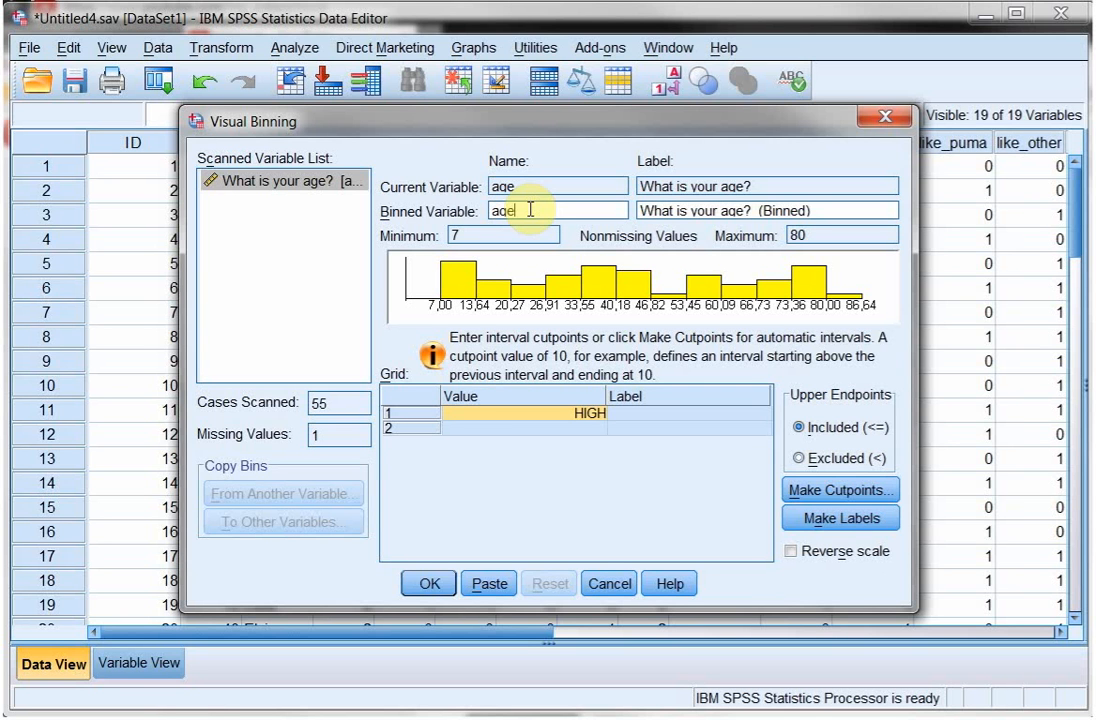
{"action": "type", "text": "_cat"}
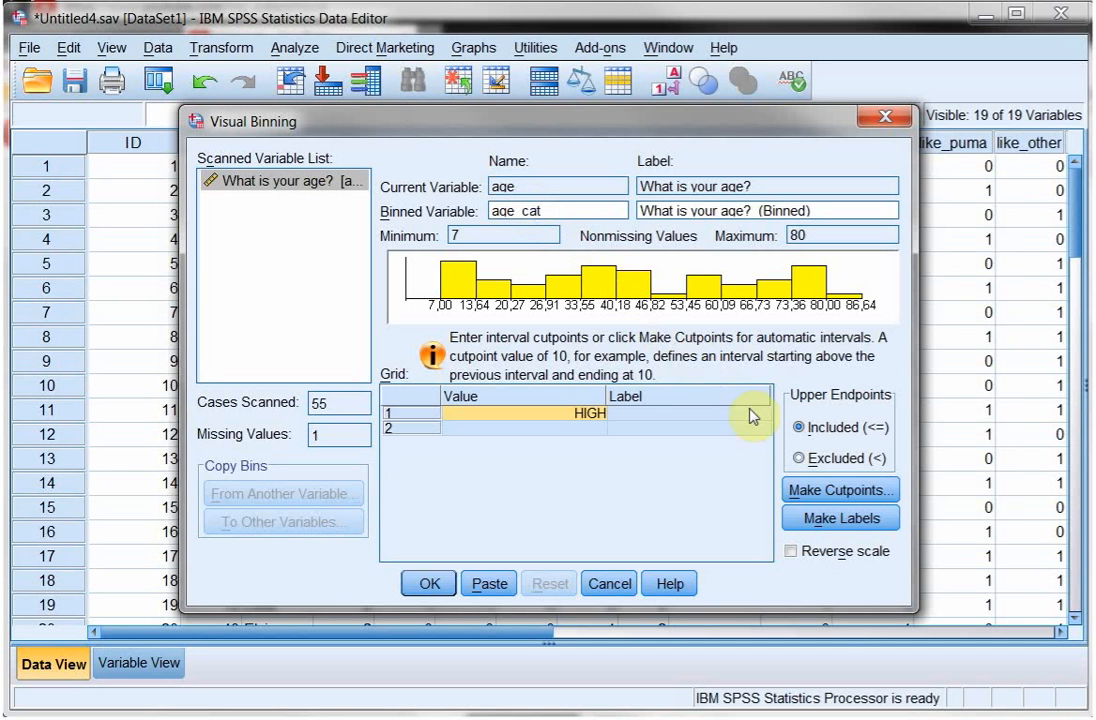
{"action": "mouse_move", "coordinate": [878, 436]}
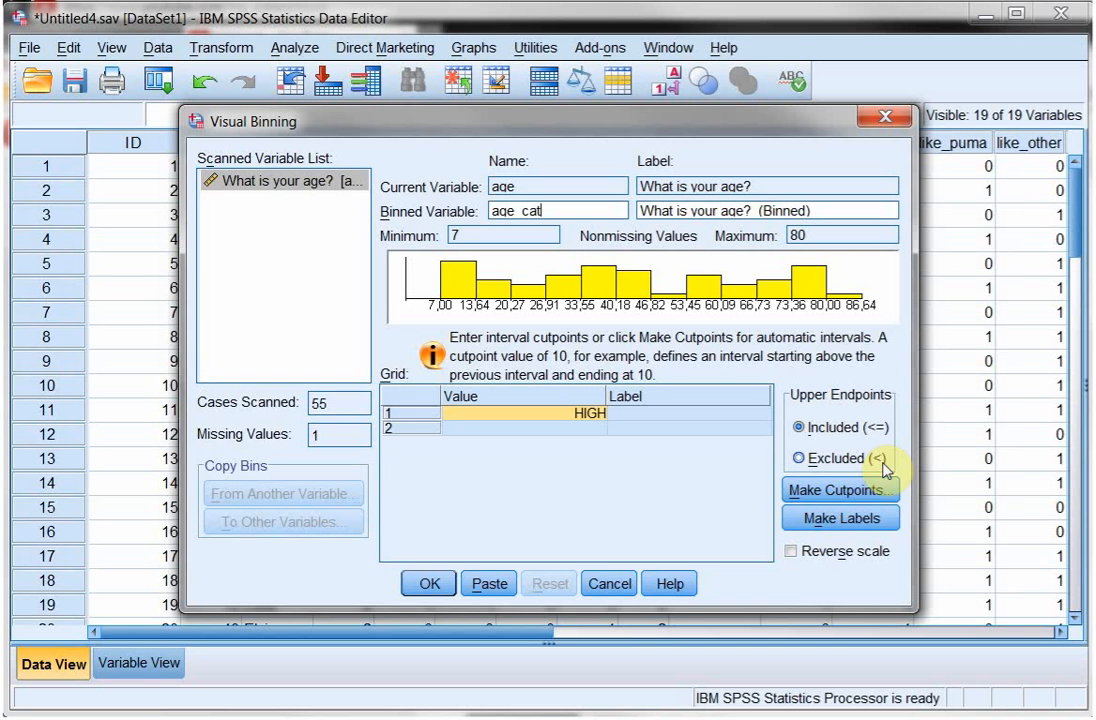
{"action": "left_click", "coordinate": [790, 458]}
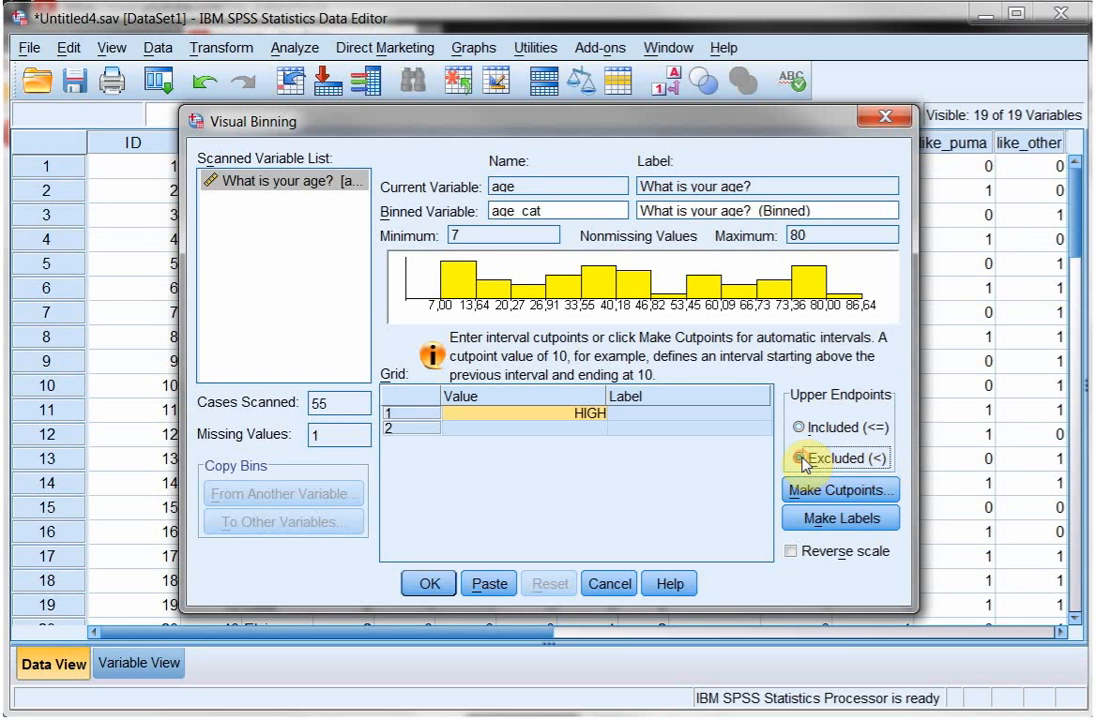
{"action": "left_click", "coordinate": [792, 458]}
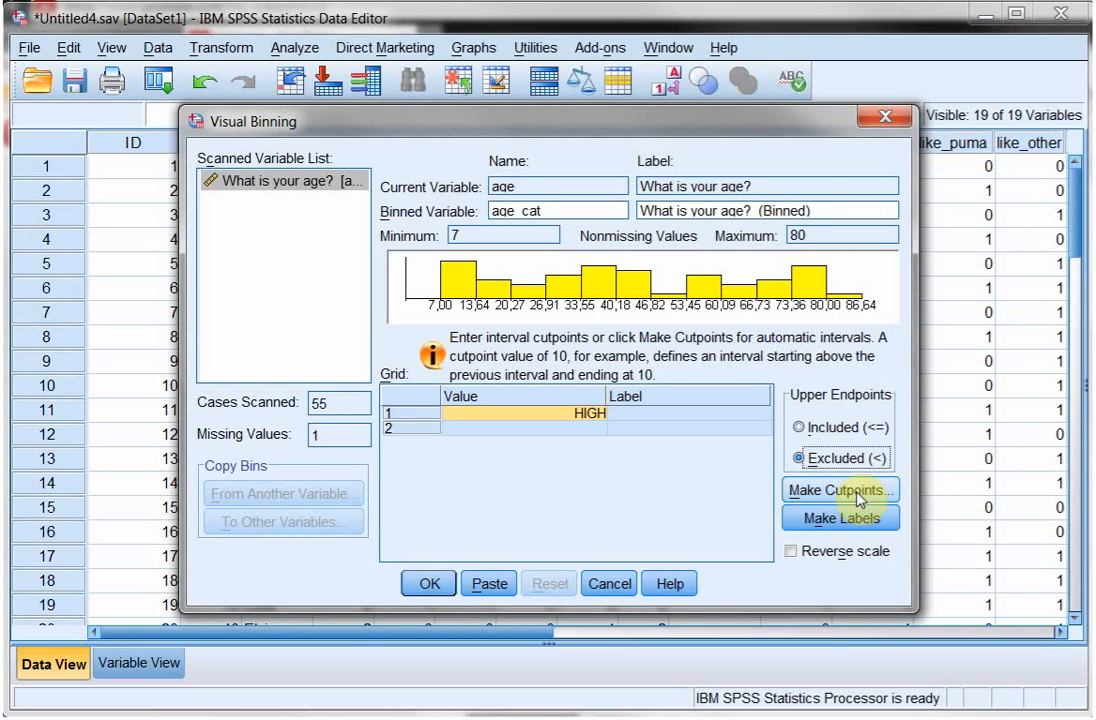
Make equal-width cutpoints: first cutpoint 10, width 10, seven cutpoints ending at 70.
{"action": "left_click", "coordinate": [838, 490]}
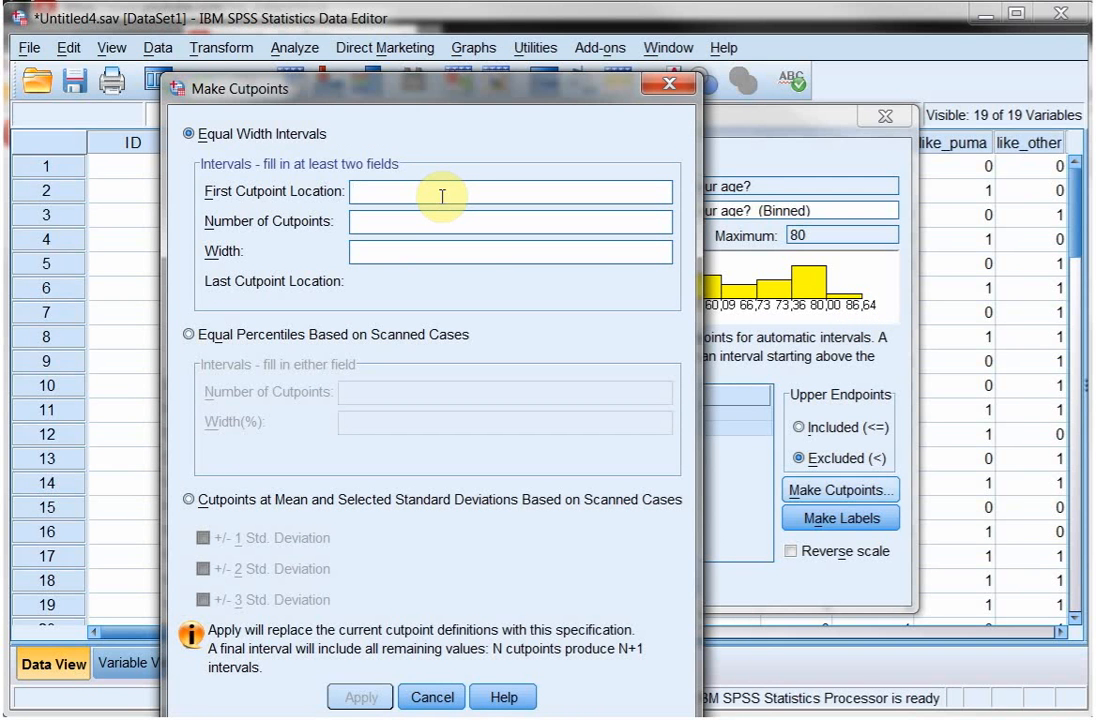
{"action": "type", "text": "1"}
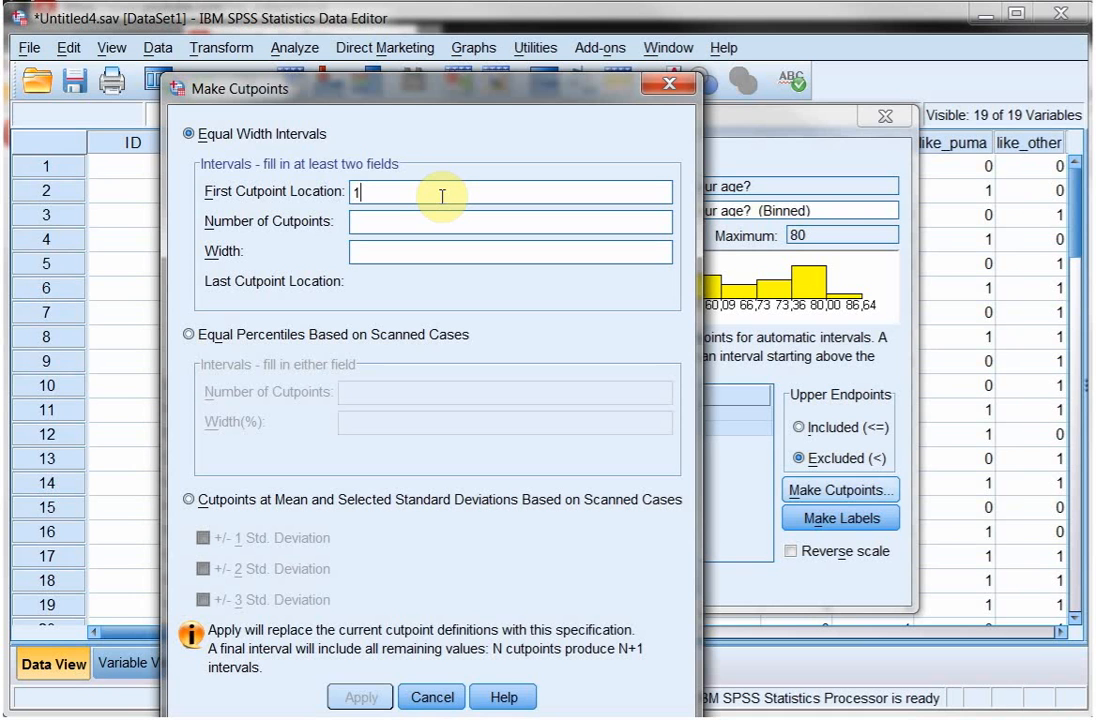
{"action": "type", "text": "0"}
{"action": "left_click", "coordinate": [510, 222]}
{"action": "type", "text": "9"}
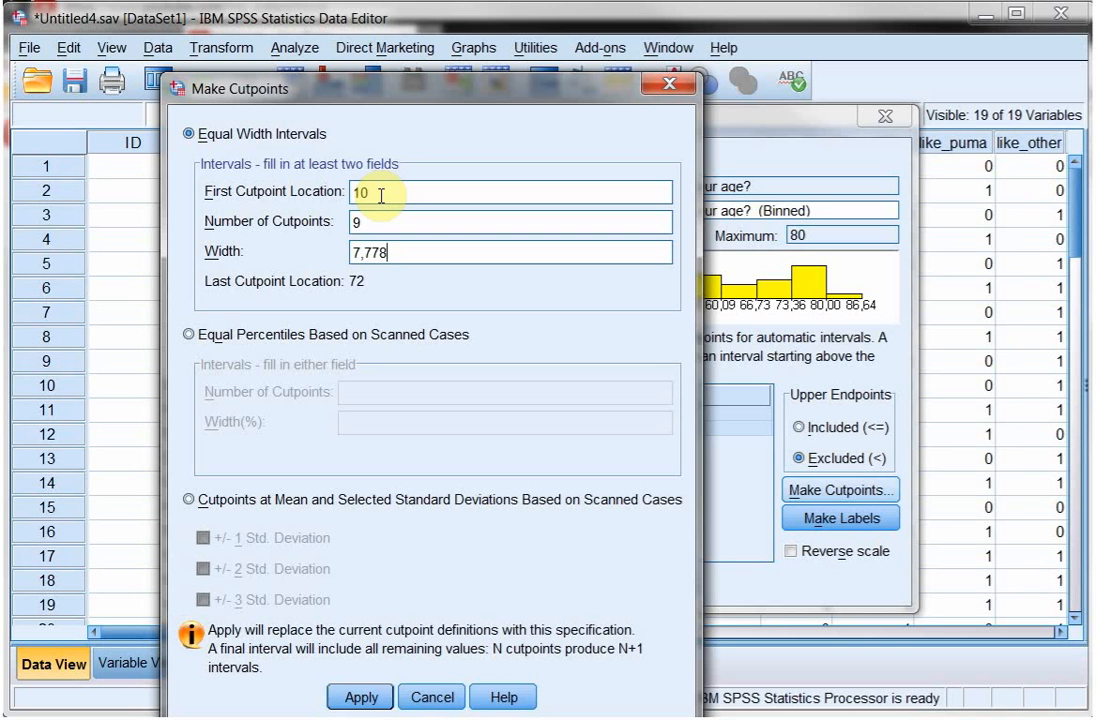
{"action": "left_click", "coordinate": [510, 252]}
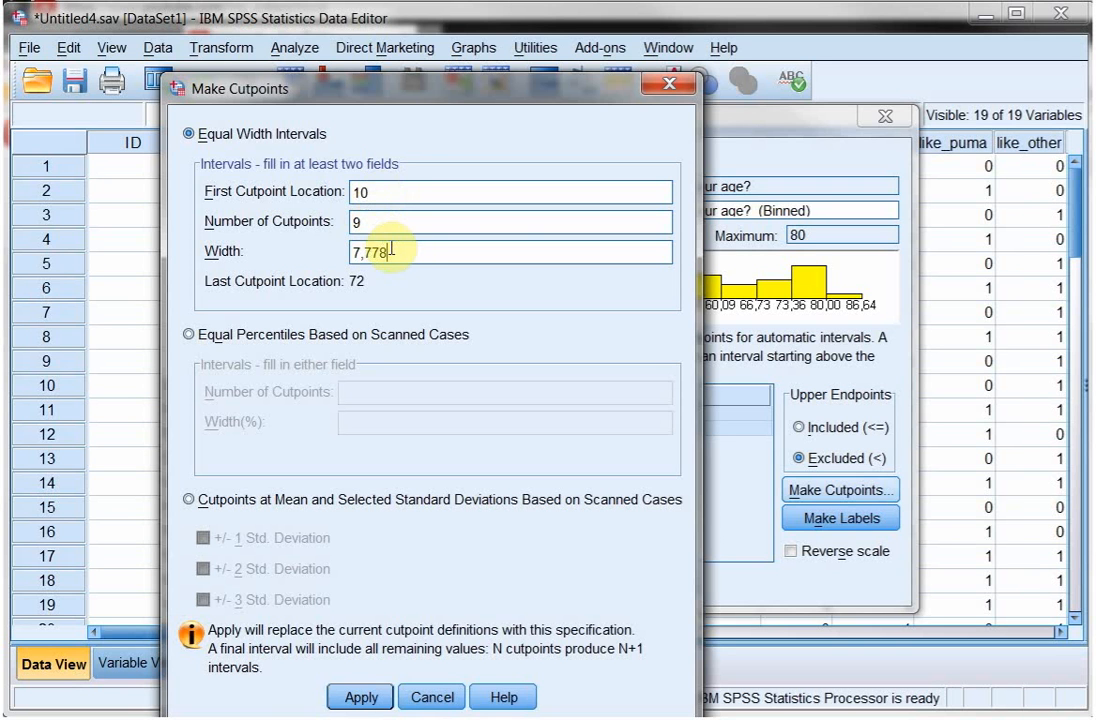
{"action": "triple_click", "coordinate": [510, 252]}
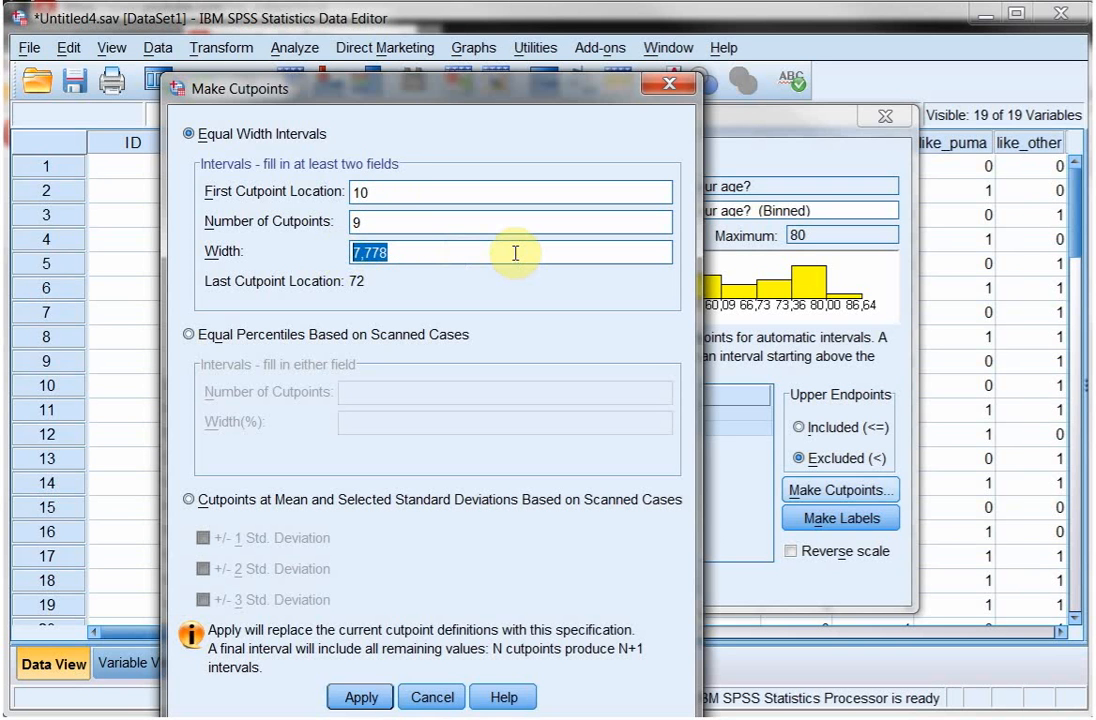
{"action": "type", "text": "10"}
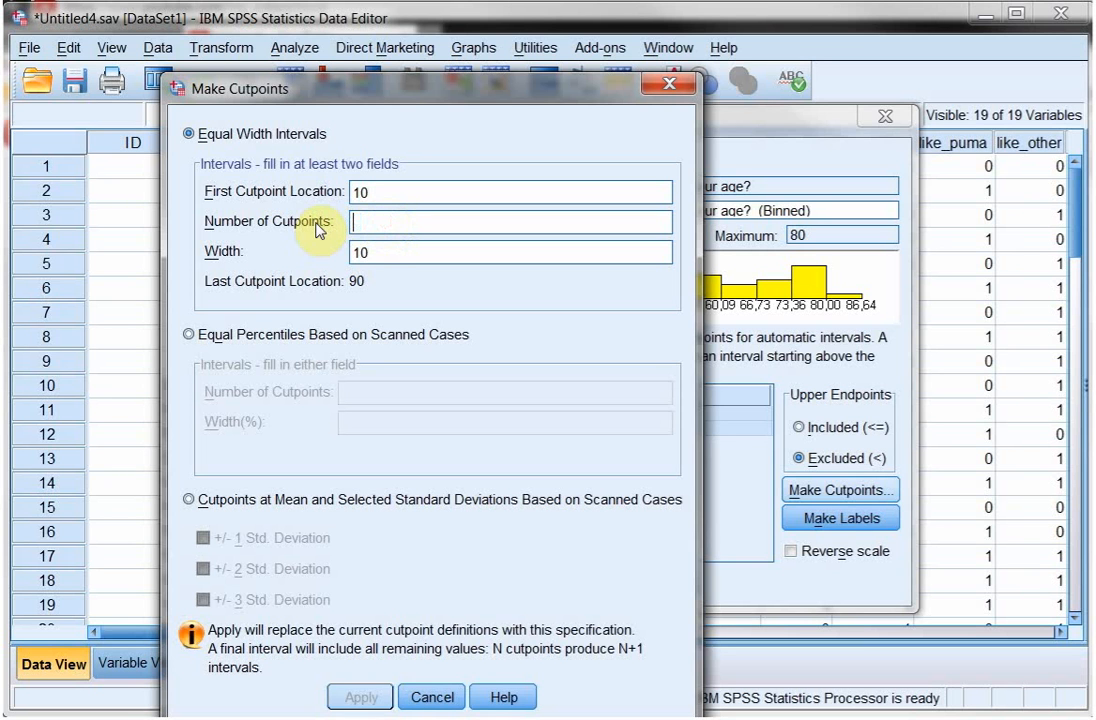
{"action": "type", "text": "7"}
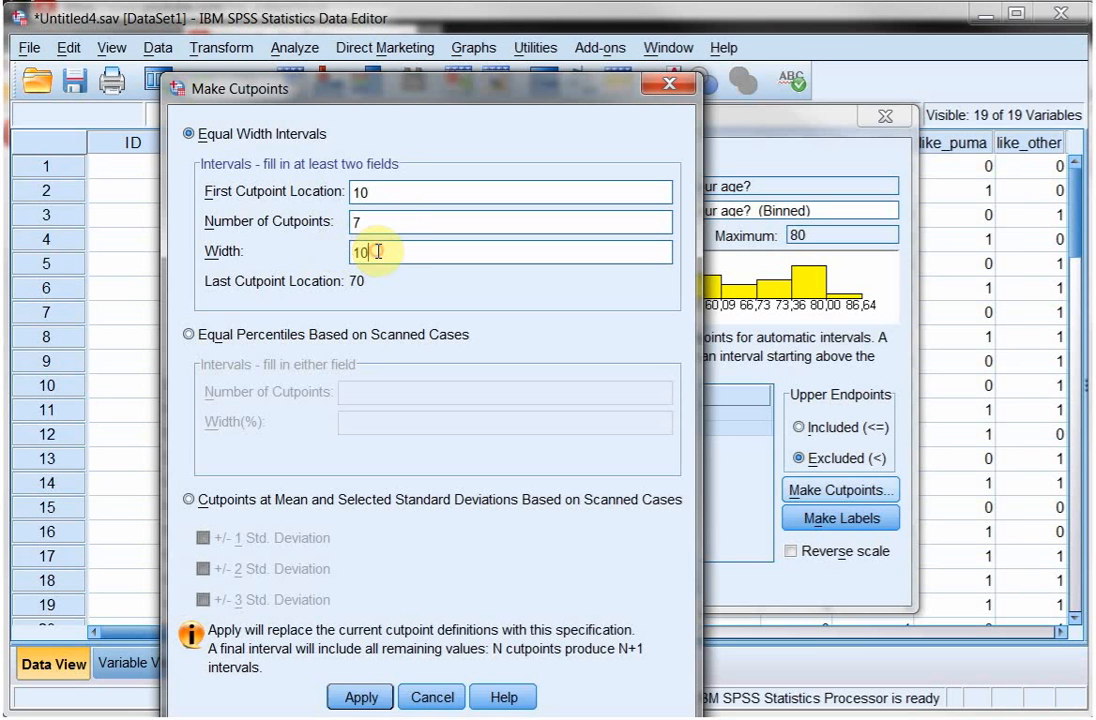
{"action": "left_click", "coordinate": [510, 220]}
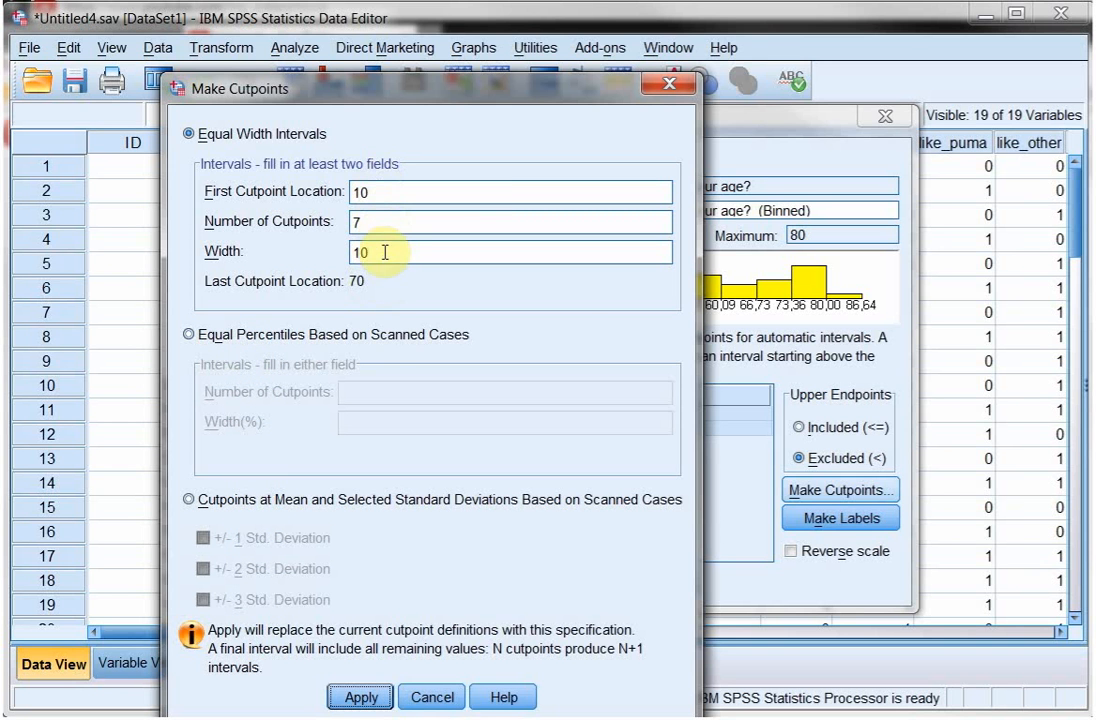
Apply the cutpoints, generate range labels like 10 - 19 and 70+, and confirm the binning.
{"action": "left_click", "coordinate": [360, 696]}
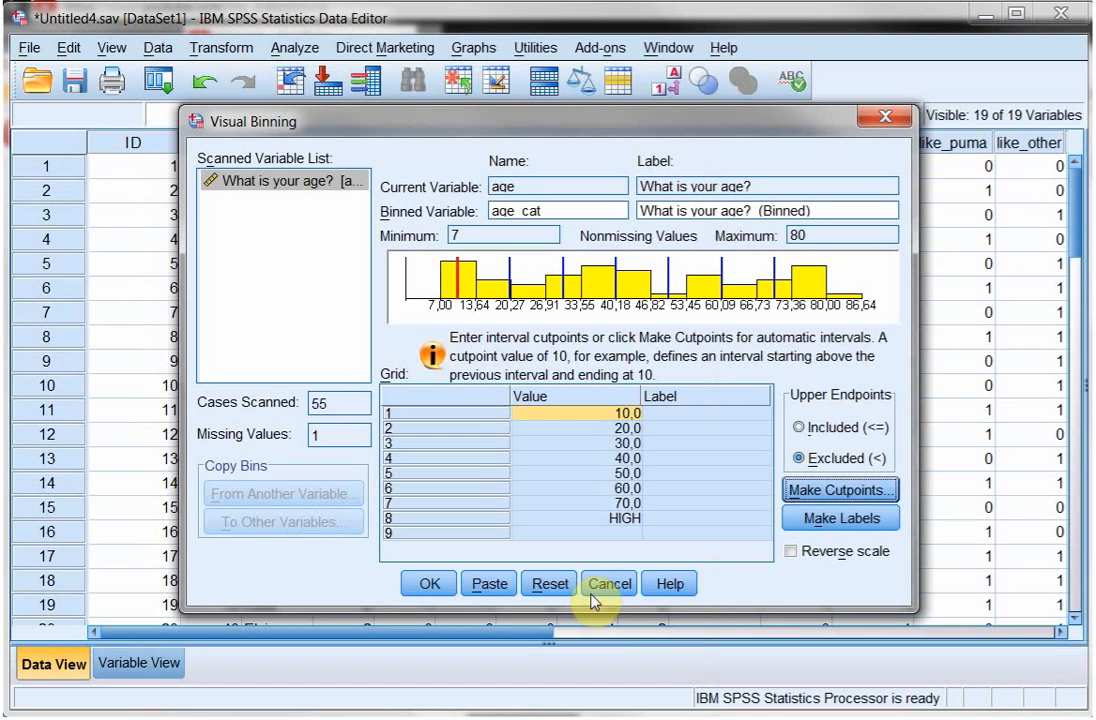
{"action": "mouse_move", "coordinate": [596, 496]}
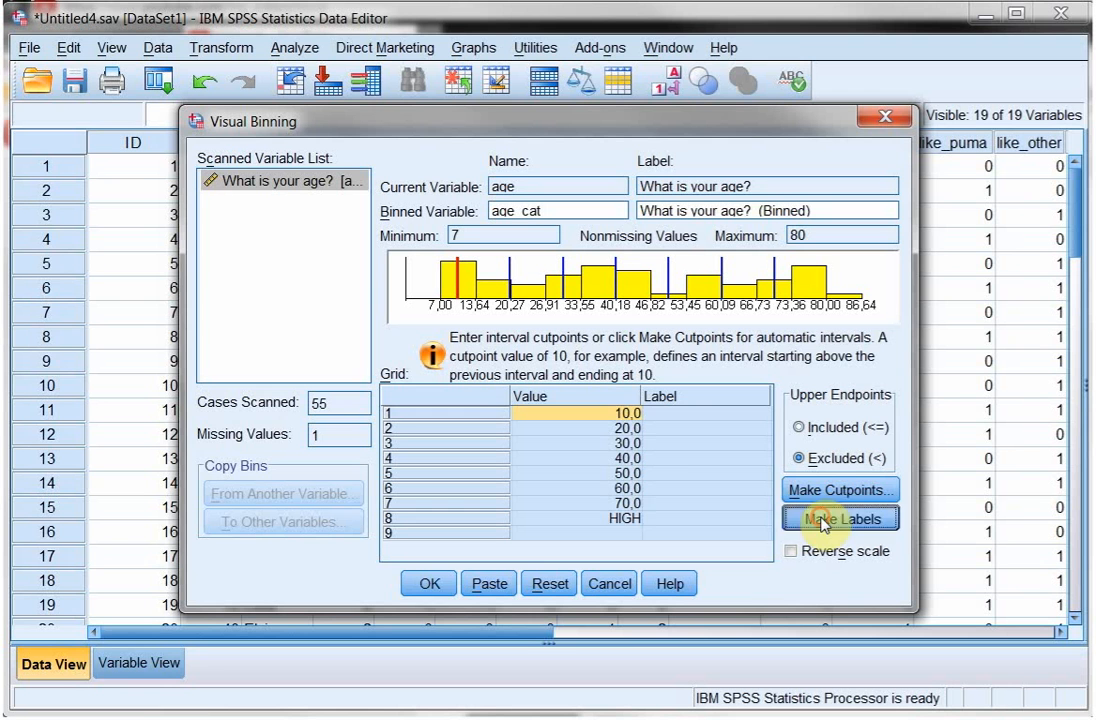
{"action": "left_click", "coordinate": [840, 518]}
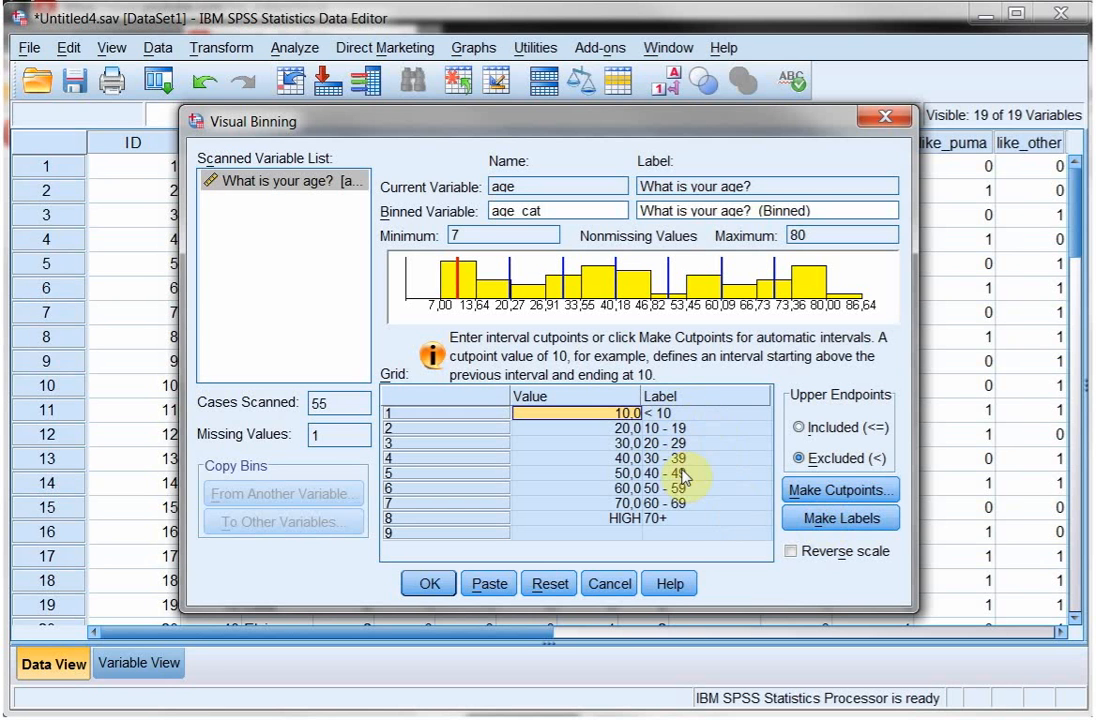
{"action": "mouse_move", "coordinate": [680, 520]}
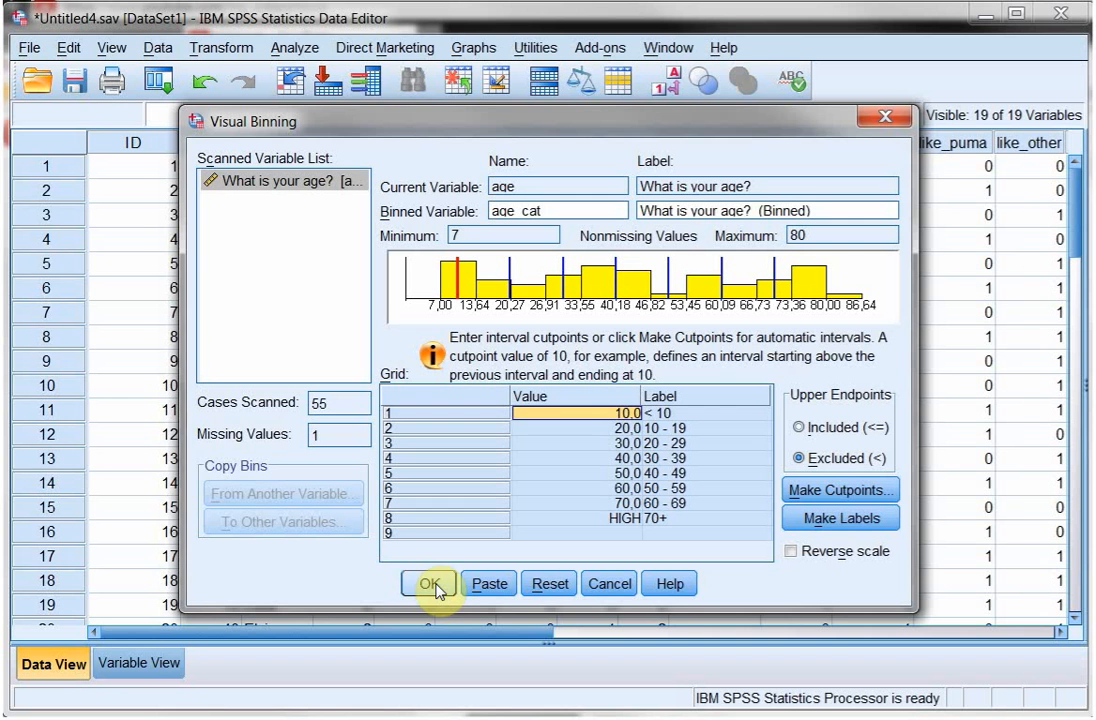
{"action": "left_click", "coordinate": [430, 584]}
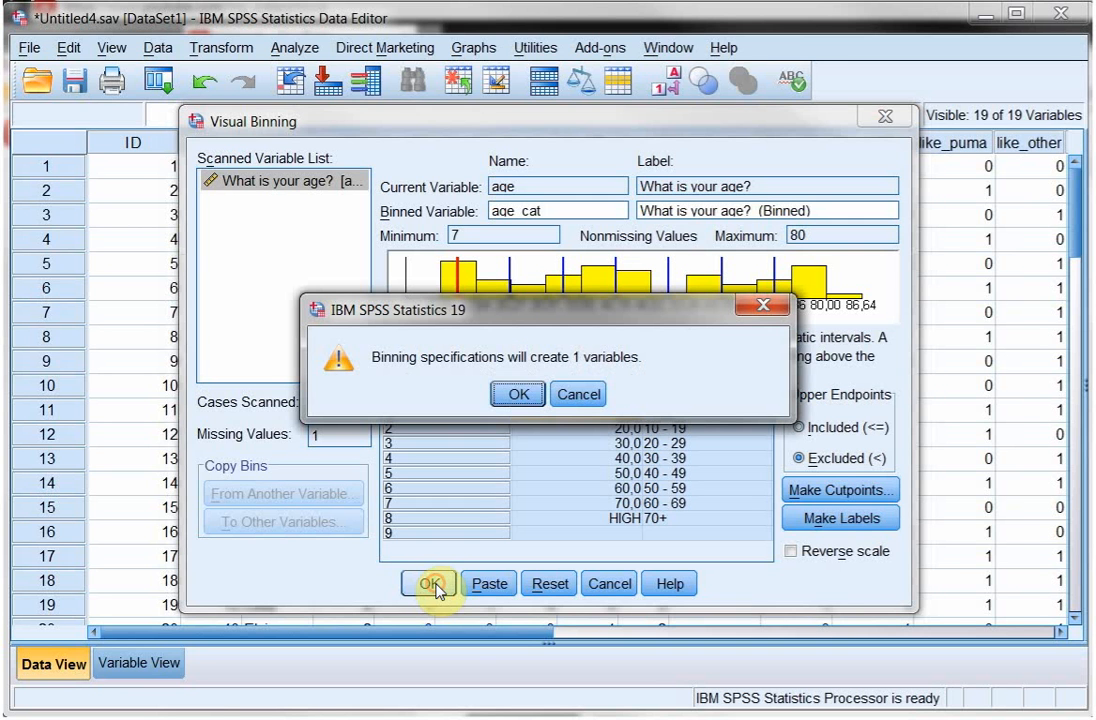
{"action": "mouse_move", "coordinate": [516, 392]}
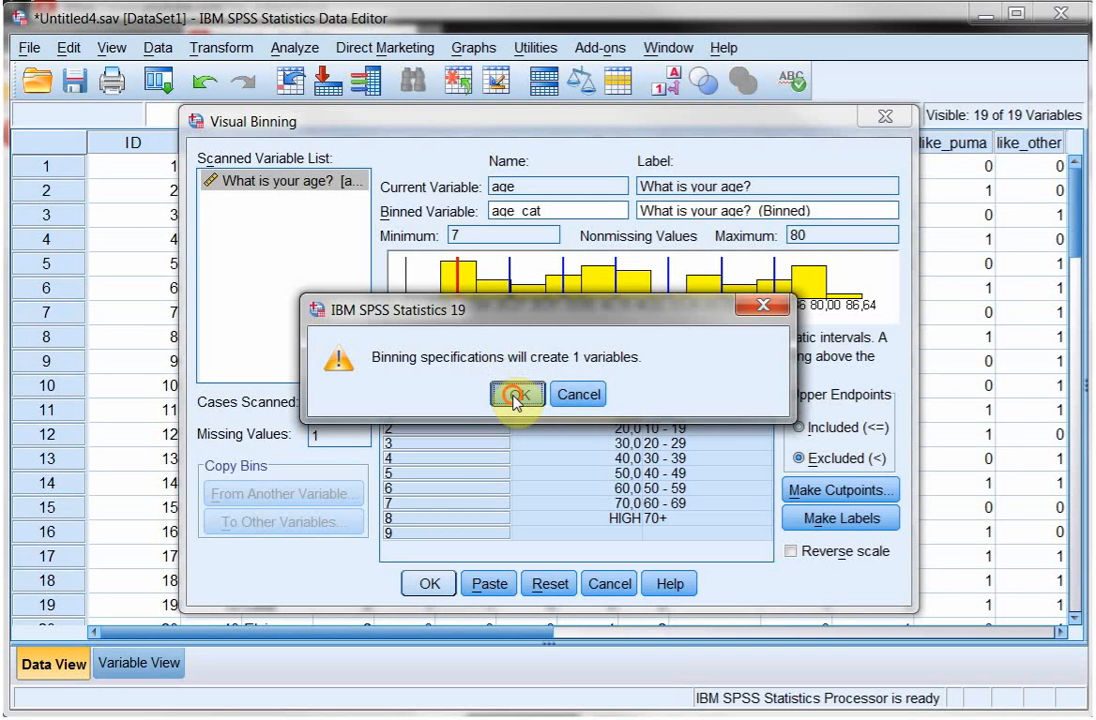
Create age_cat and show value labels so its cases read ranges like 10 - 19 and 70+.
{"action": "left_click", "coordinate": [516, 392]}
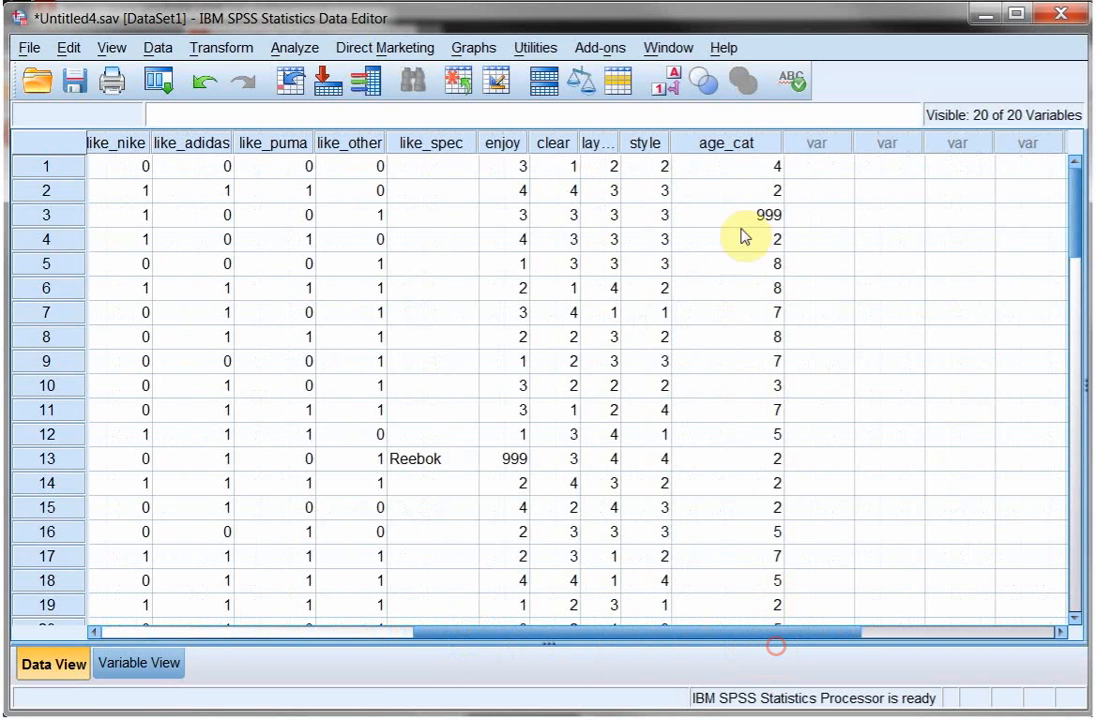
{"action": "left_click", "coordinate": [724, 214]}
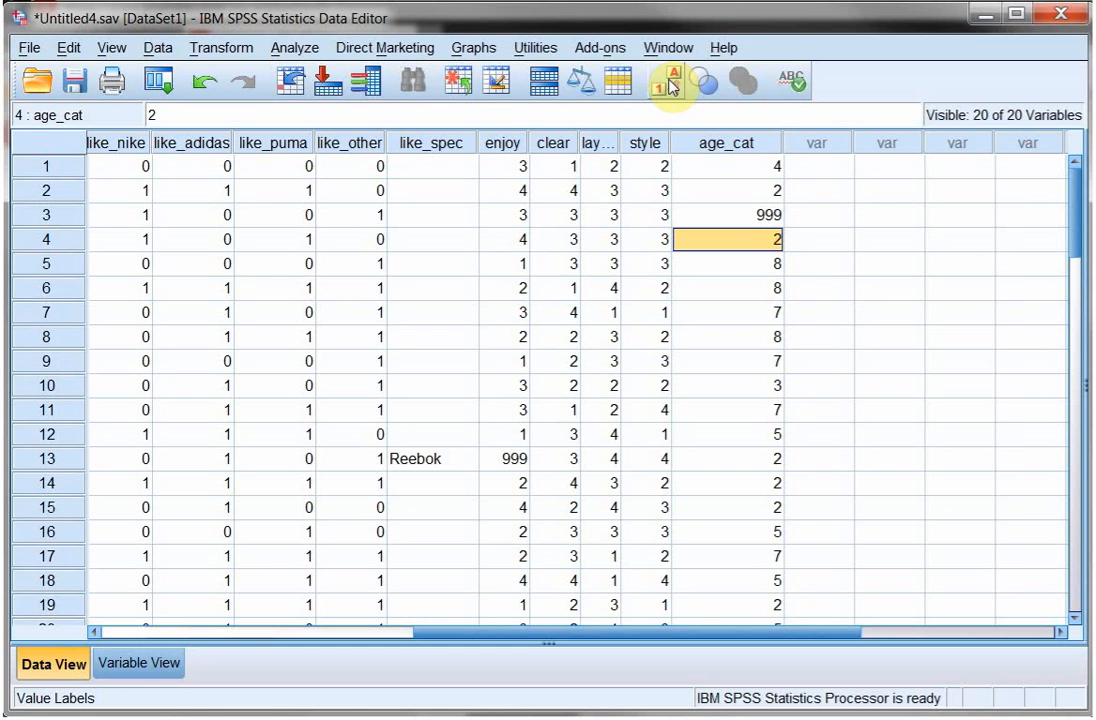
{"action": "left_click", "coordinate": [660, 80]}
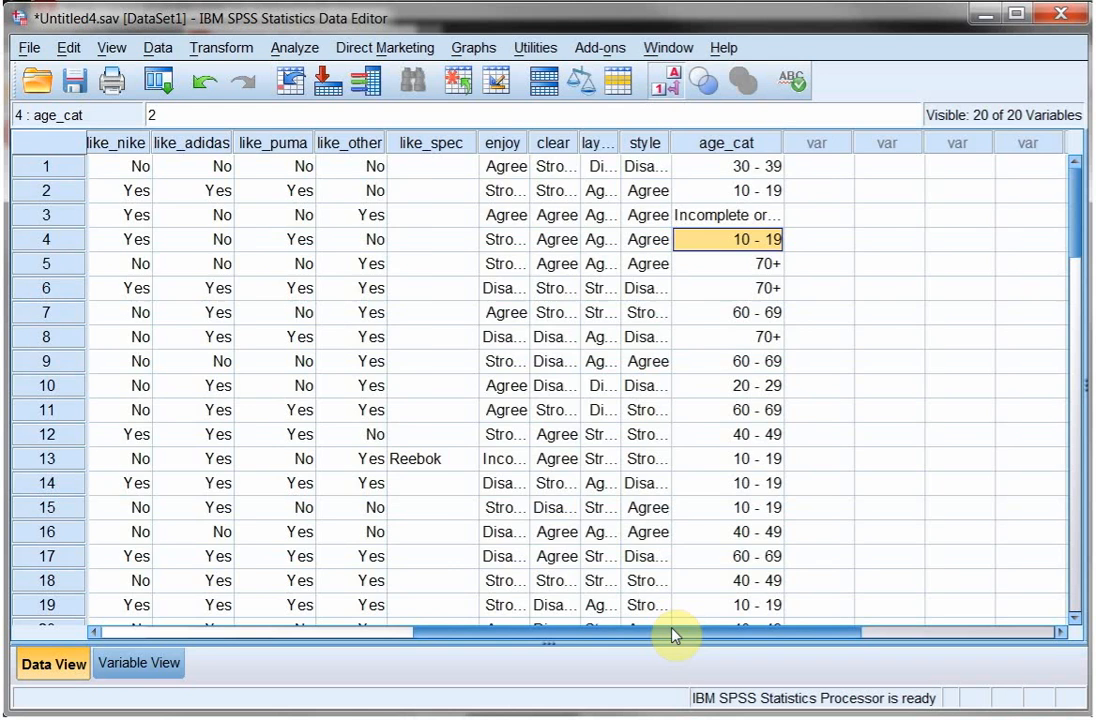
{"action": "scroll", "scroll_direction": "left", "scroll_amount": 3}
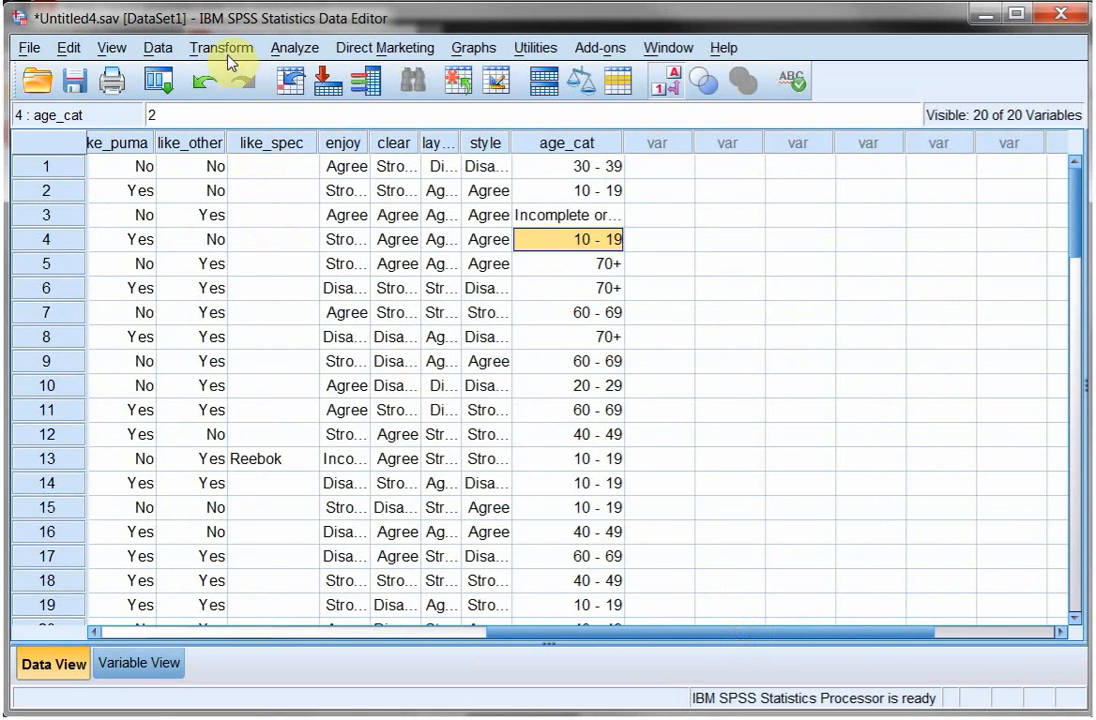
Start Recode into Different Variables with age as the input variable.
{"action": "left_click", "coordinate": [220, 48]}
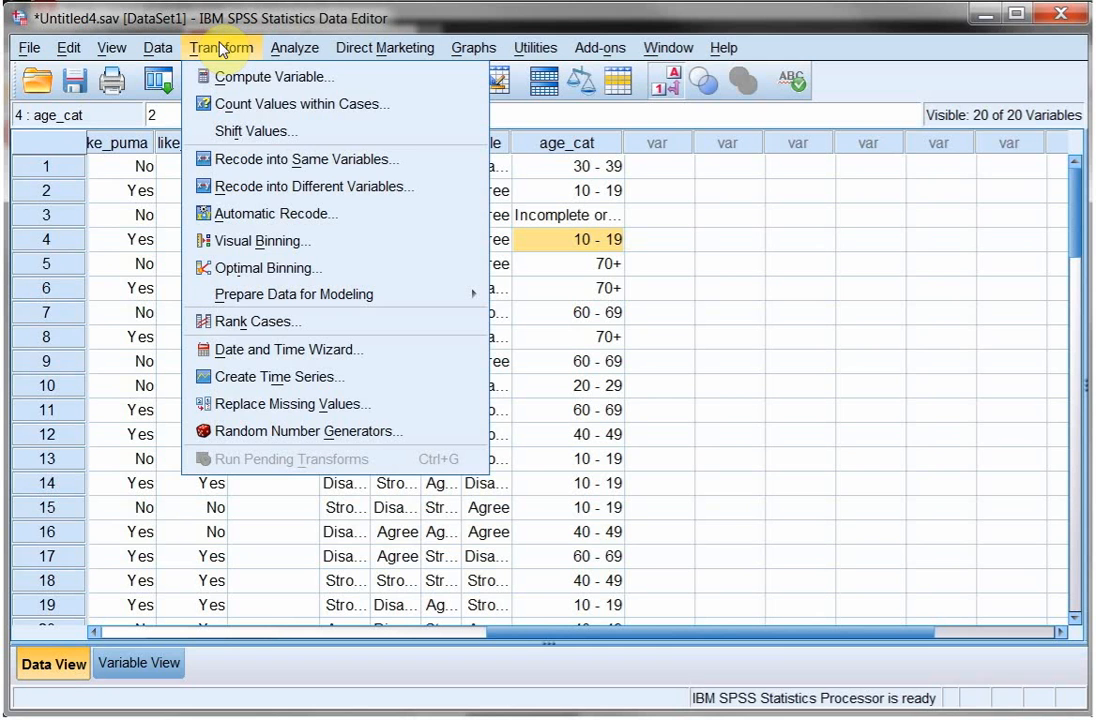
{"action": "mouse_move", "coordinate": [304, 188]}
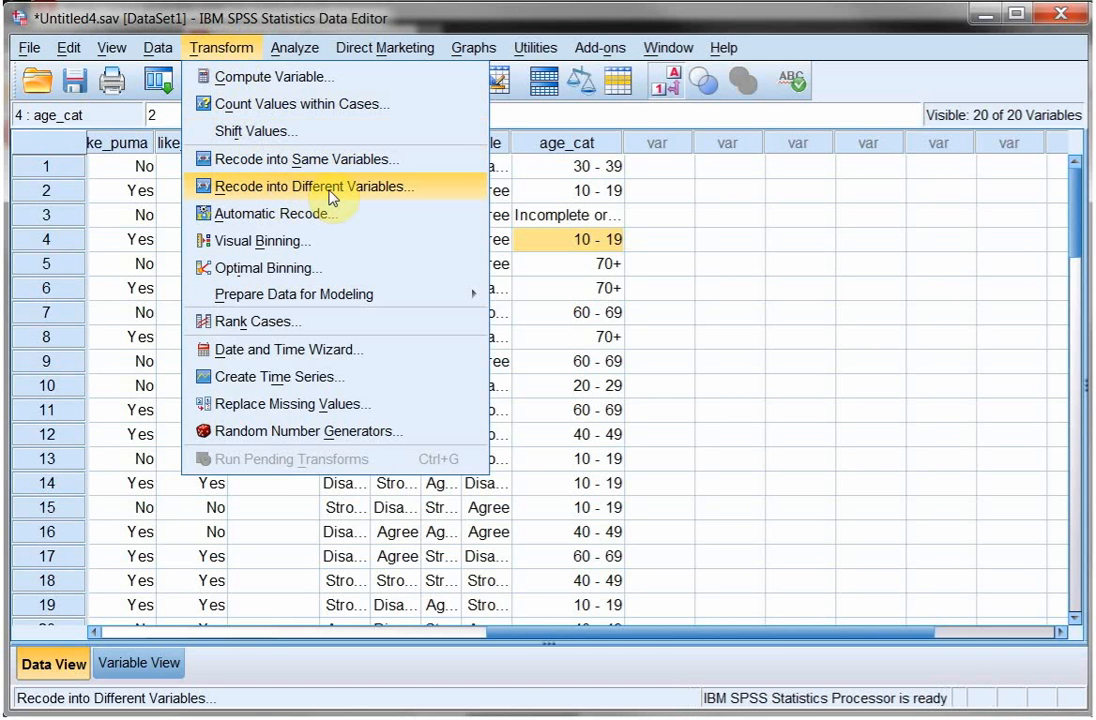
{"action": "left_click", "coordinate": [312, 186]}
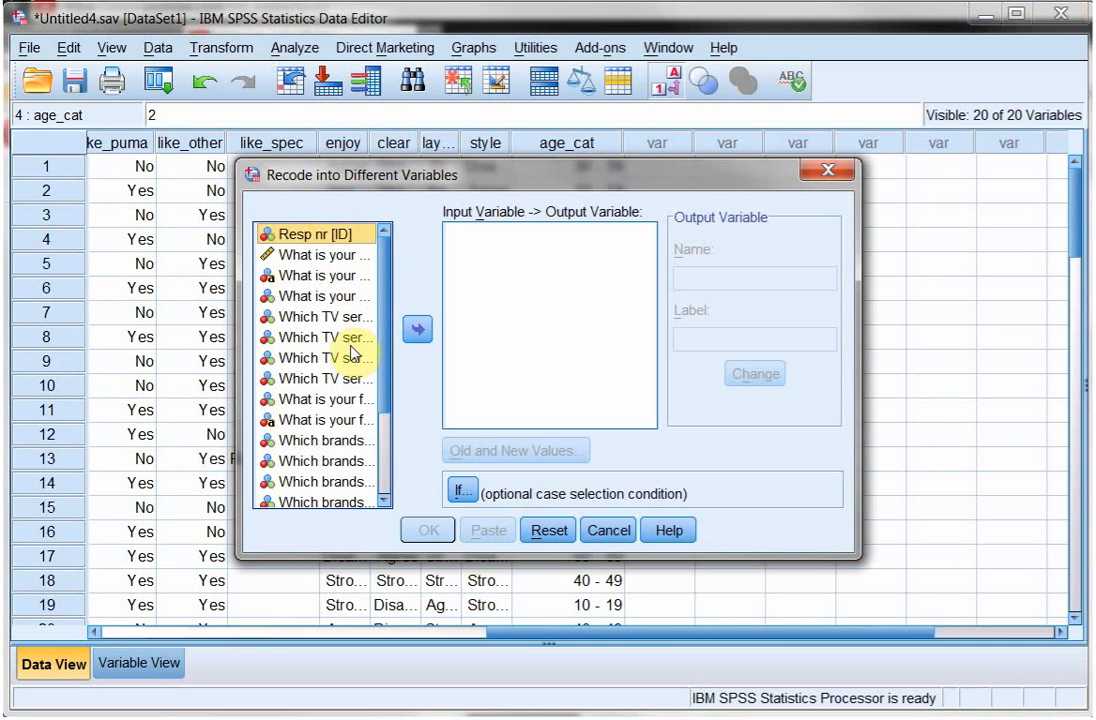
{"action": "left_click", "coordinate": [316, 232]}
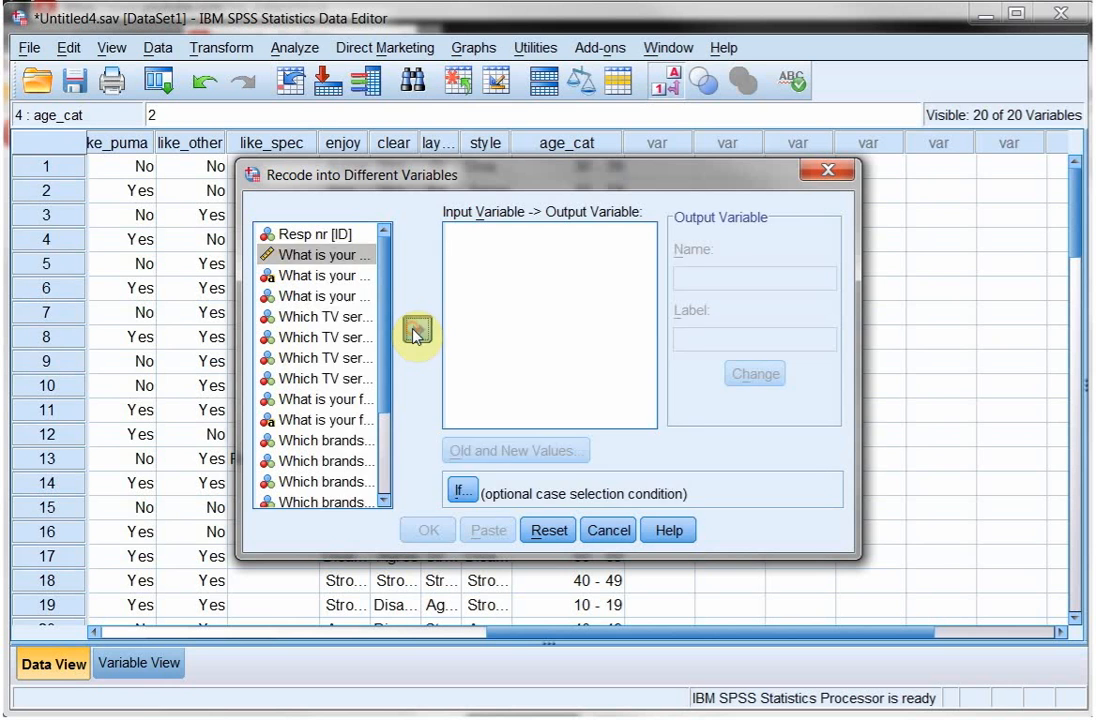
{"action": "left_click", "coordinate": [416, 330]}
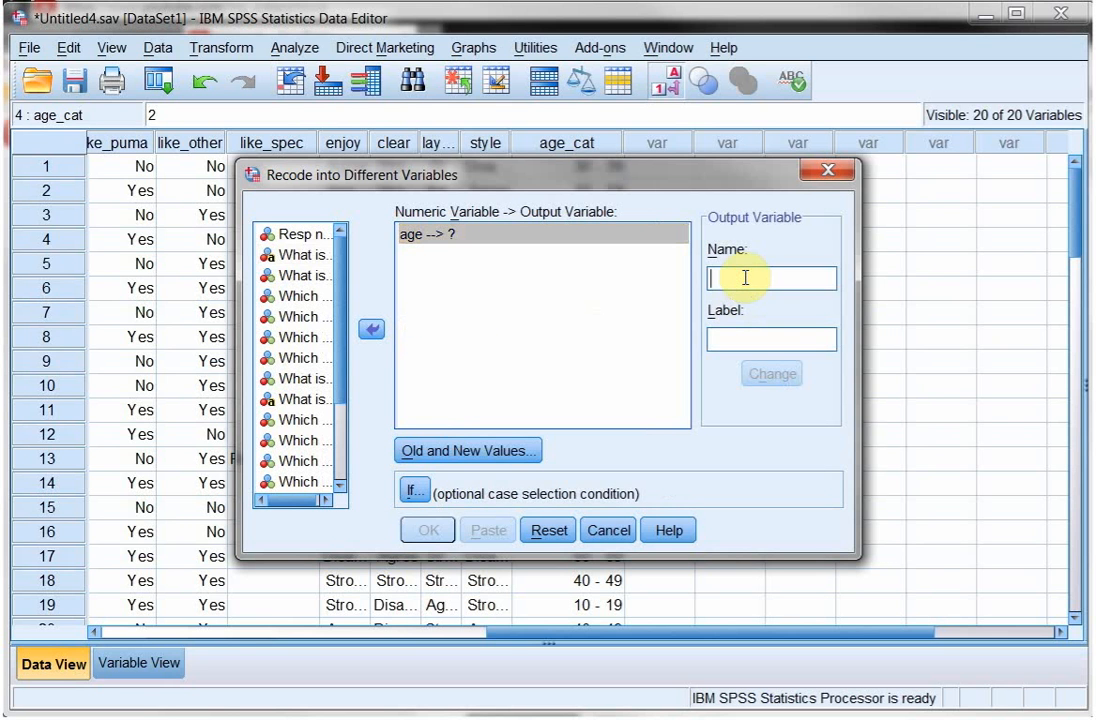
Register output variable age_cat2 labelled 'age in categories'.
{"action": "type", "text": "age_cat2"}
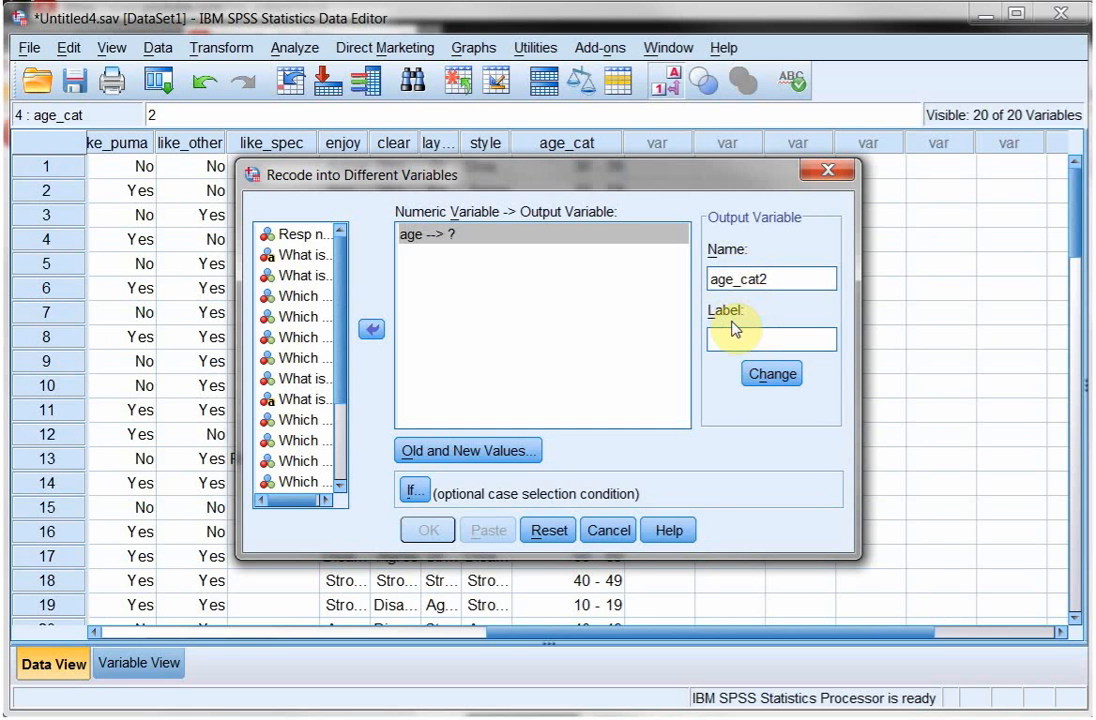
{"action": "type", "text": "age in"}
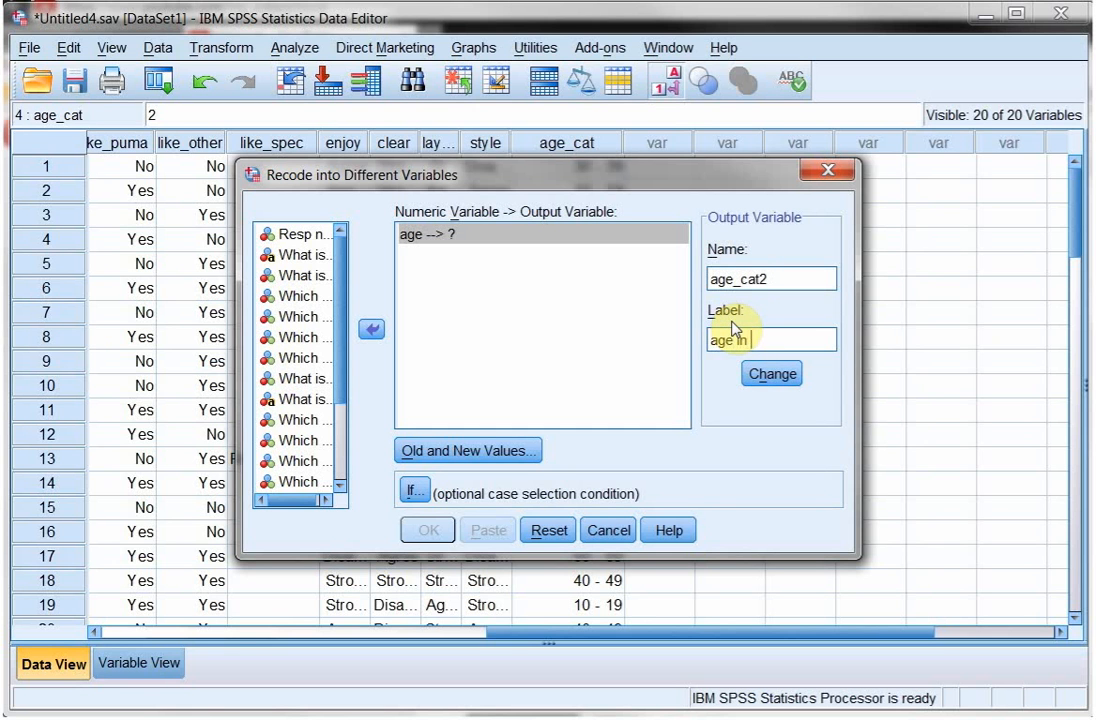
{"action": "type", "text": "categories"}
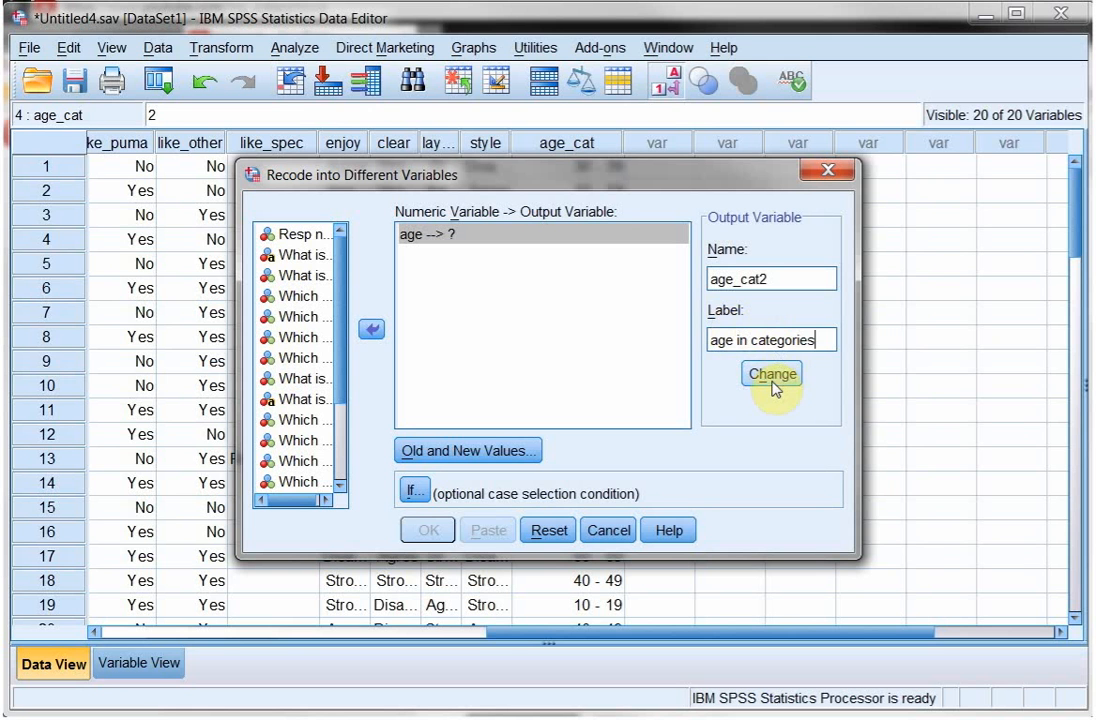
{"action": "left_click", "coordinate": [772, 374]}
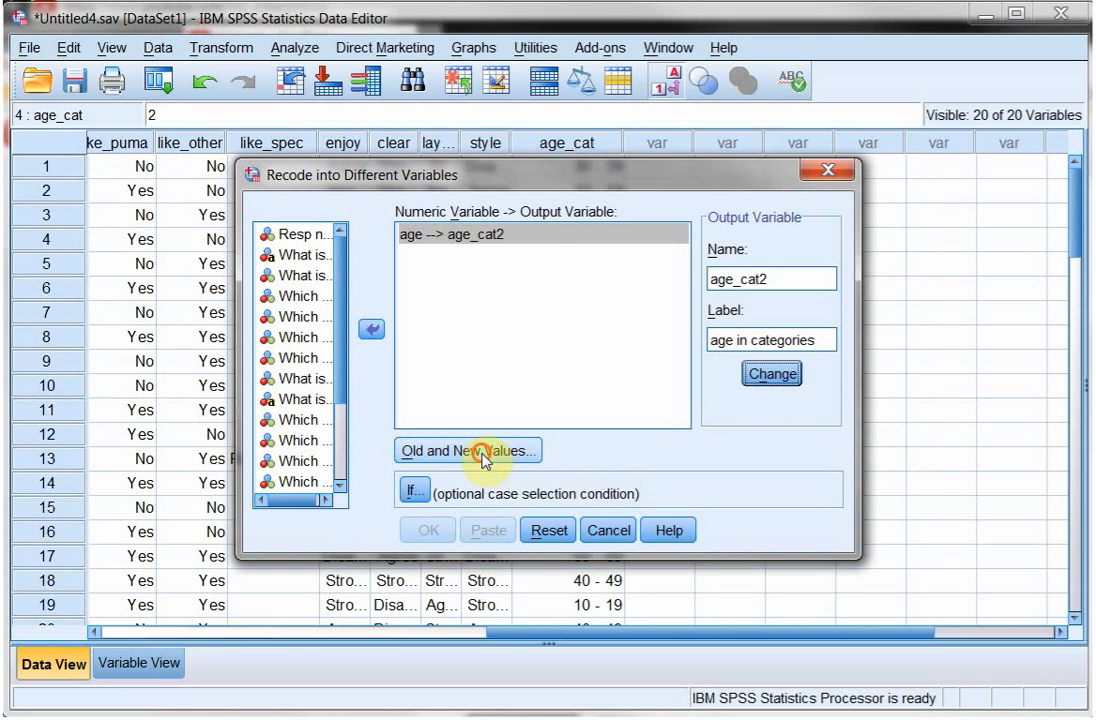
Add recode rules Lowest thru 9 → 1 and 10 thru 19 → 2.
{"action": "left_click", "coordinate": [466, 450]}
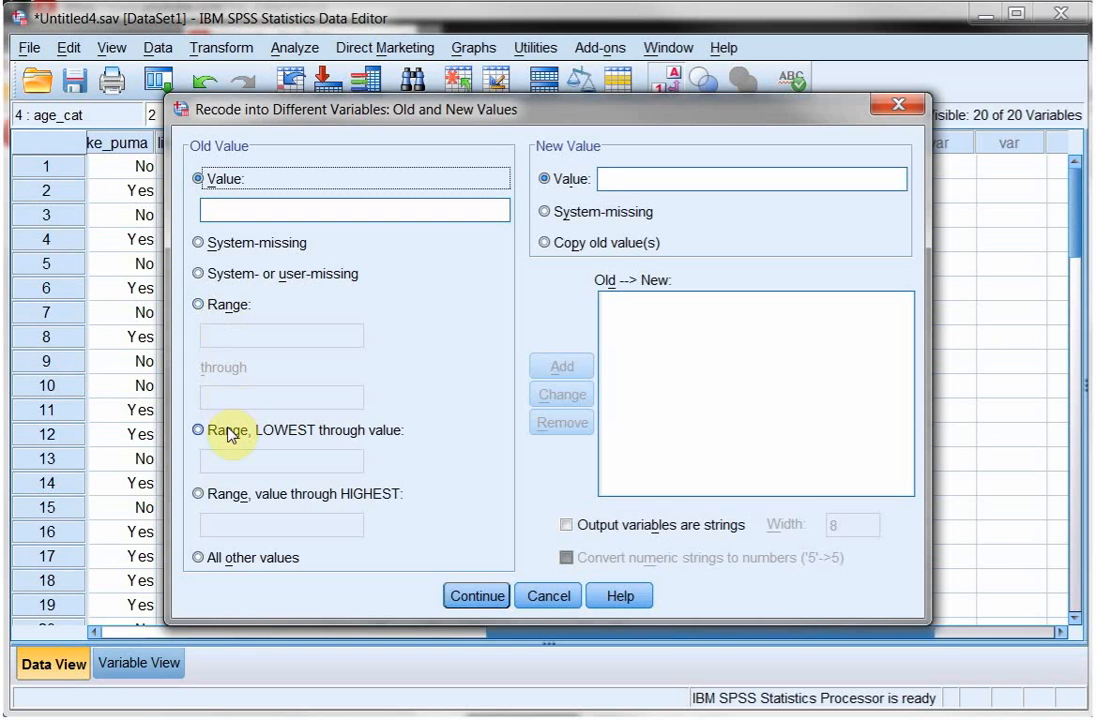
{"action": "left_click", "coordinate": [200, 430]}
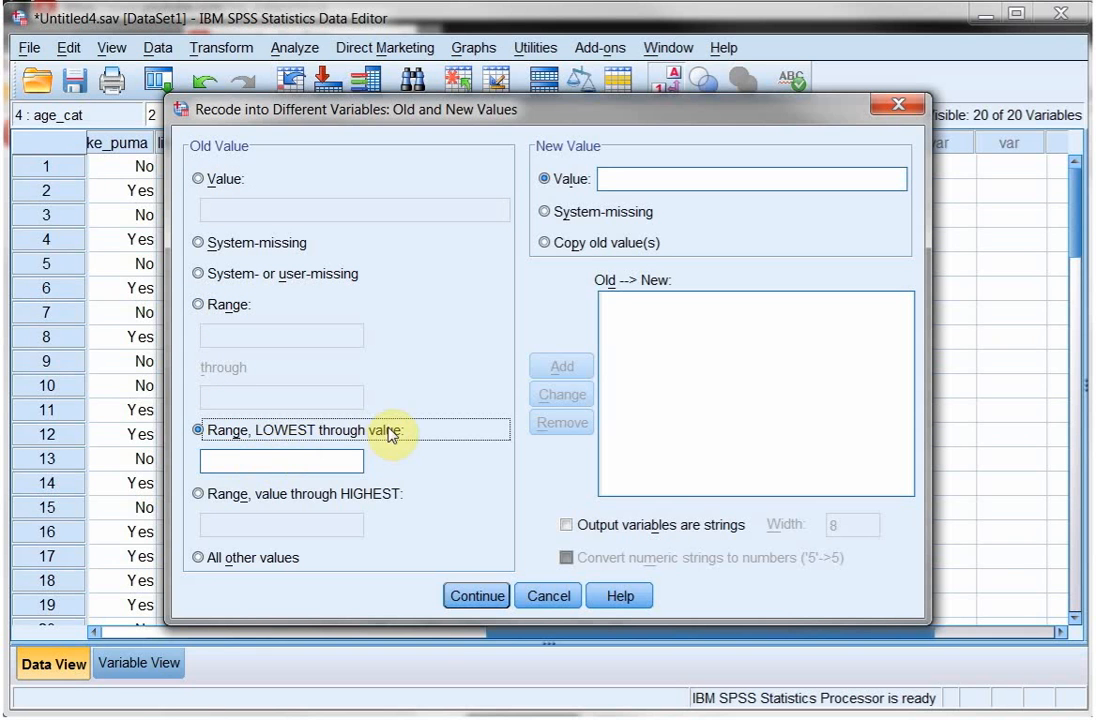
{"action": "left_click", "coordinate": [280, 460]}
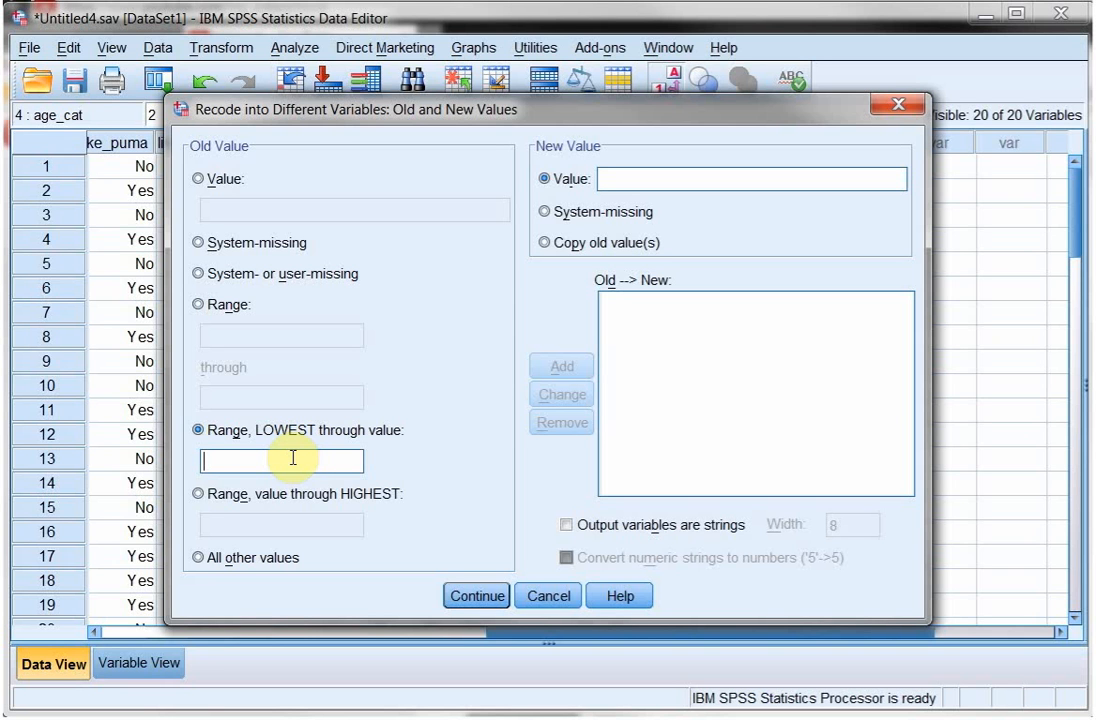
{"action": "type", "text": "9"}
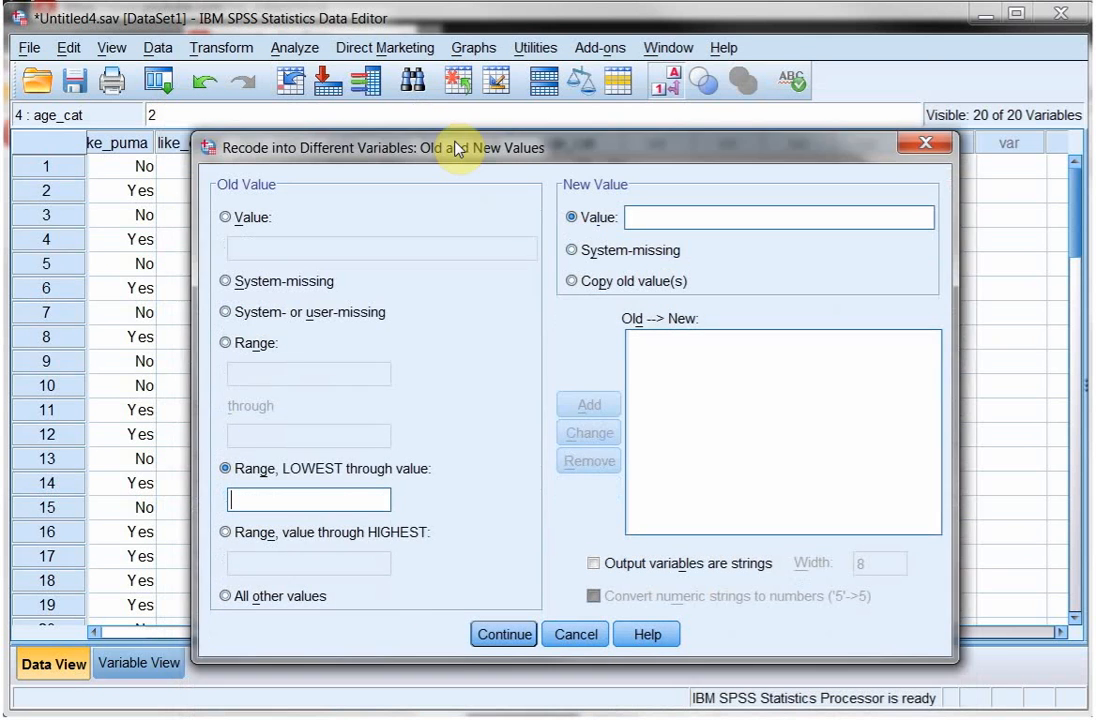
{"action": "type", "text": "9"}
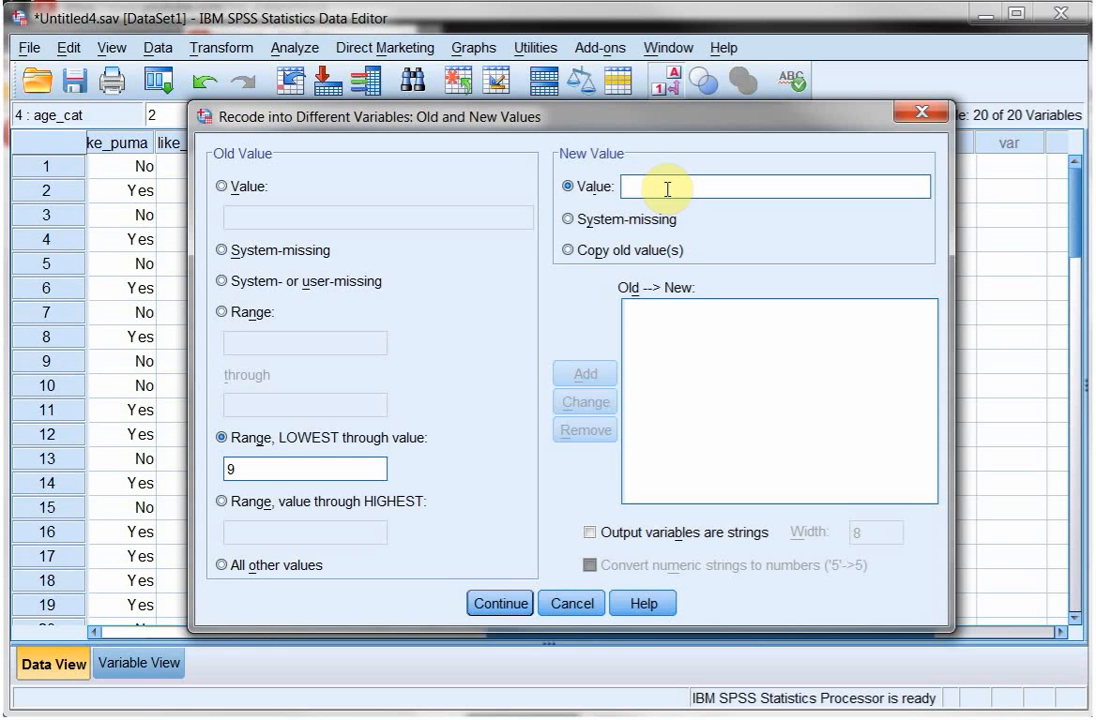
{"action": "left_click", "coordinate": [584, 374]}
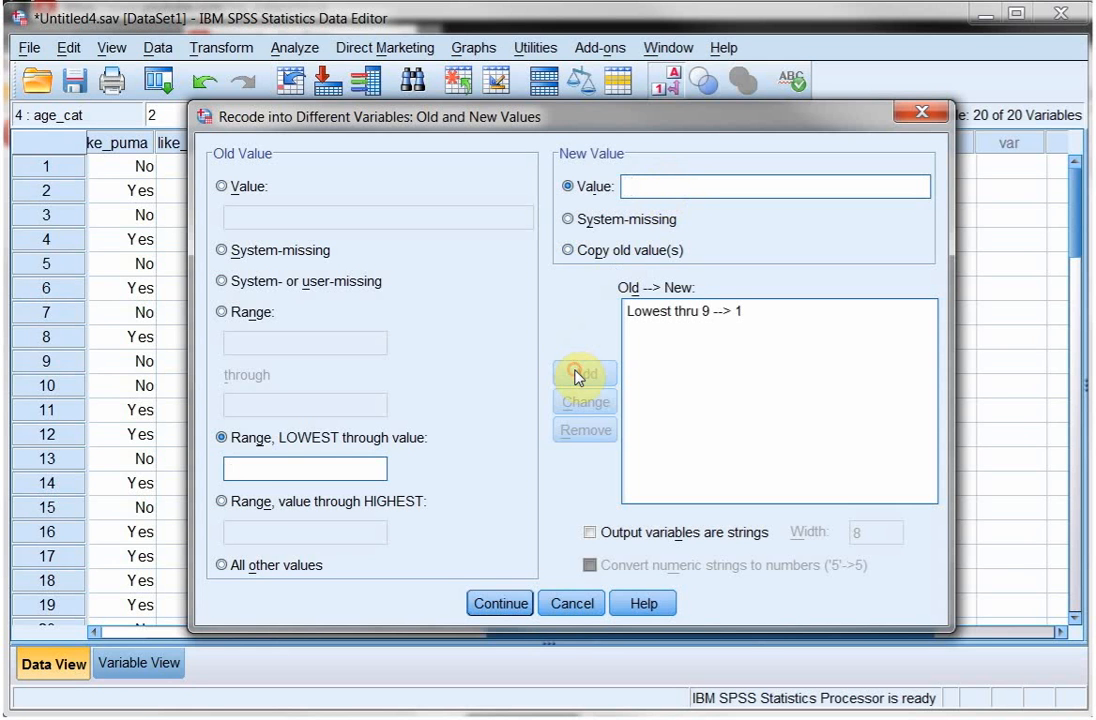
{"action": "mouse_move", "coordinate": [228, 312]}
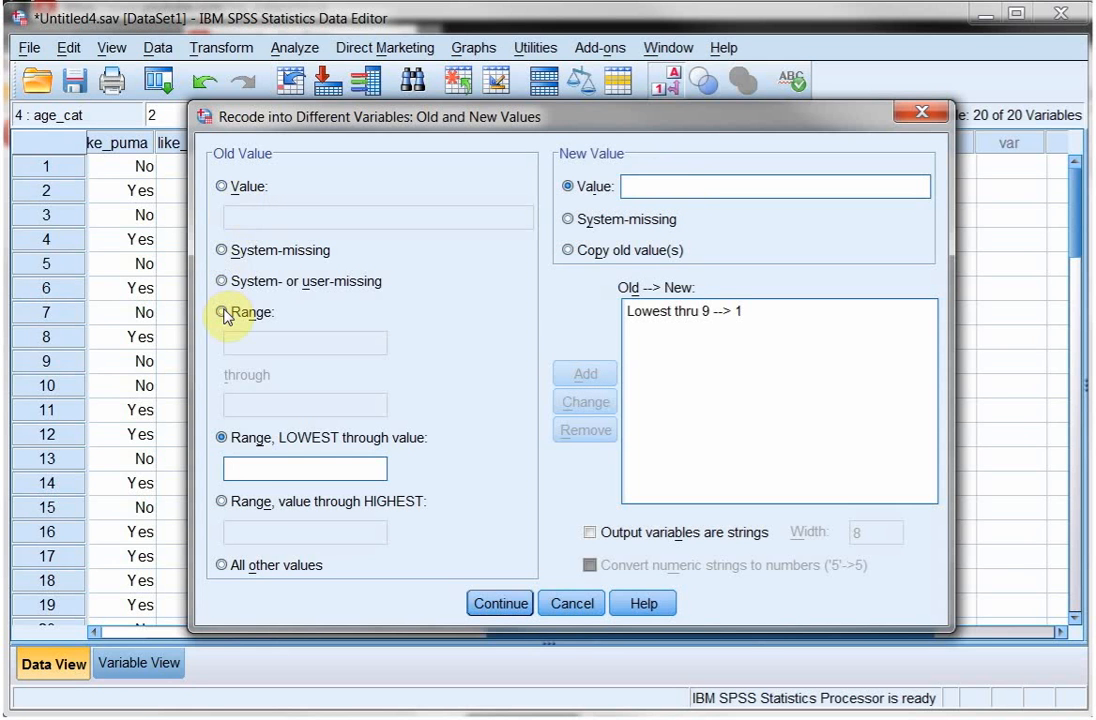
{"action": "left_click", "coordinate": [224, 312]}
{"action": "type", "text": "19"}
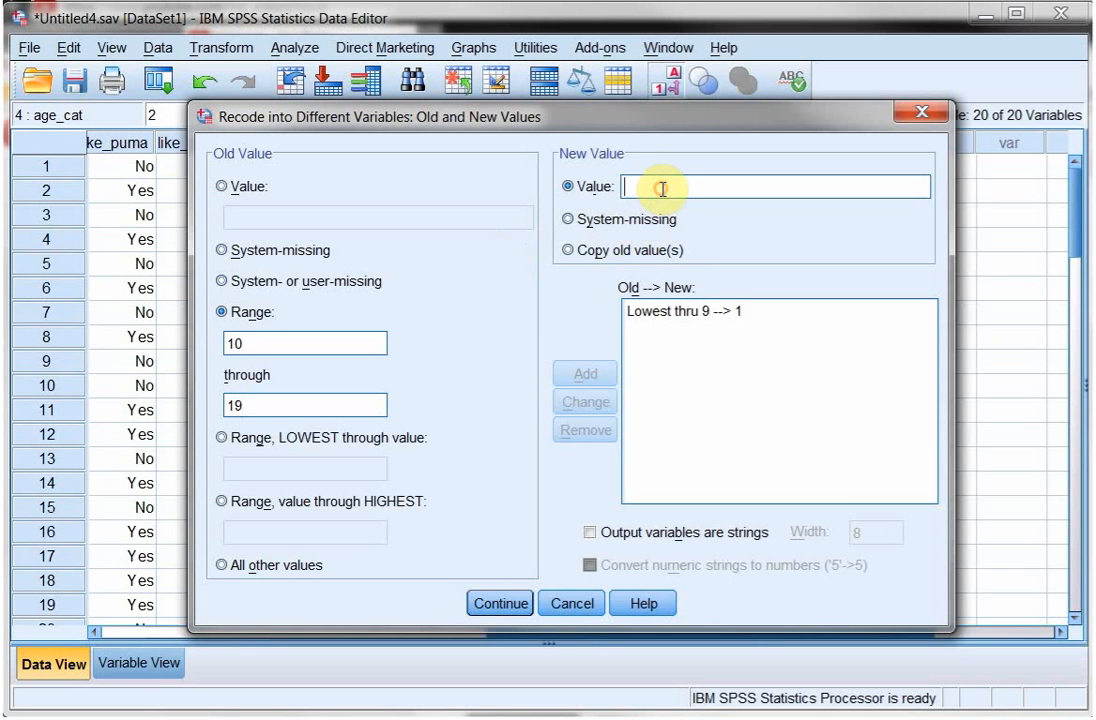
{"action": "type", "text": "2"}
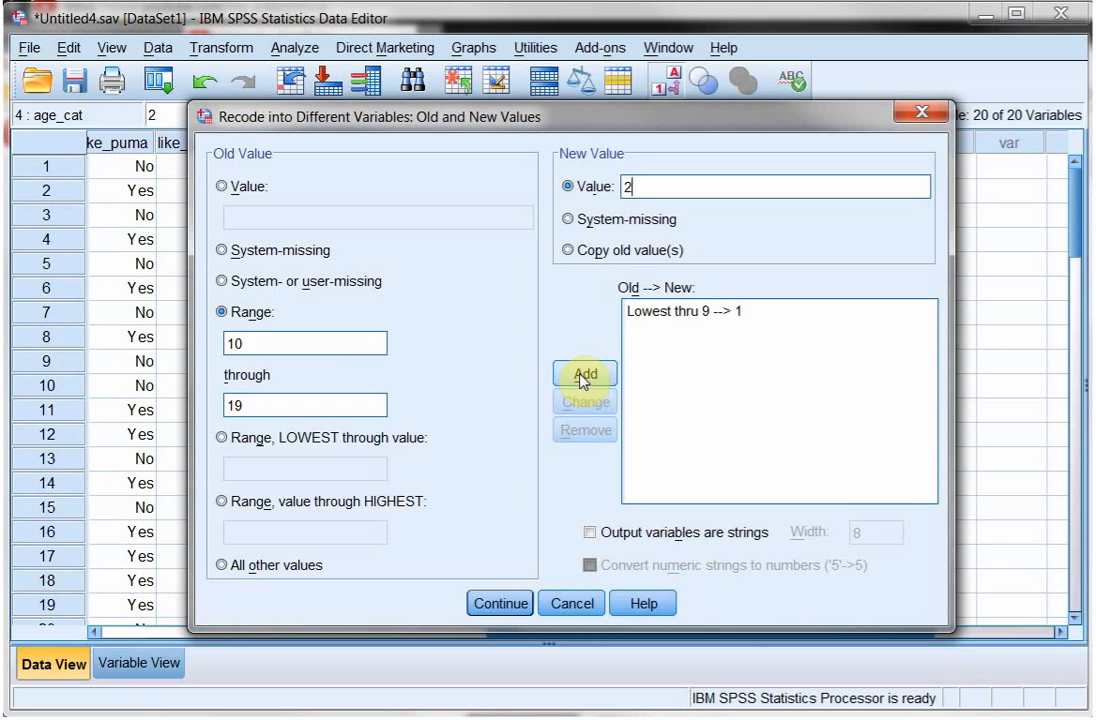
{"action": "left_click", "coordinate": [584, 374]}
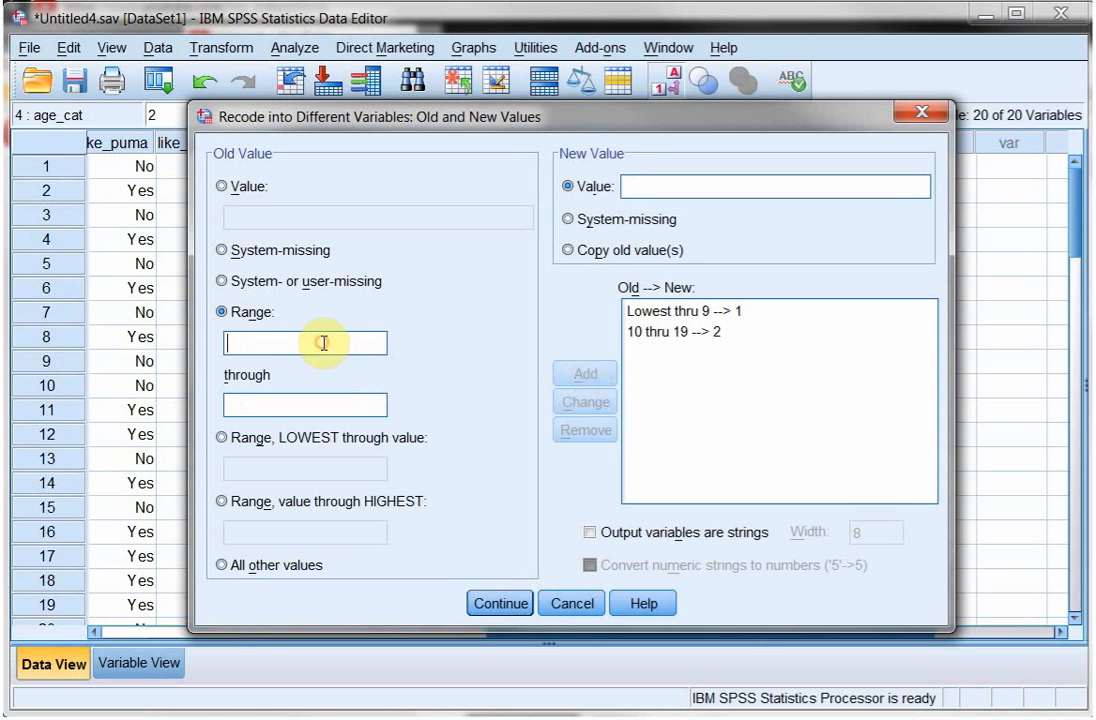
Add recode rules 20 thru 29 → 3 and 30 thru Highest → 4.
{"action": "type", "text": "20"}
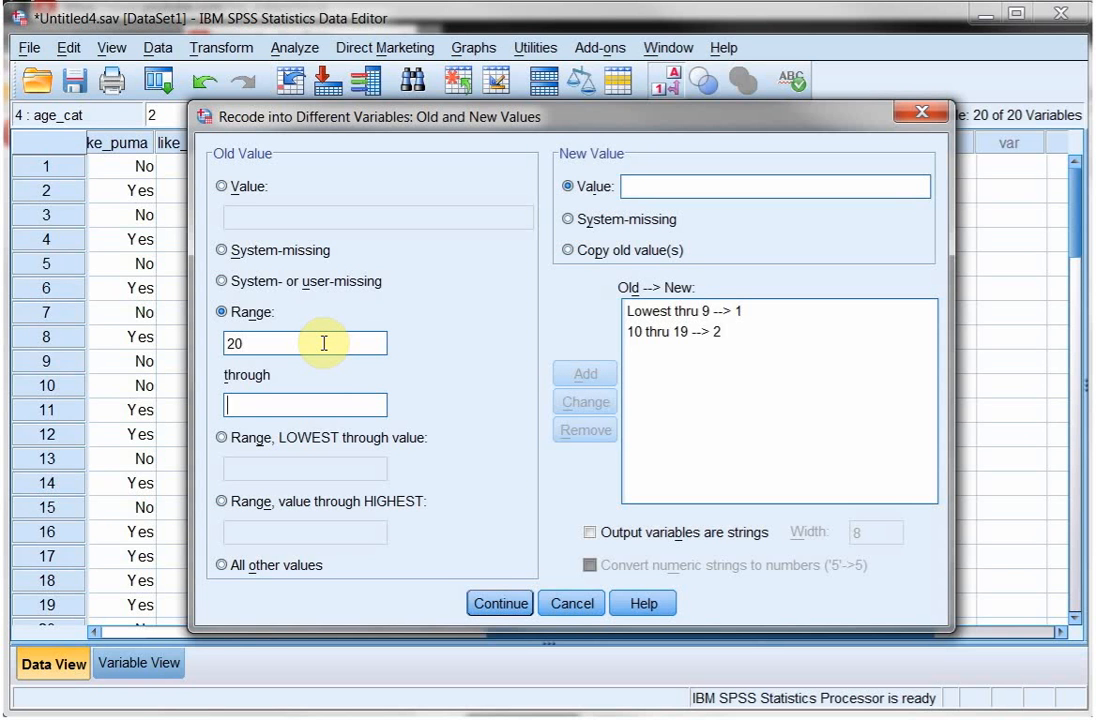
{"action": "type", "text": "29"}
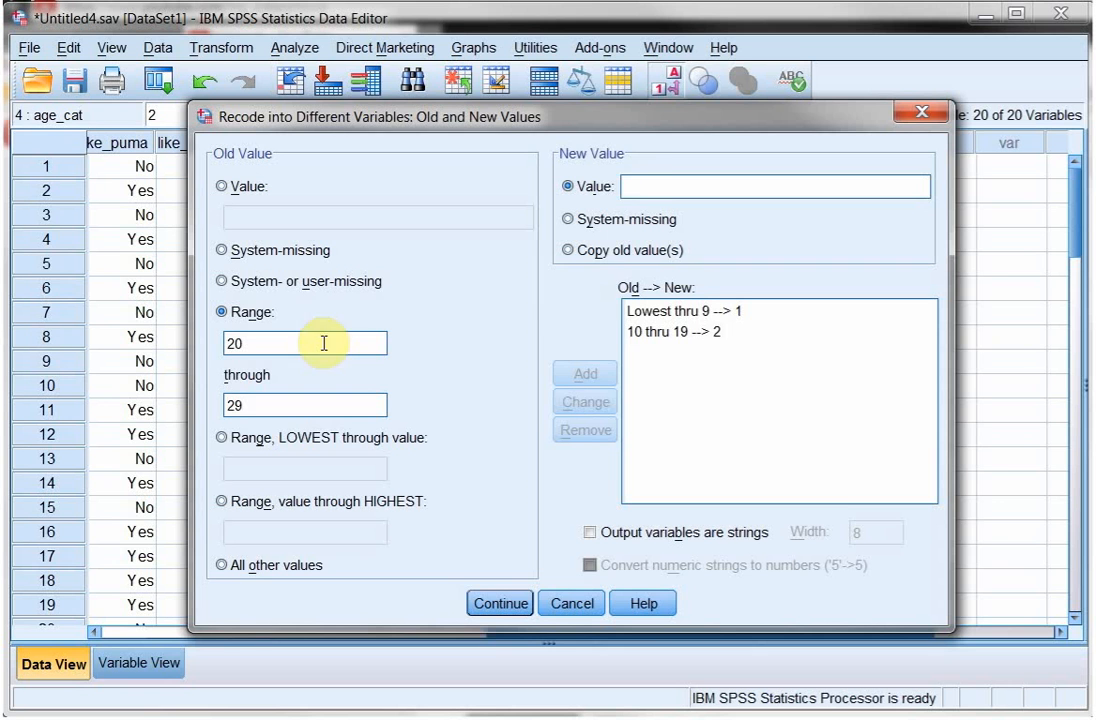
{"action": "type", "text": "3"}
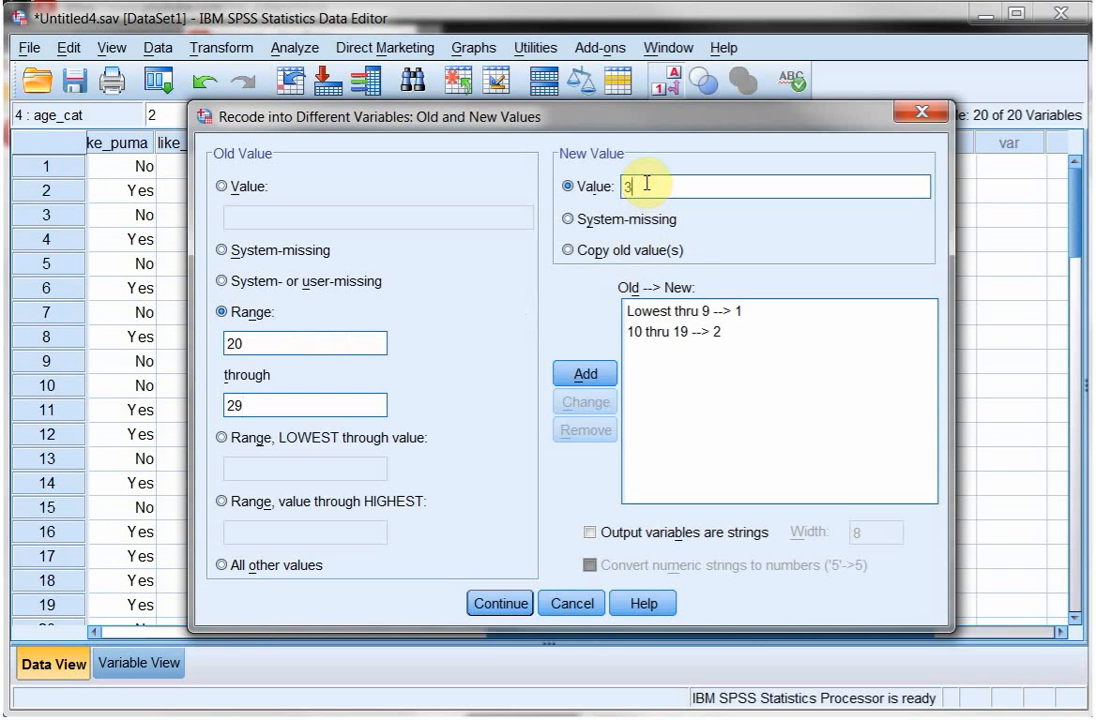
{"action": "left_click", "coordinate": [584, 372]}
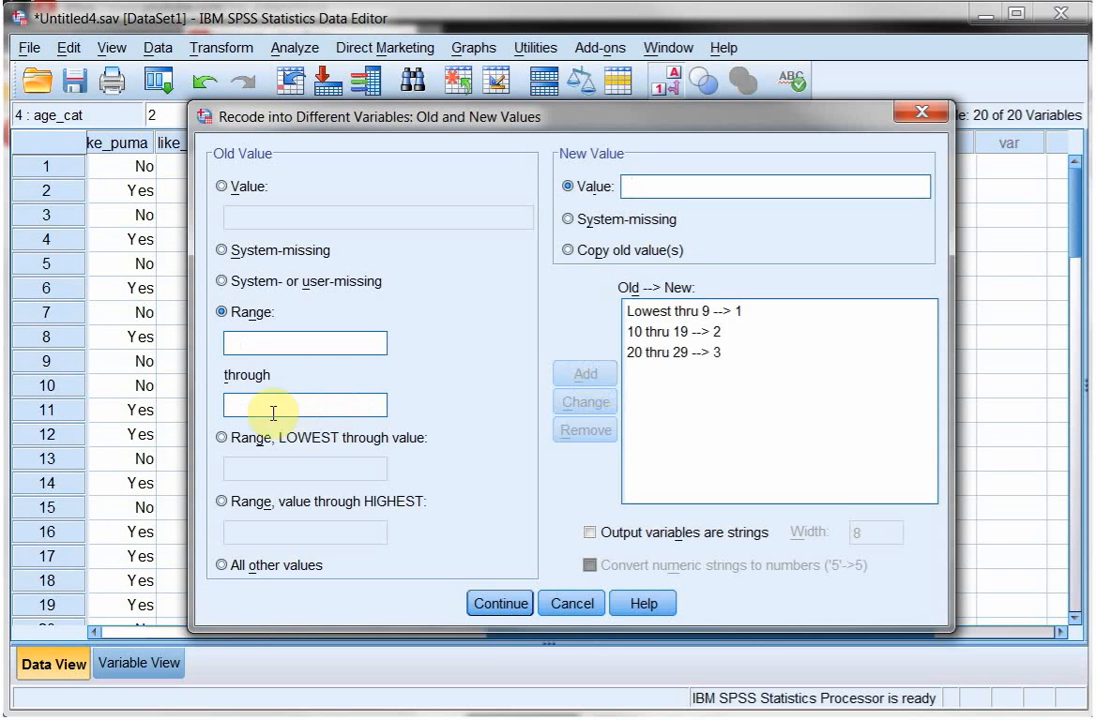
{"action": "left_click", "coordinate": [304, 344]}
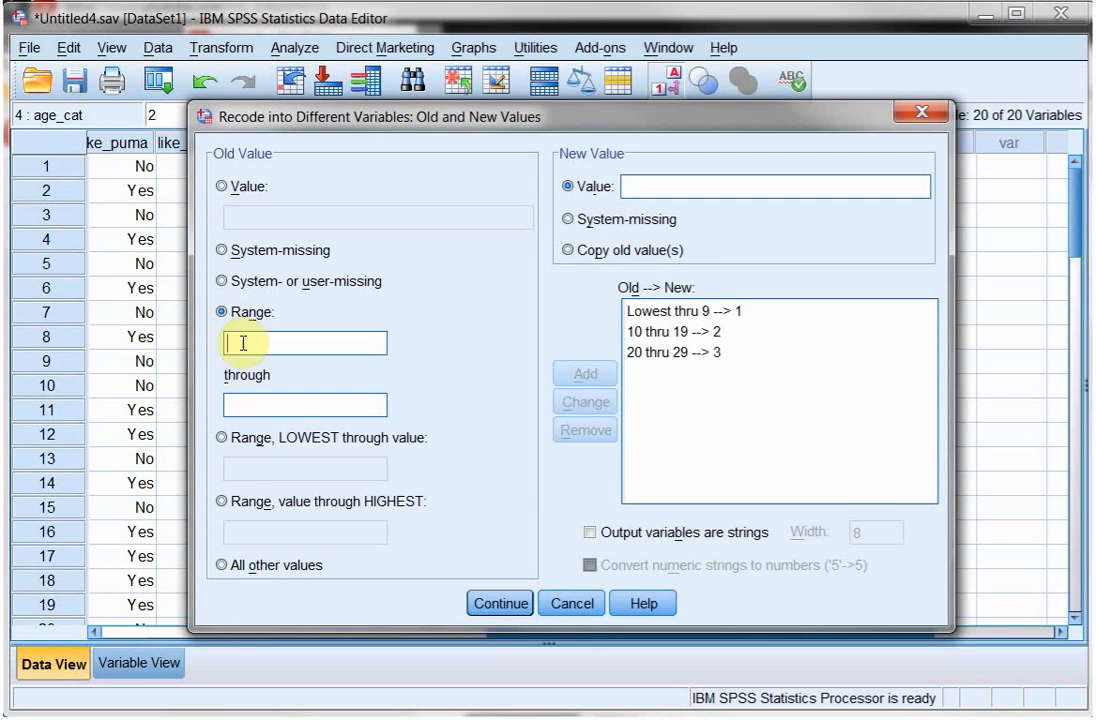
{"action": "left_click", "coordinate": [220, 500]}
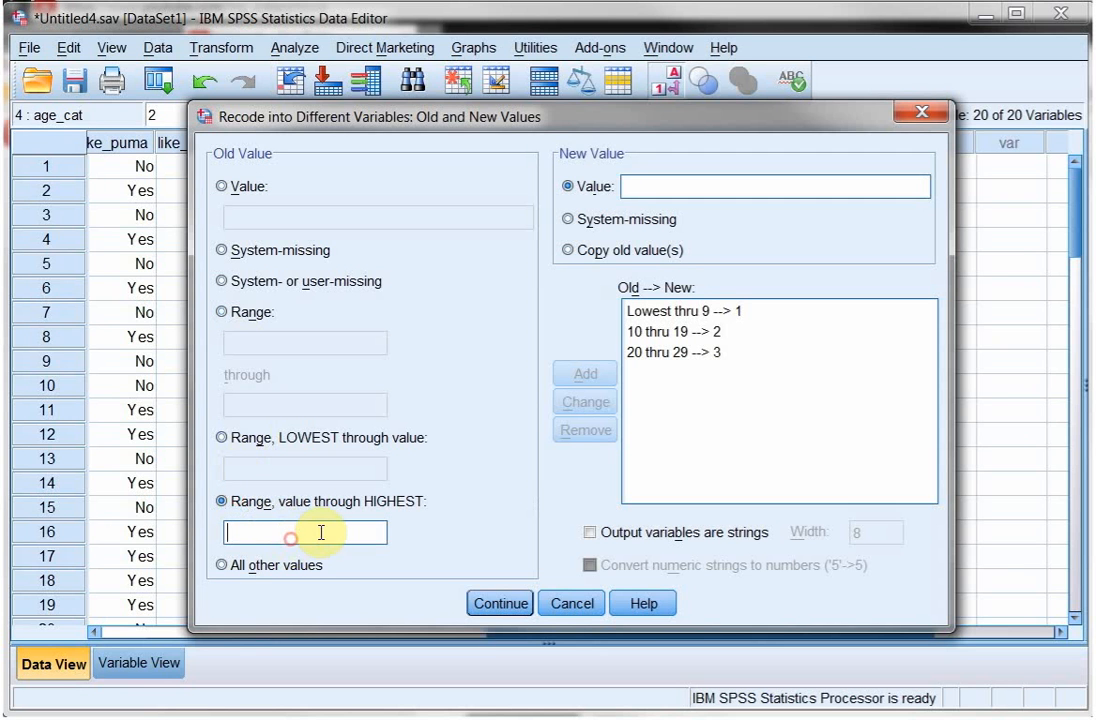
{"action": "type", "text": "30"}
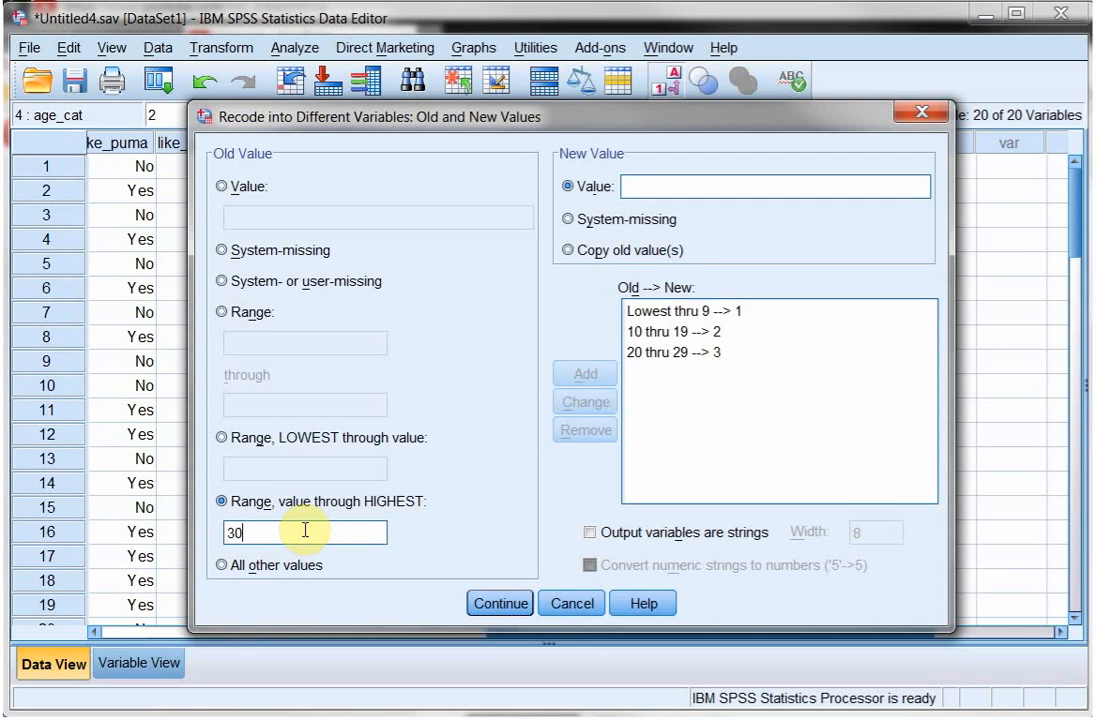
{"action": "left_click", "coordinate": [776, 188]}
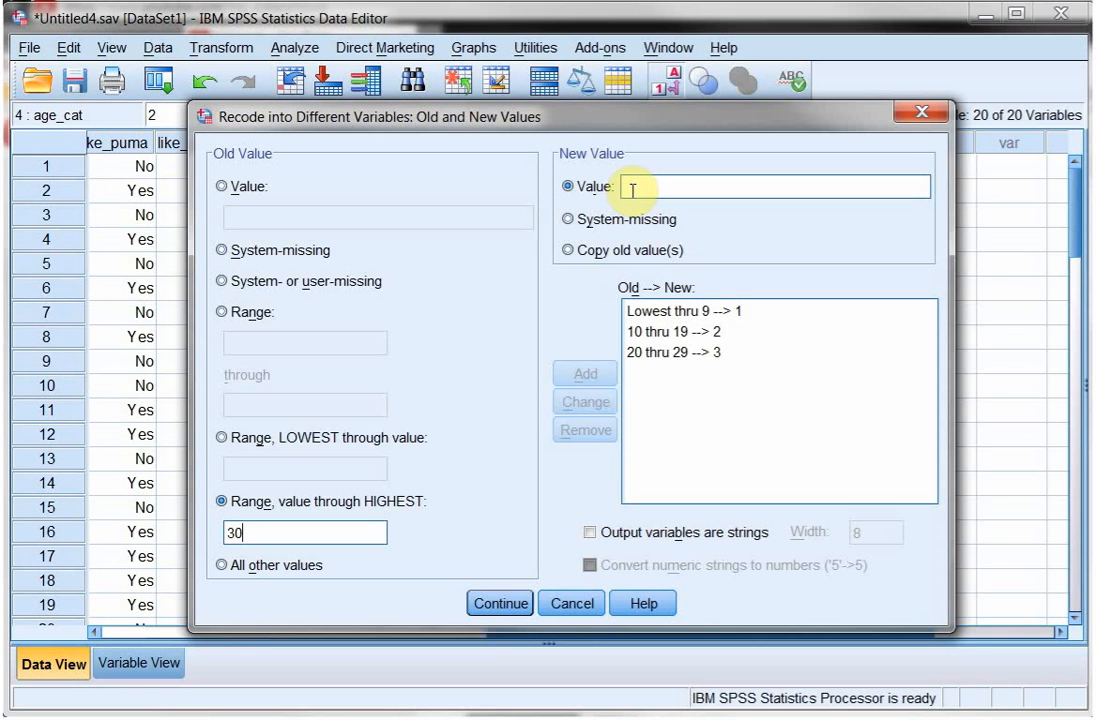
{"action": "type", "text": "4"}
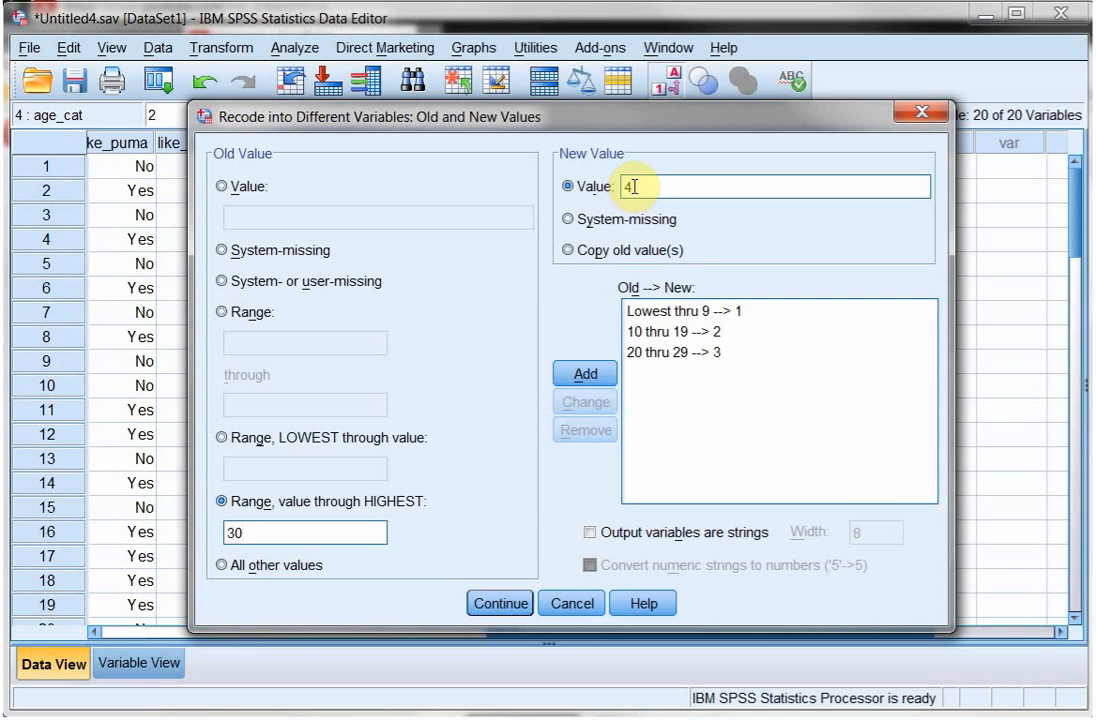
{"action": "left_click", "coordinate": [584, 374]}
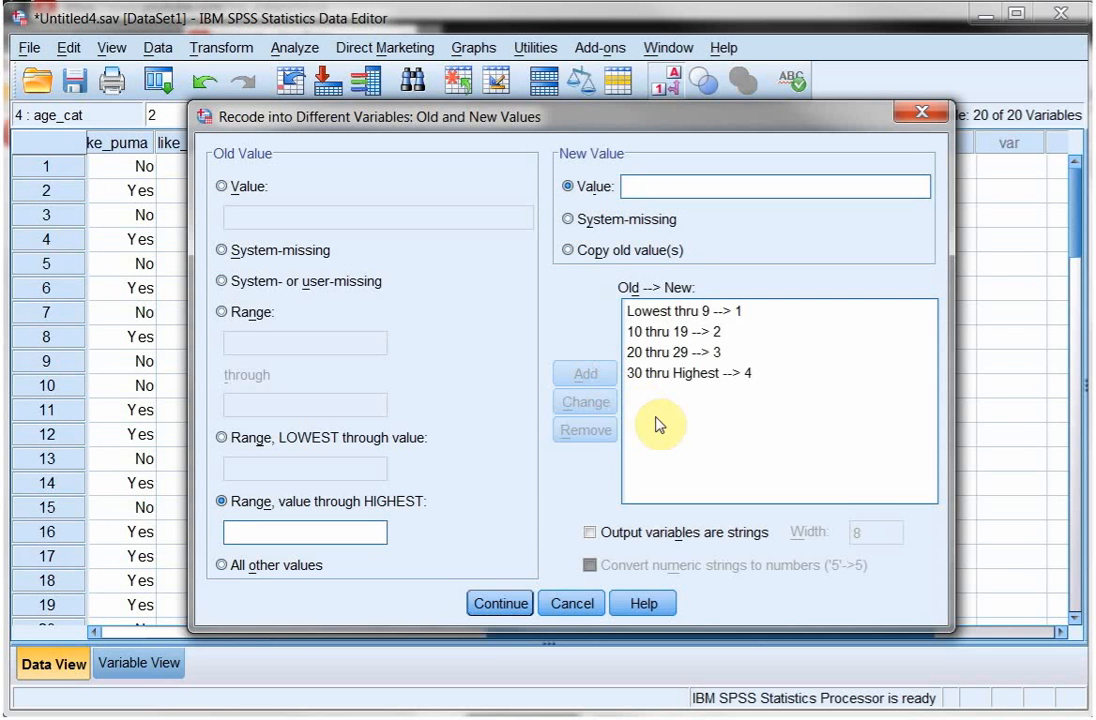
{"action": "left_click", "coordinate": [664, 352]}
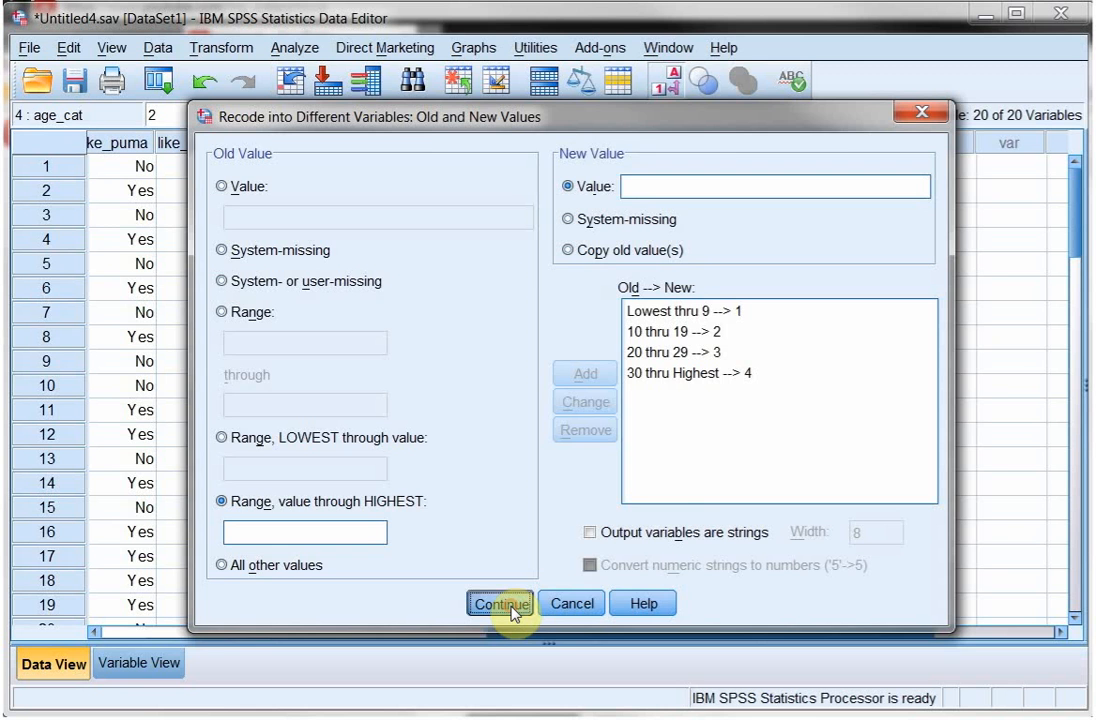
Confirm the four rules and run the recode to create age_cat2.
{"action": "left_click", "coordinate": [500, 604]}
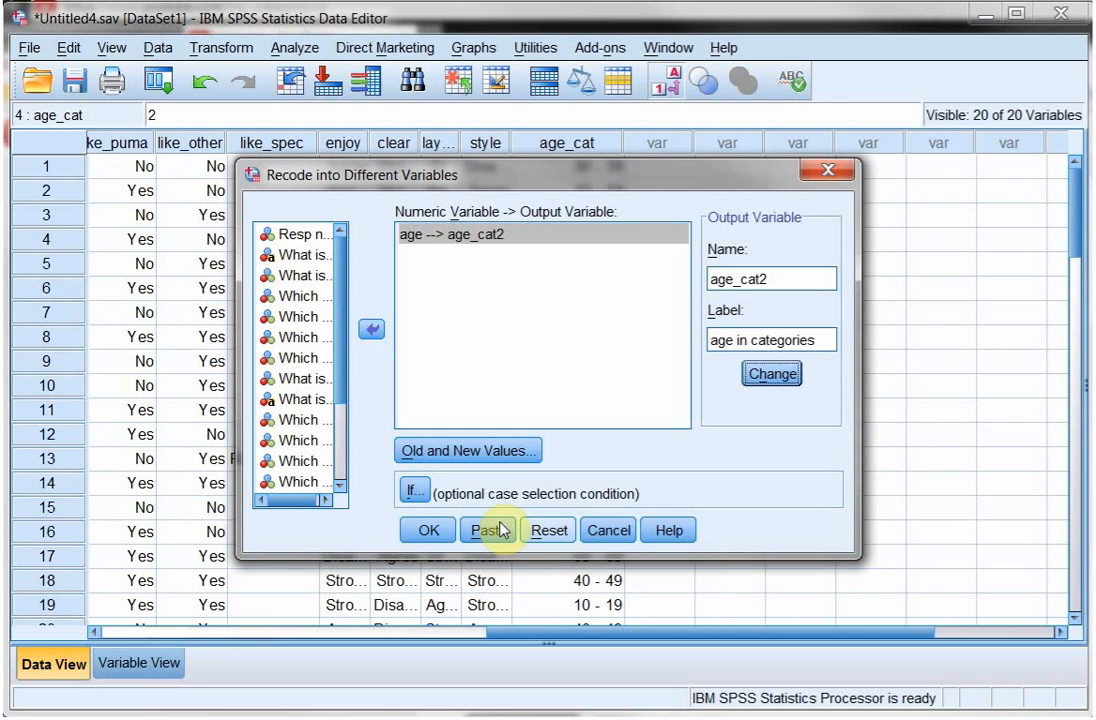
{"action": "left_click", "coordinate": [428, 530]}
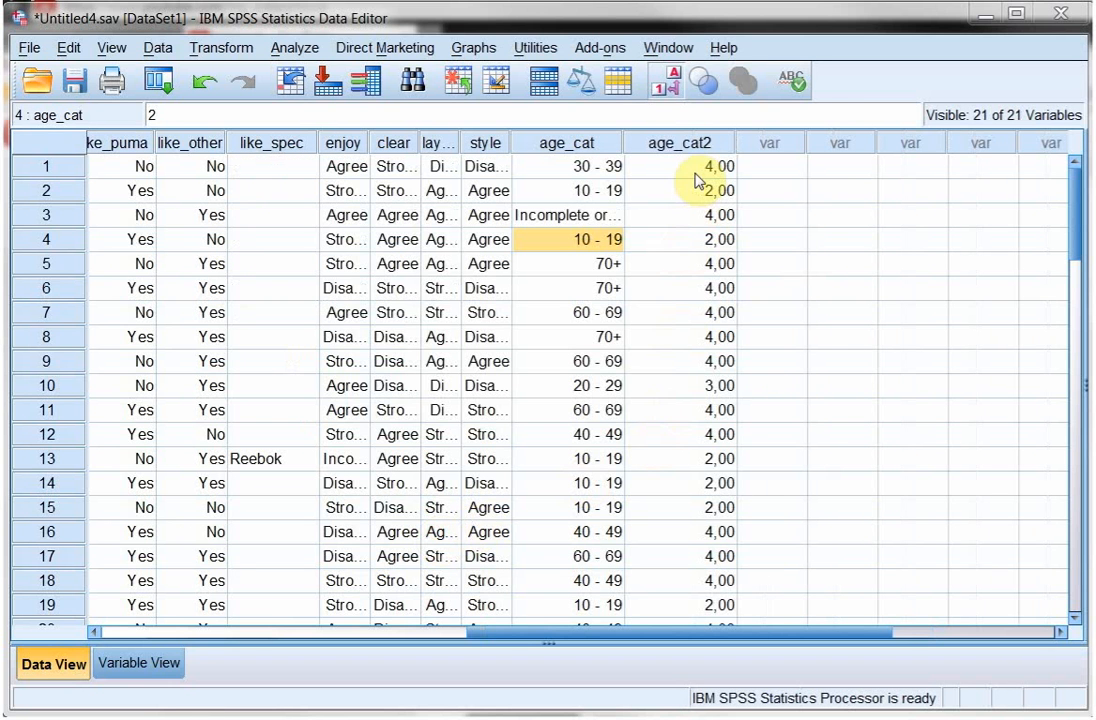
{"action": "mouse_move", "coordinate": [652, 308]}
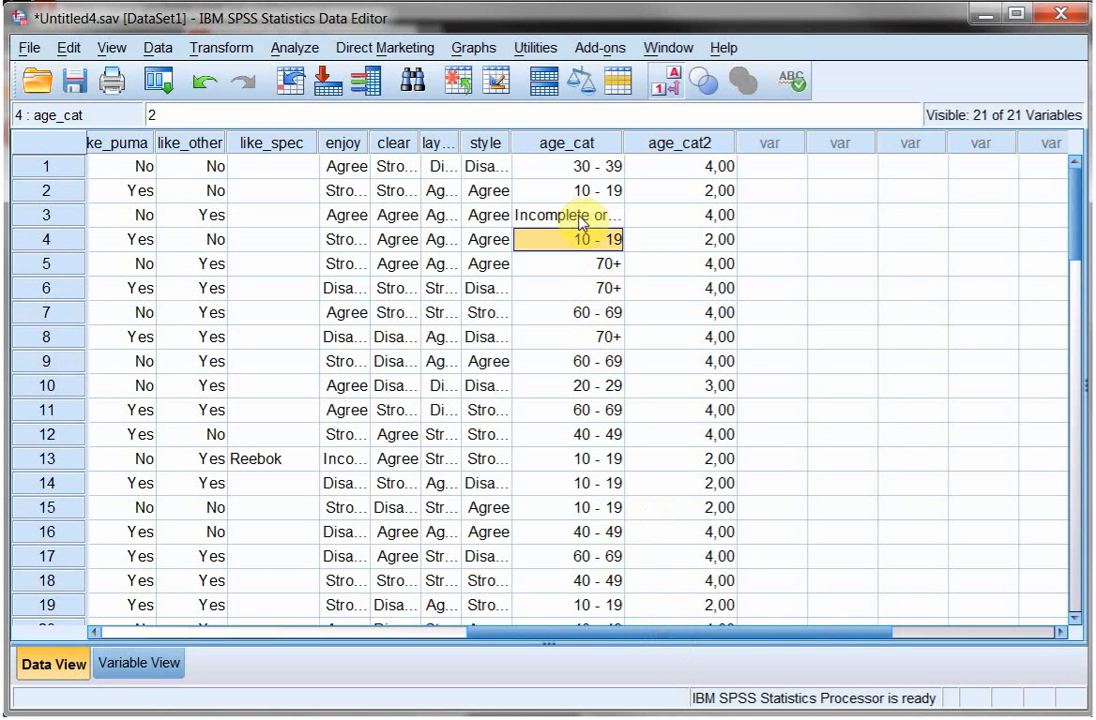
In age_cat2's value labels, label code 1 as 0 < 10 and code 2 as 10 < 20.
{"action": "left_click", "coordinate": [686, 216]}
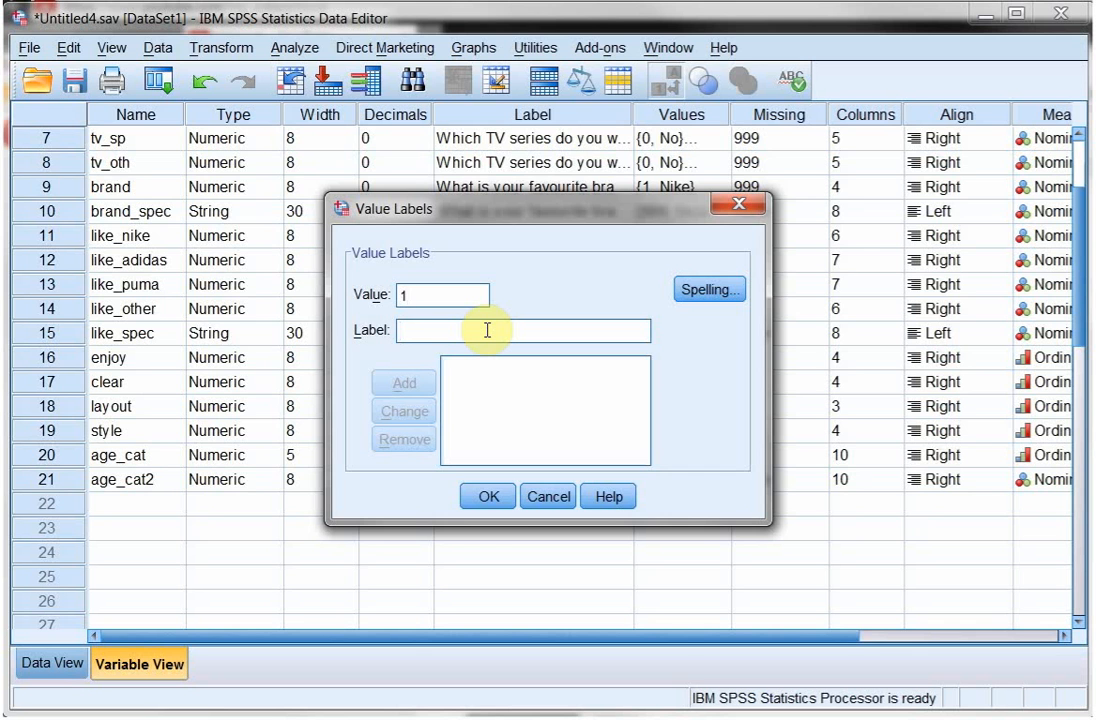
{"action": "type", "text": "0 <"}
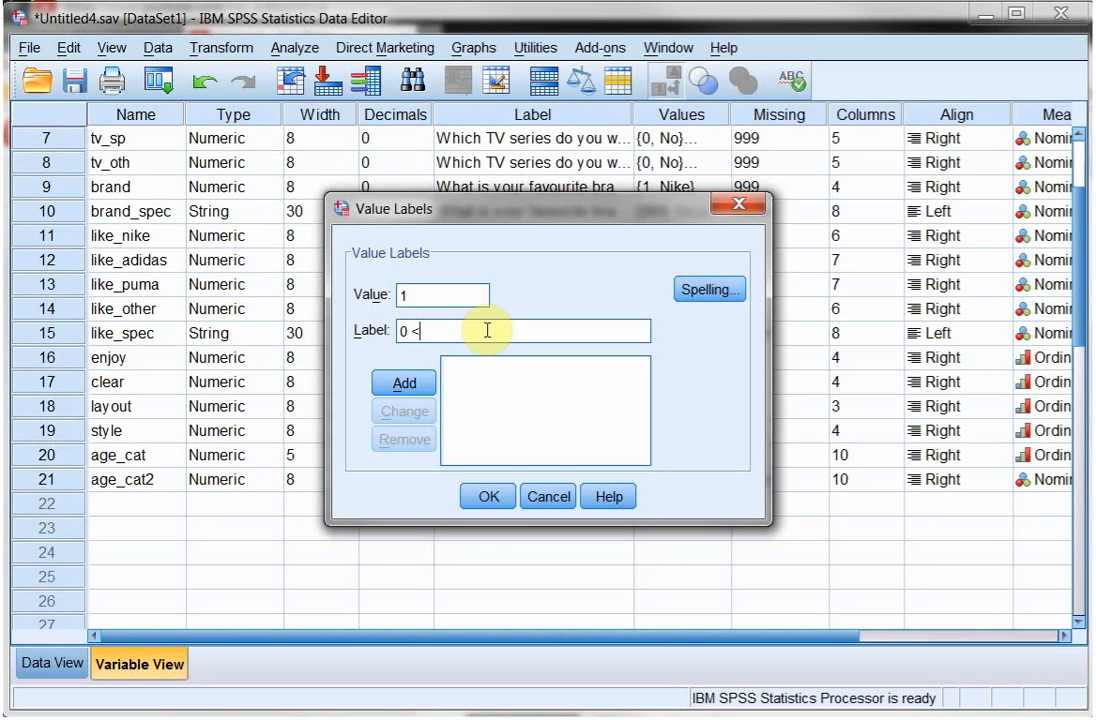
{"action": "type", "text": "10"}
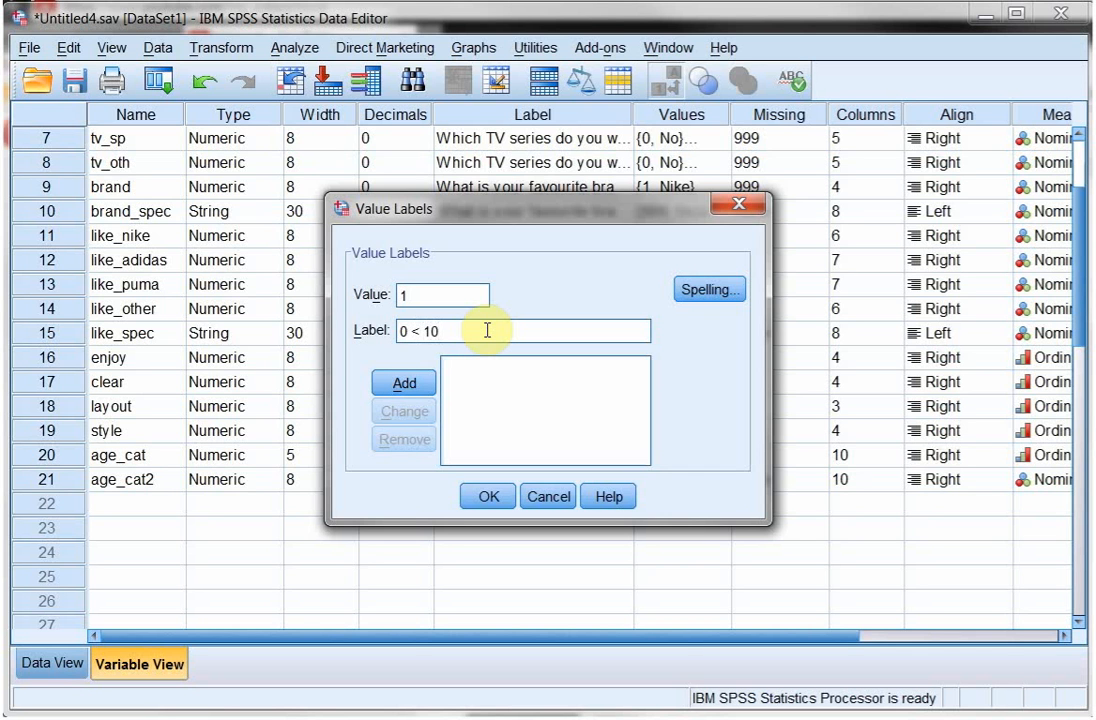
{"action": "left_click", "coordinate": [404, 382]}
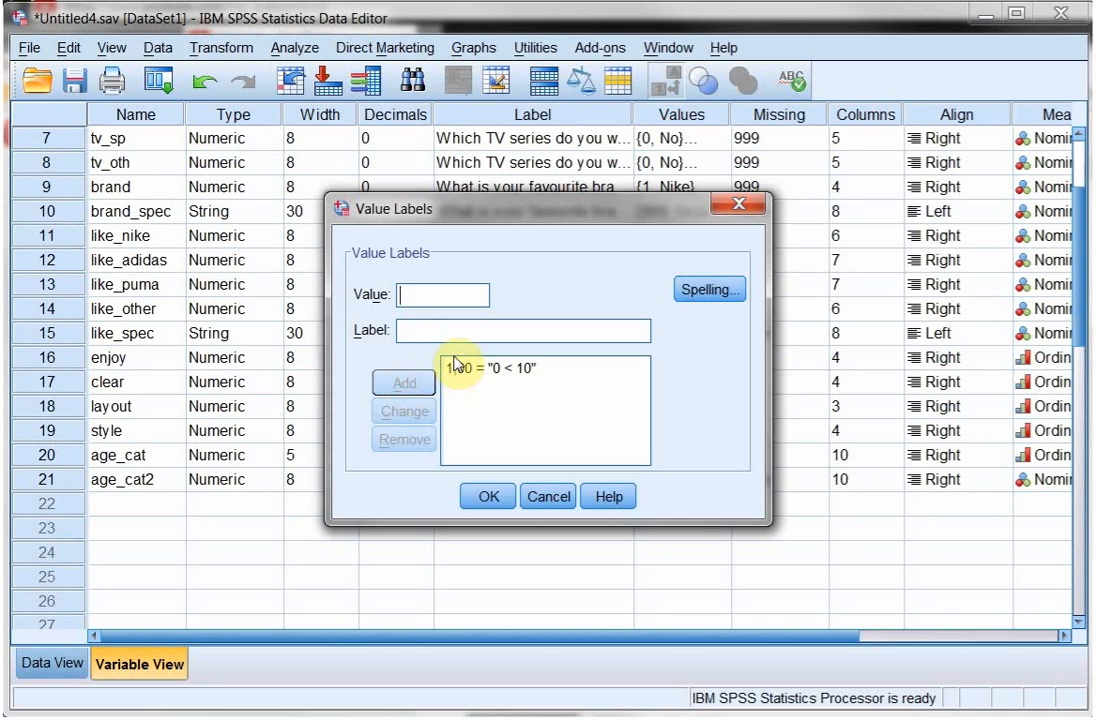
{"action": "type", "text": "10"}
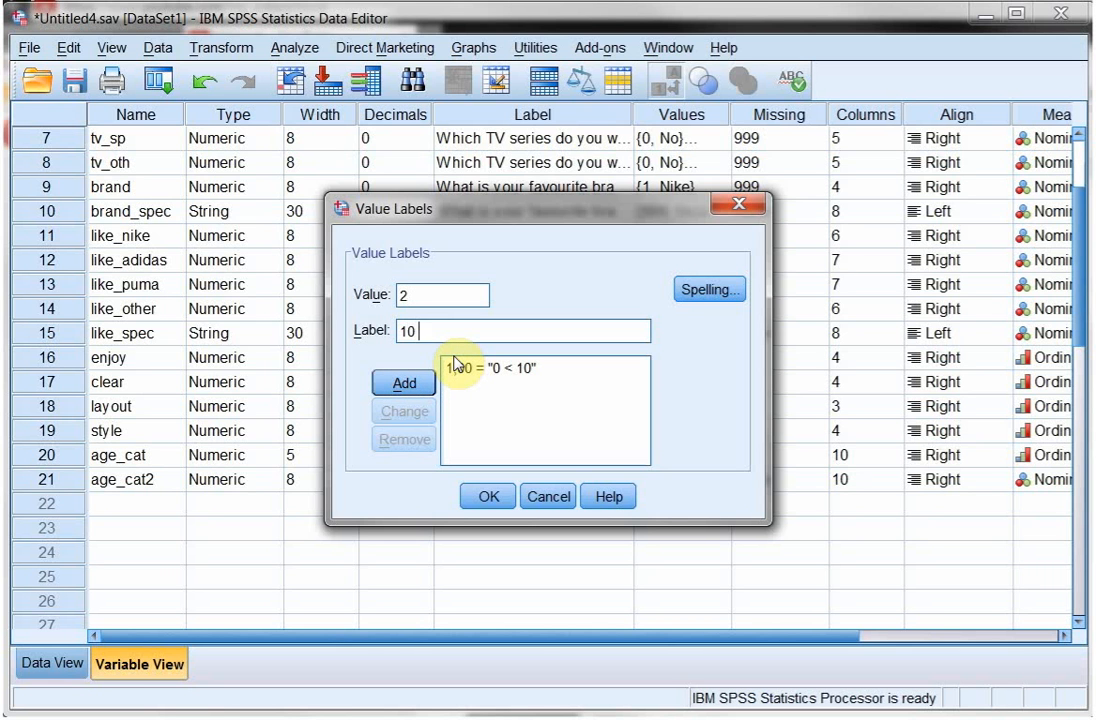
{"action": "type", "text": "< 20"}
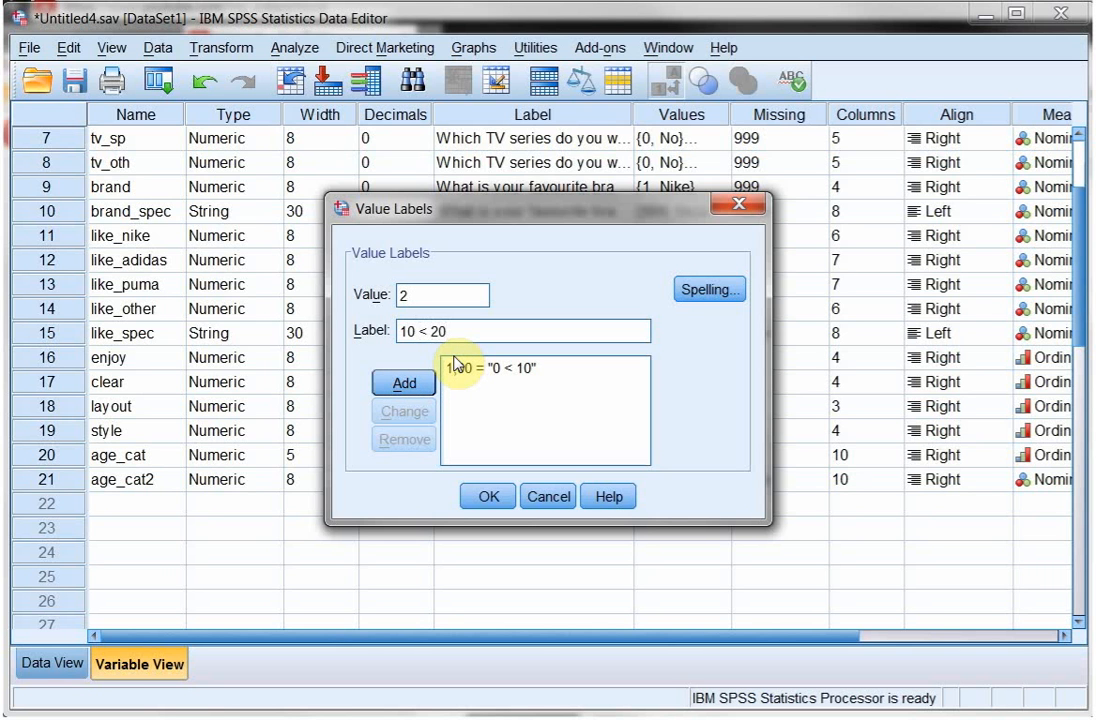
{"action": "left_click", "coordinate": [404, 384]}
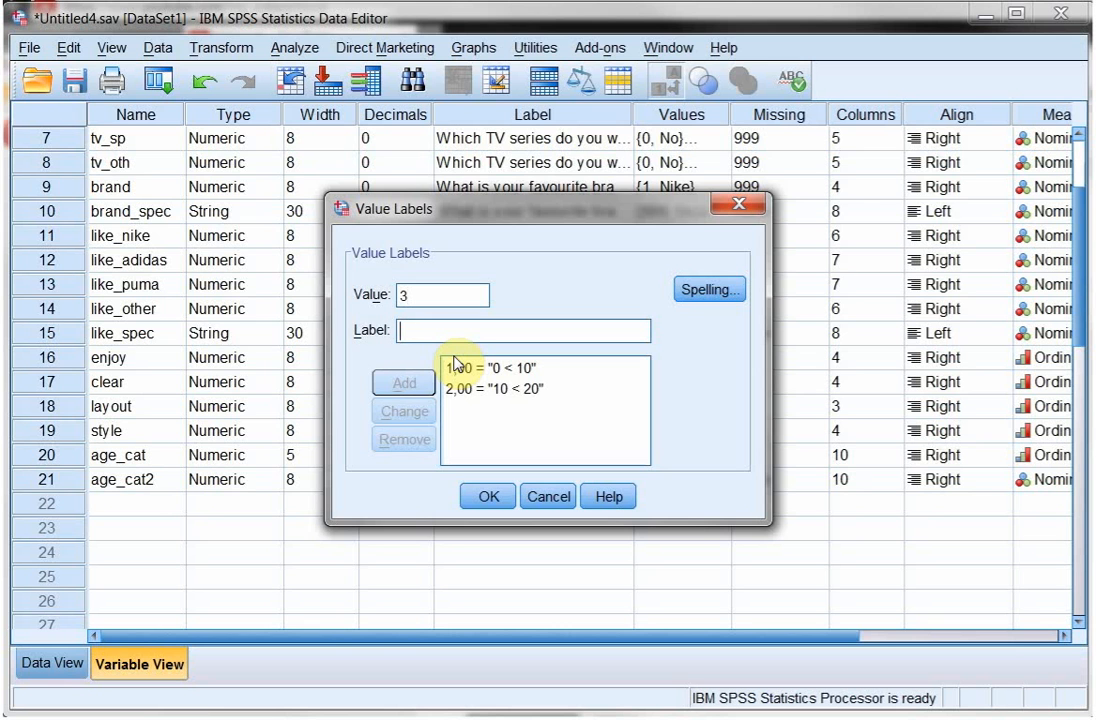
Label code 3 as 20 < 30 and code 4 as 30 or more.
{"action": "type", "text": "20 <"}
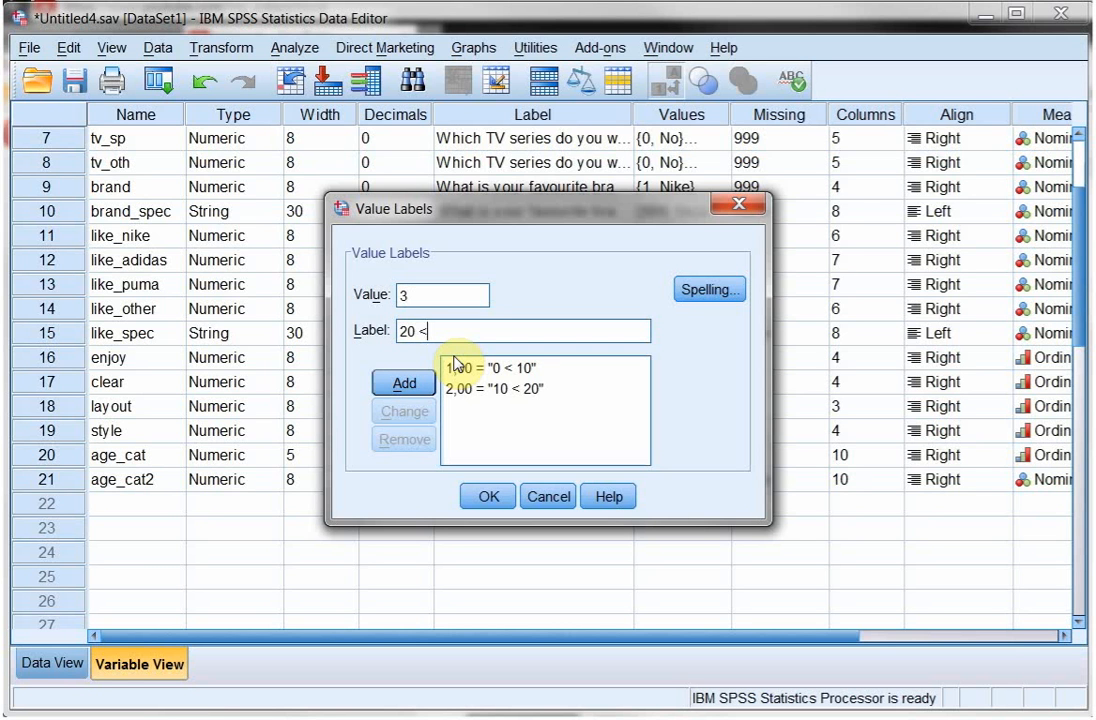
{"action": "left_click", "coordinate": [404, 382]}
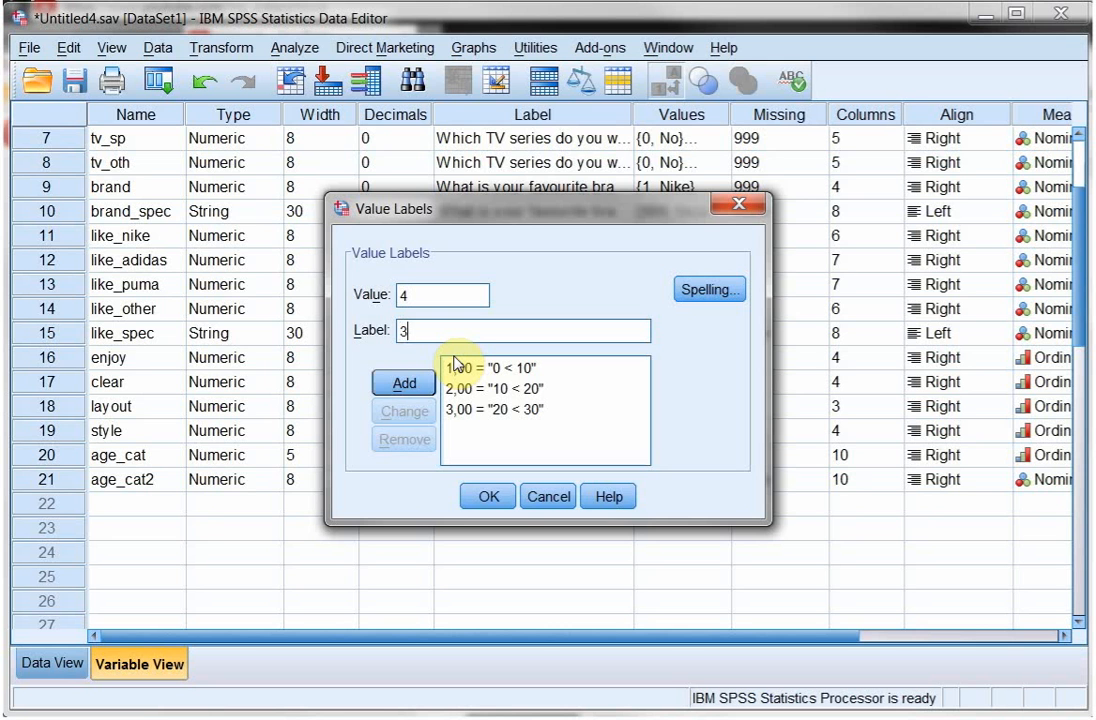
{"action": "type", "text": "30 or"}
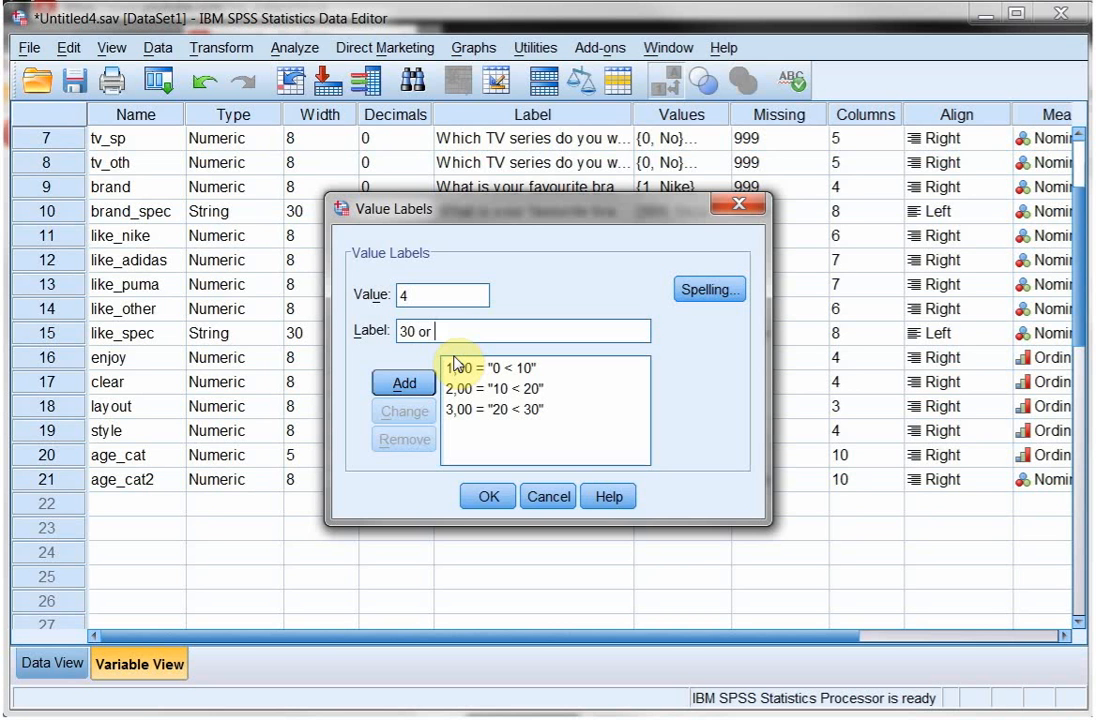
{"action": "left_click", "coordinate": [404, 384]}
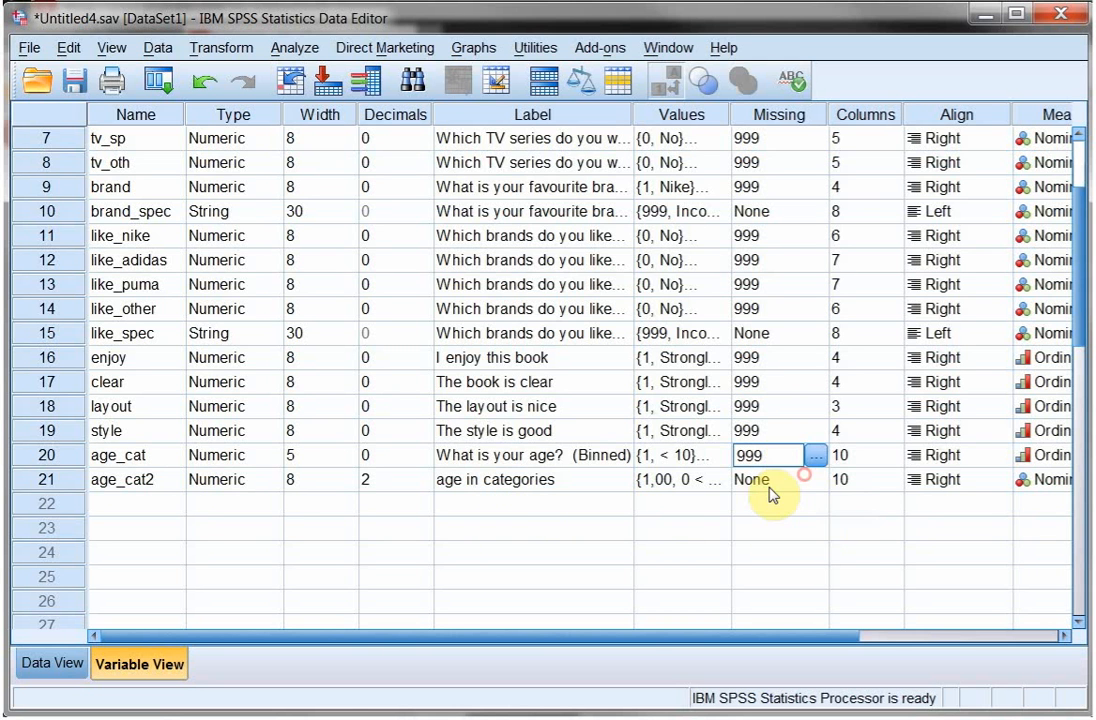
Sort cases by age_cat descending and enter 999 in age_cat2 for the unusable-age case.
{"action": "left_click", "coordinate": [776, 480]}
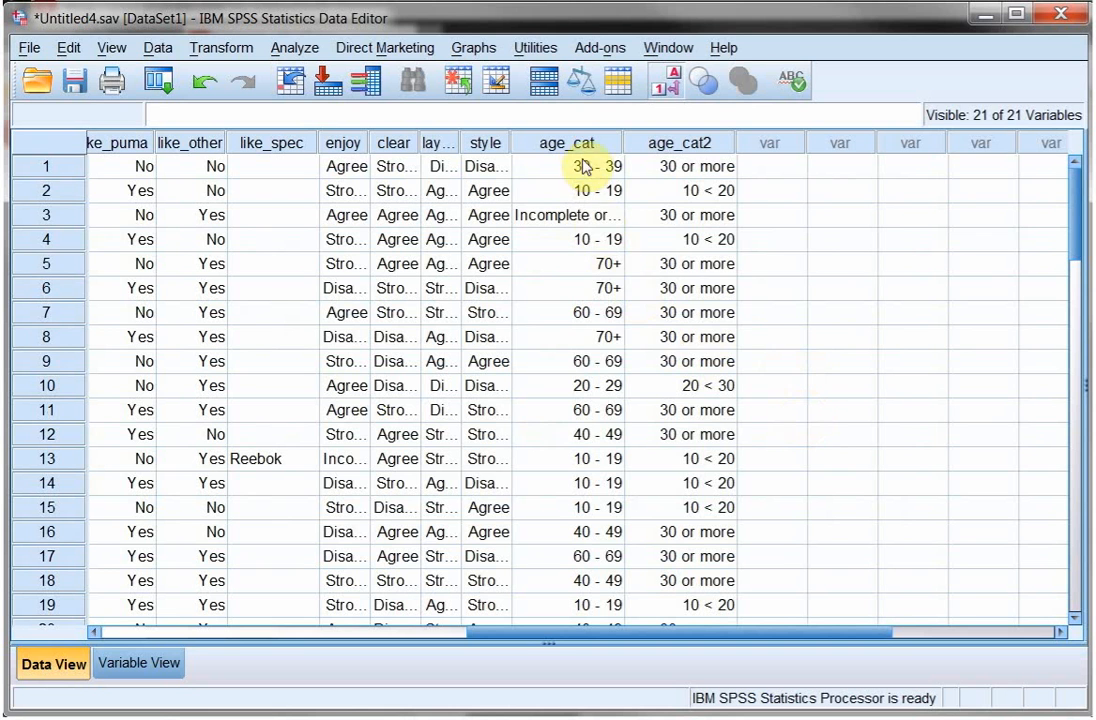
{"action": "right_click", "coordinate": [566, 142]}
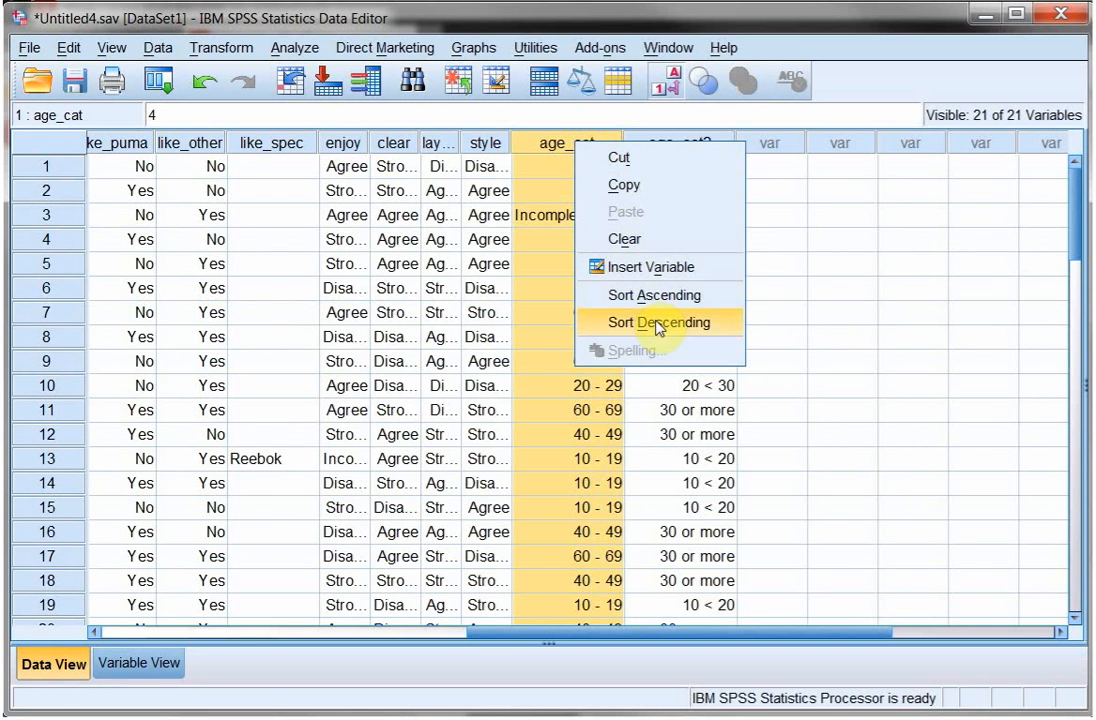
{"action": "left_click", "coordinate": [658, 322]}
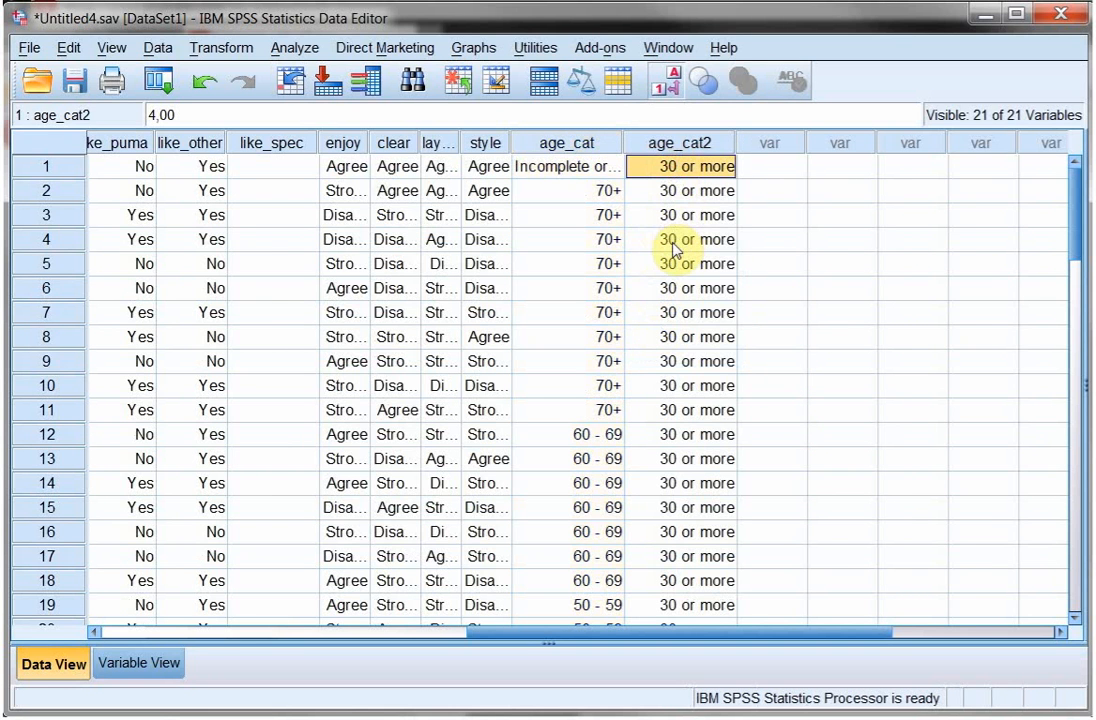
{"action": "type", "text": "9999,00"}
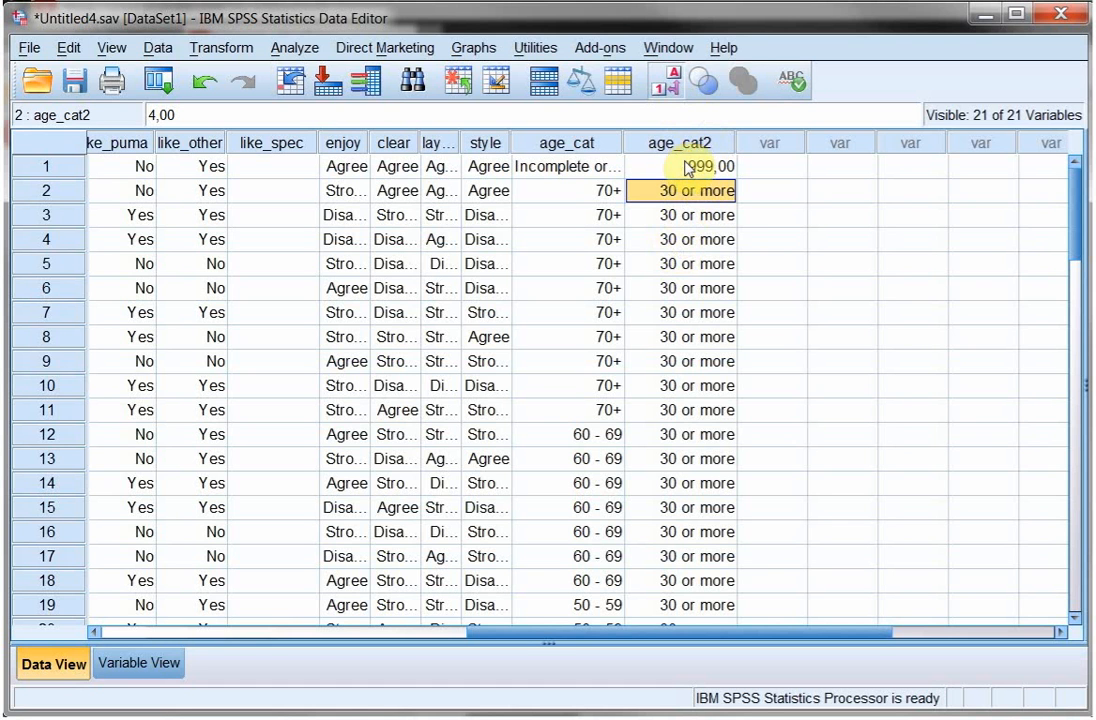
{"action": "left_click", "coordinate": [680, 166]}
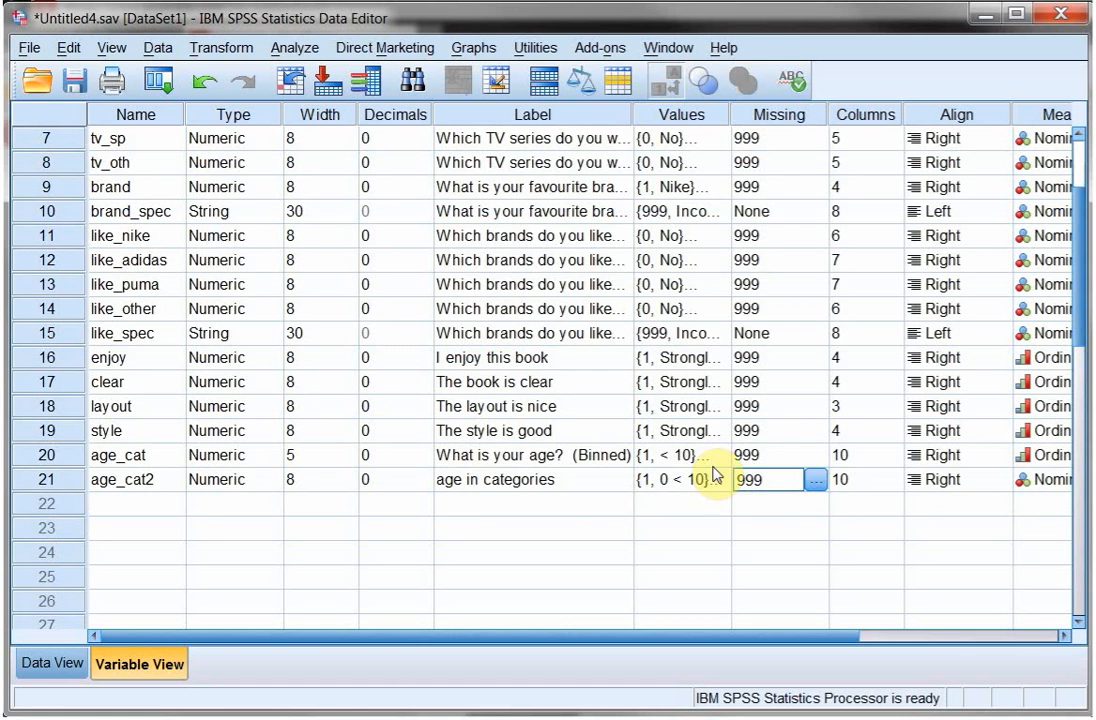
Set 999 as missing for age_cat2 and label it Incomplete or incorrect answer.
{"action": "left_click", "coordinate": [812, 480]}
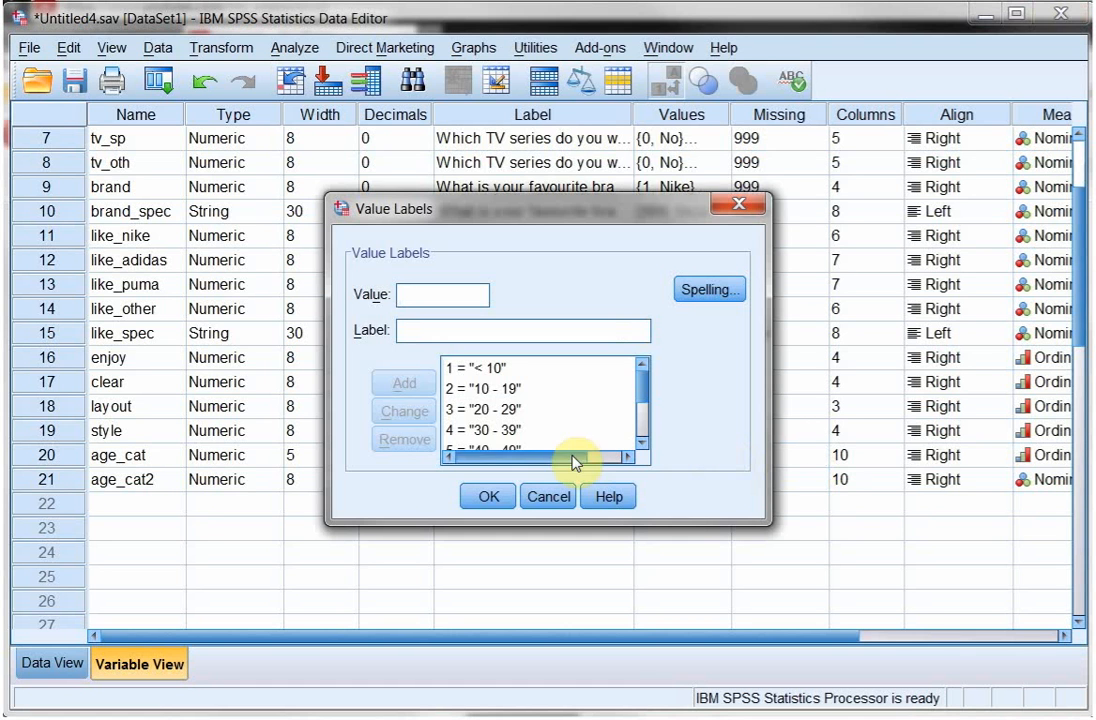
{"action": "left_click", "coordinate": [544, 440]}
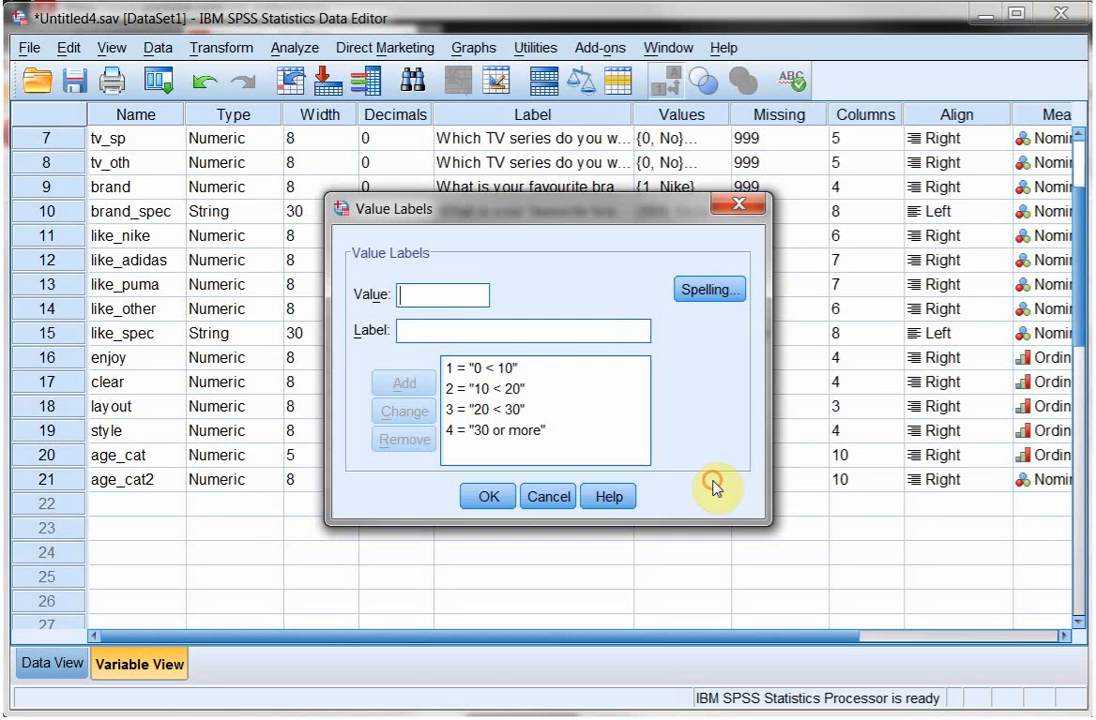
{"action": "type", "text": "999"}
{"action": "left_click", "coordinate": [524, 332]}
{"action": "type", "text": "Incomplete or incorrect answer"}
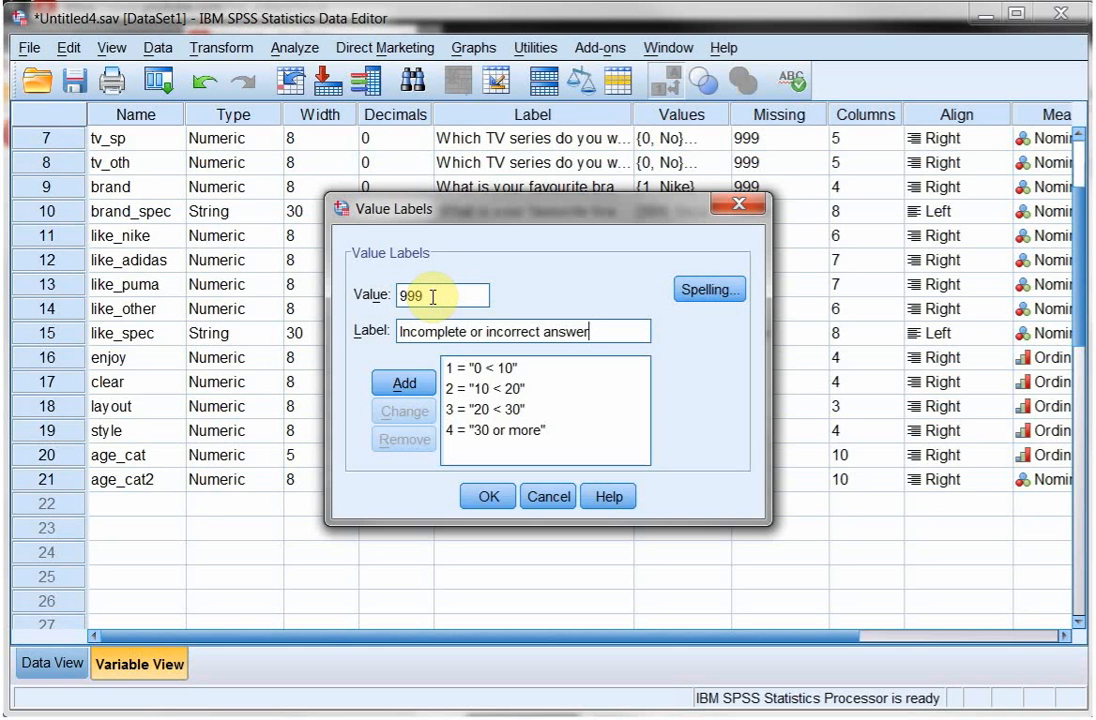
{"action": "left_click", "coordinate": [404, 382]}
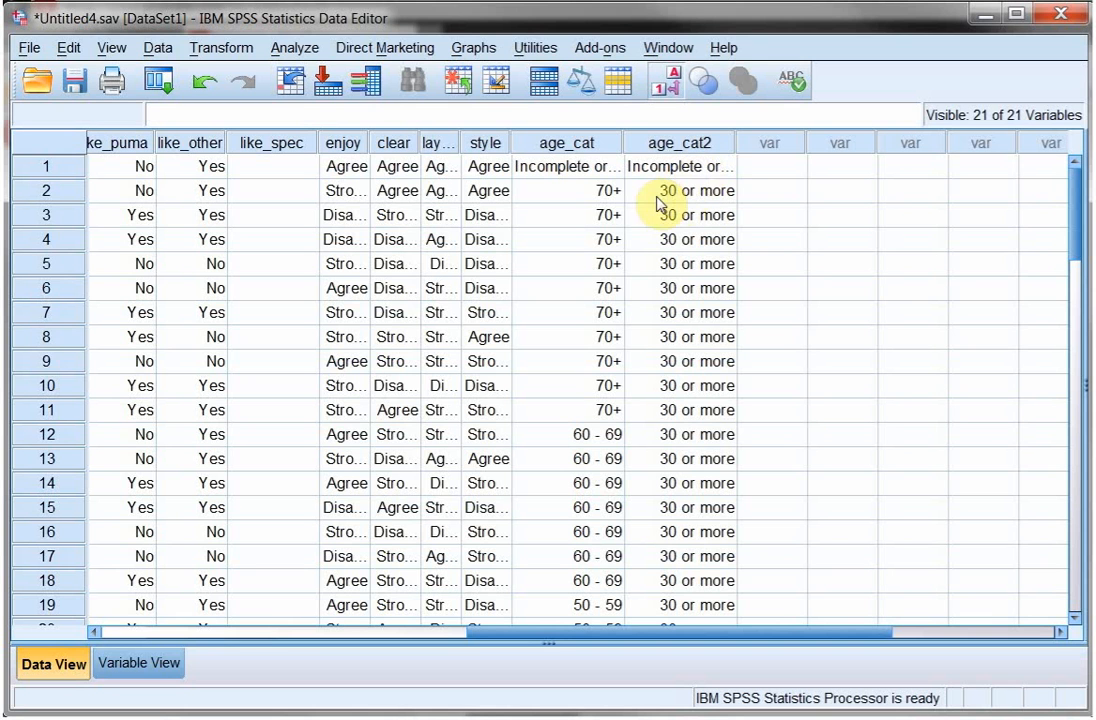
Run Frequencies on the binned age and age in categories variables.
{"action": "left_click", "coordinate": [770, 192]}
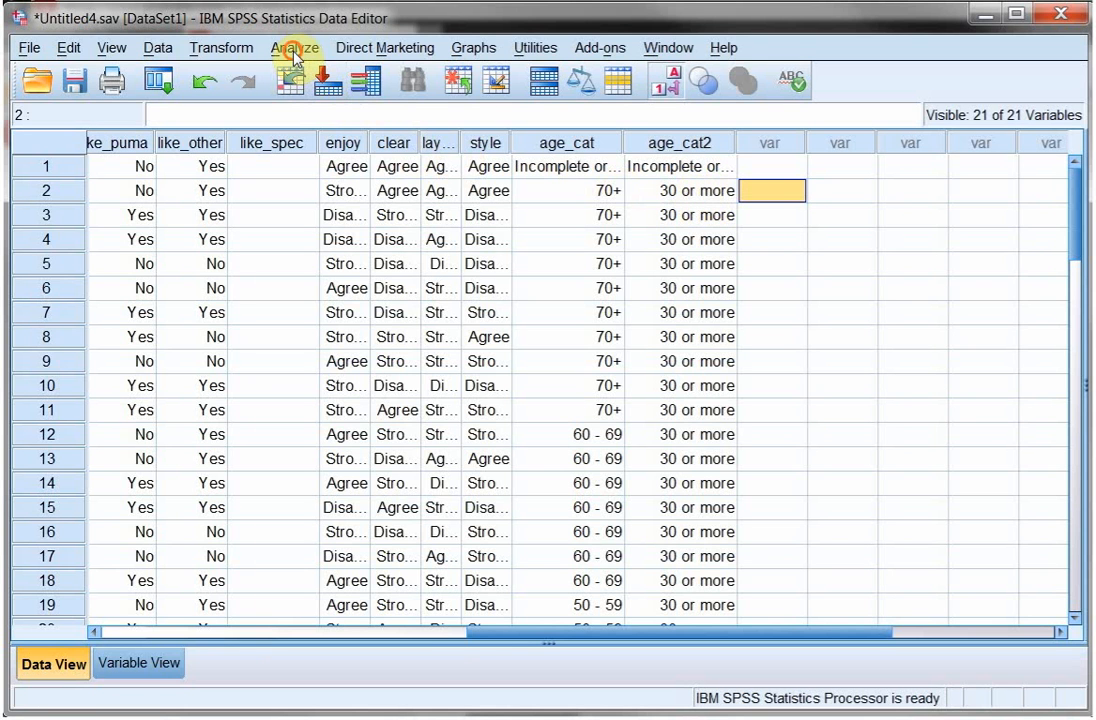
{"action": "left_click", "coordinate": [294, 48]}
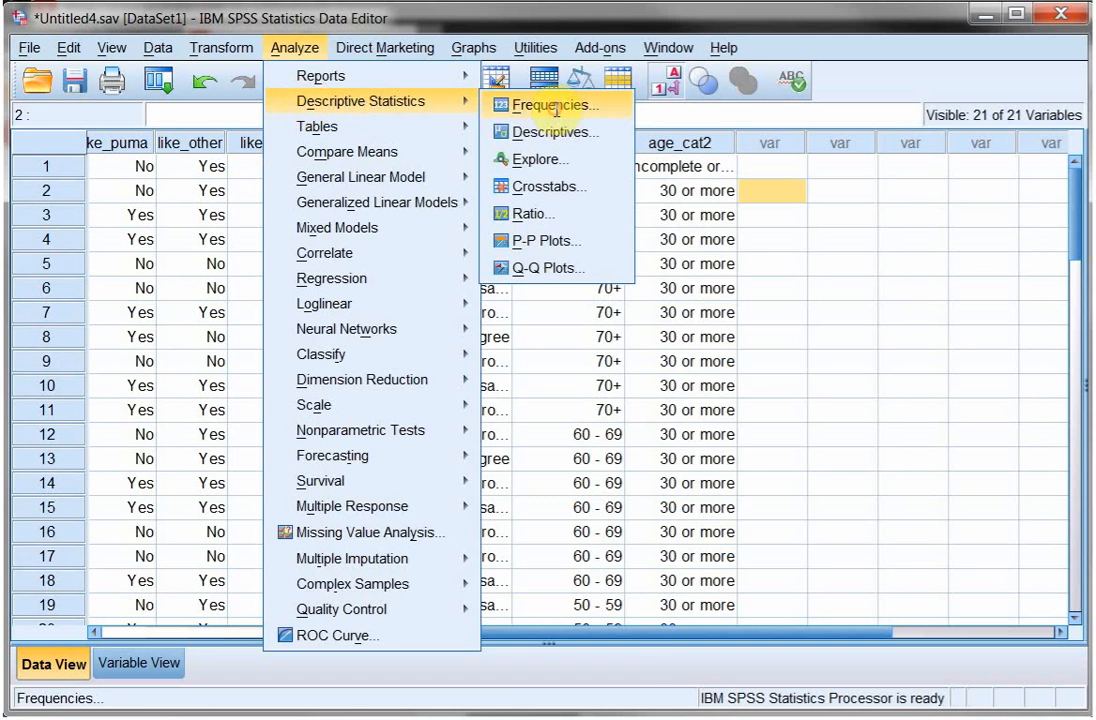
{"action": "left_click", "coordinate": [552, 104]}
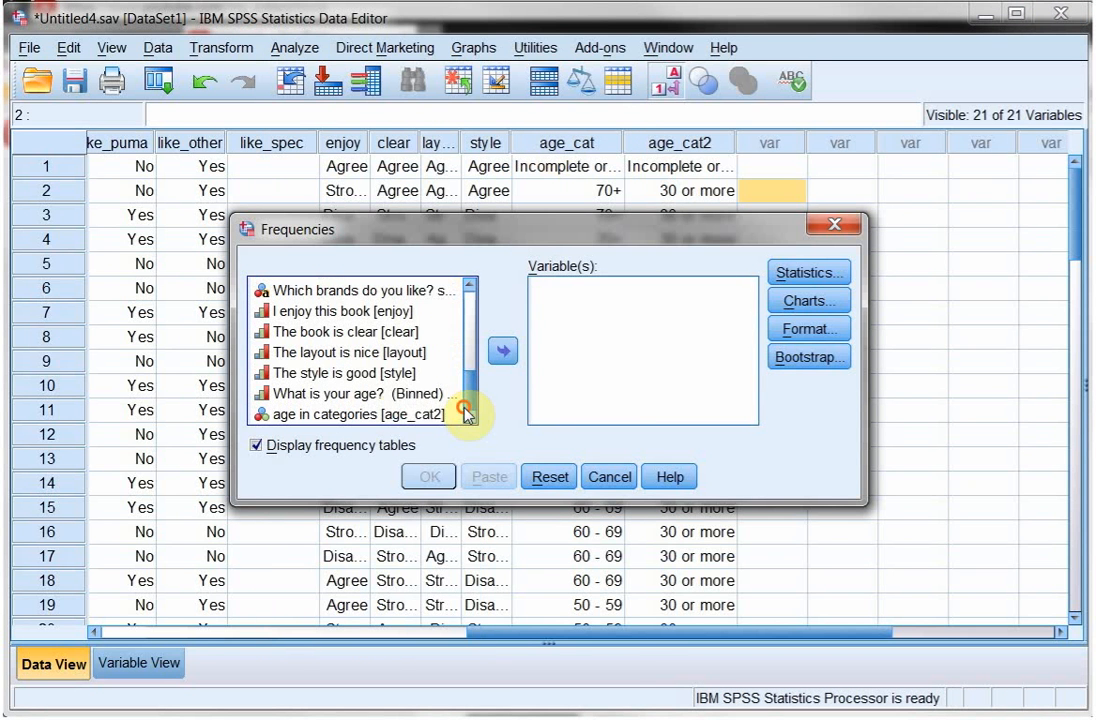
{"action": "left_click", "coordinate": [356, 392]}
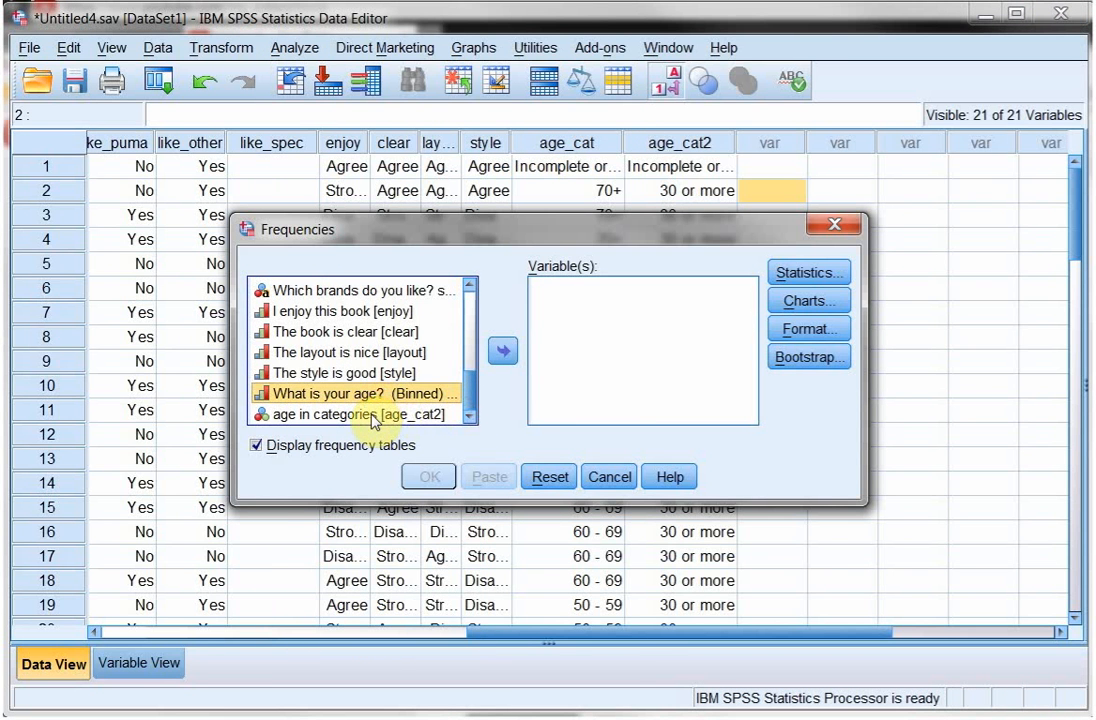
{"action": "left_click", "coordinate": [504, 352]}
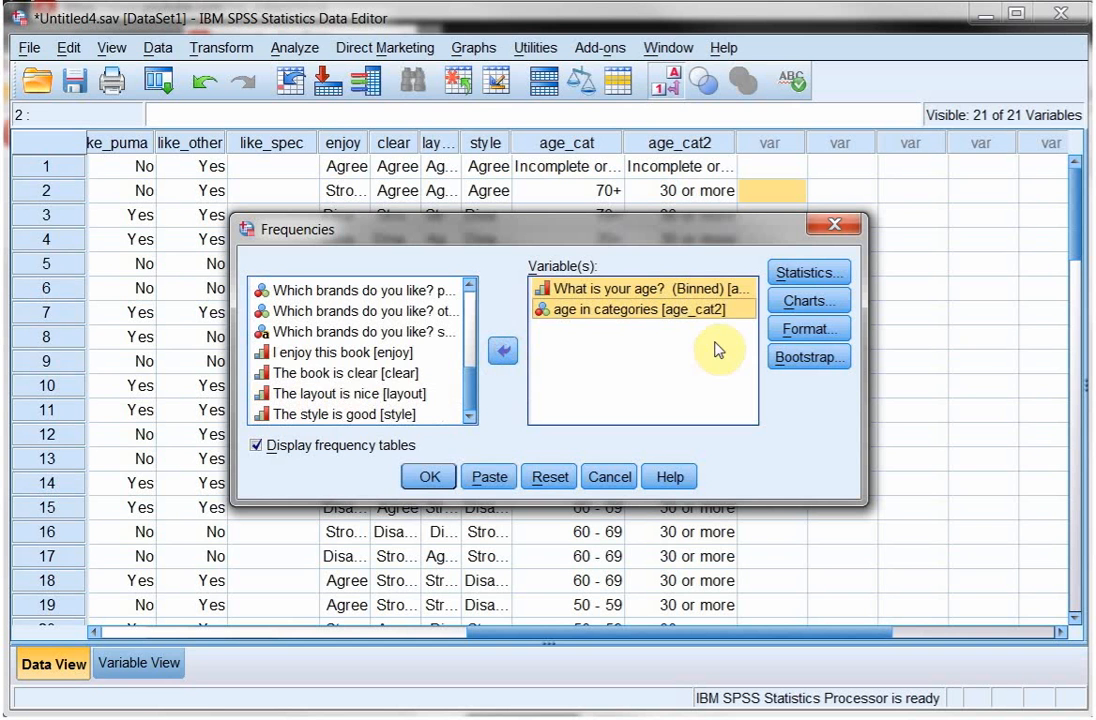
{"action": "mouse_move", "coordinate": [428, 476]}
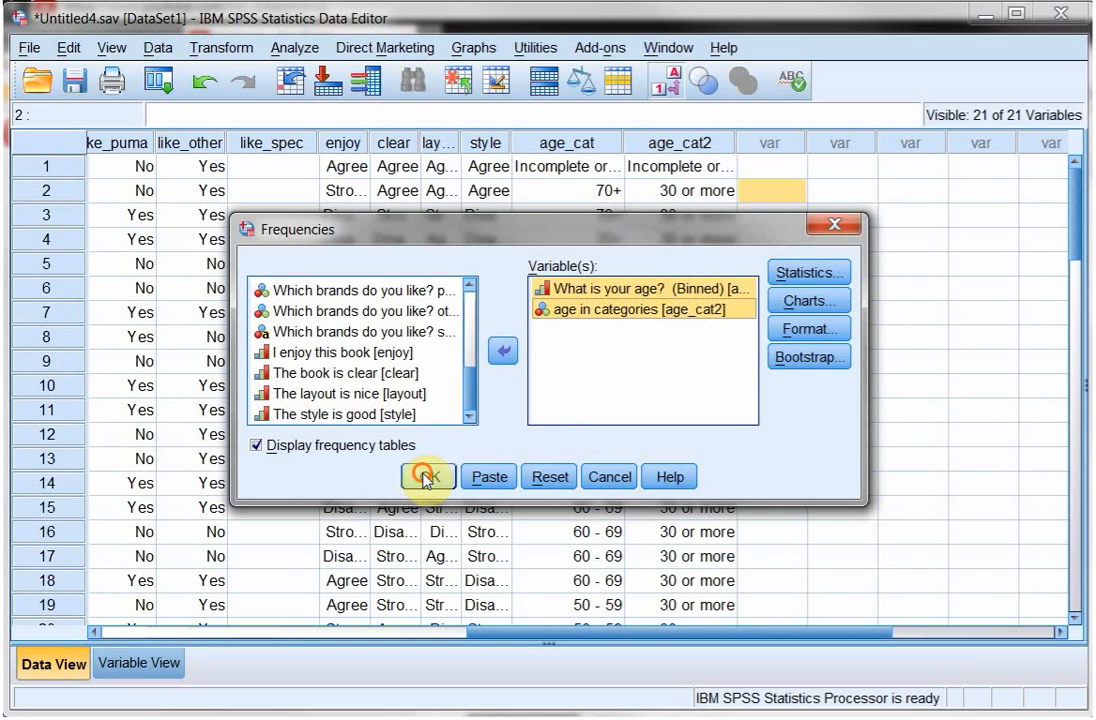
{"action": "left_click", "coordinate": [428, 476]}
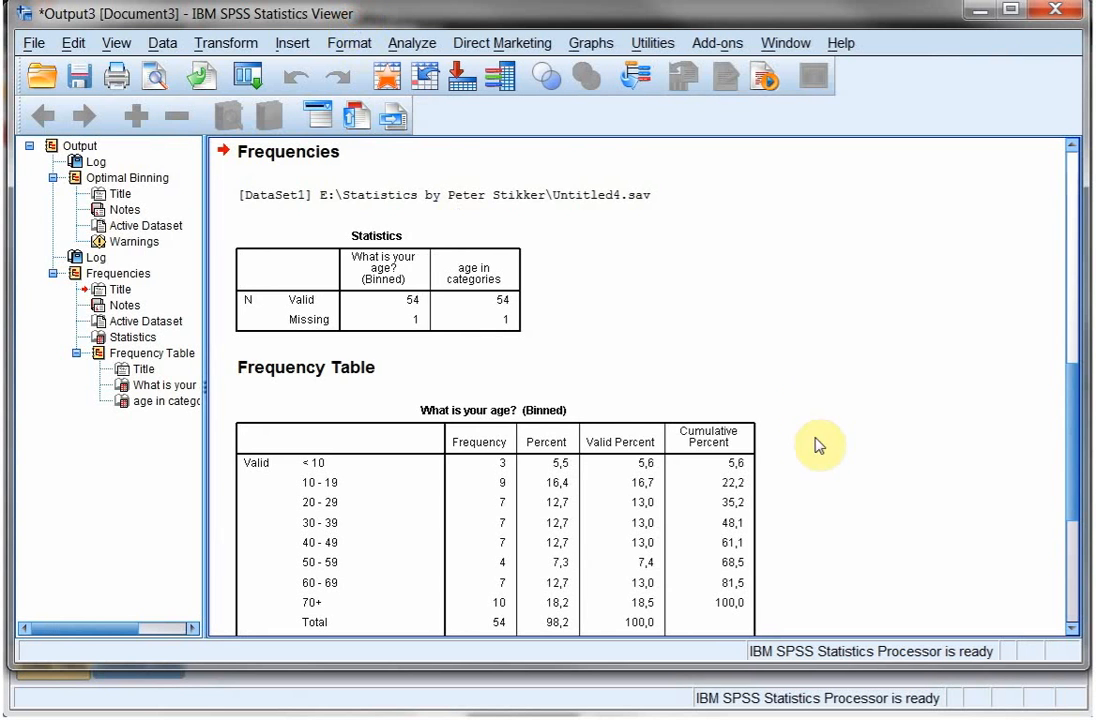
{"action": "scroll", "scroll_direction": "down", "scroll_amount": 3}
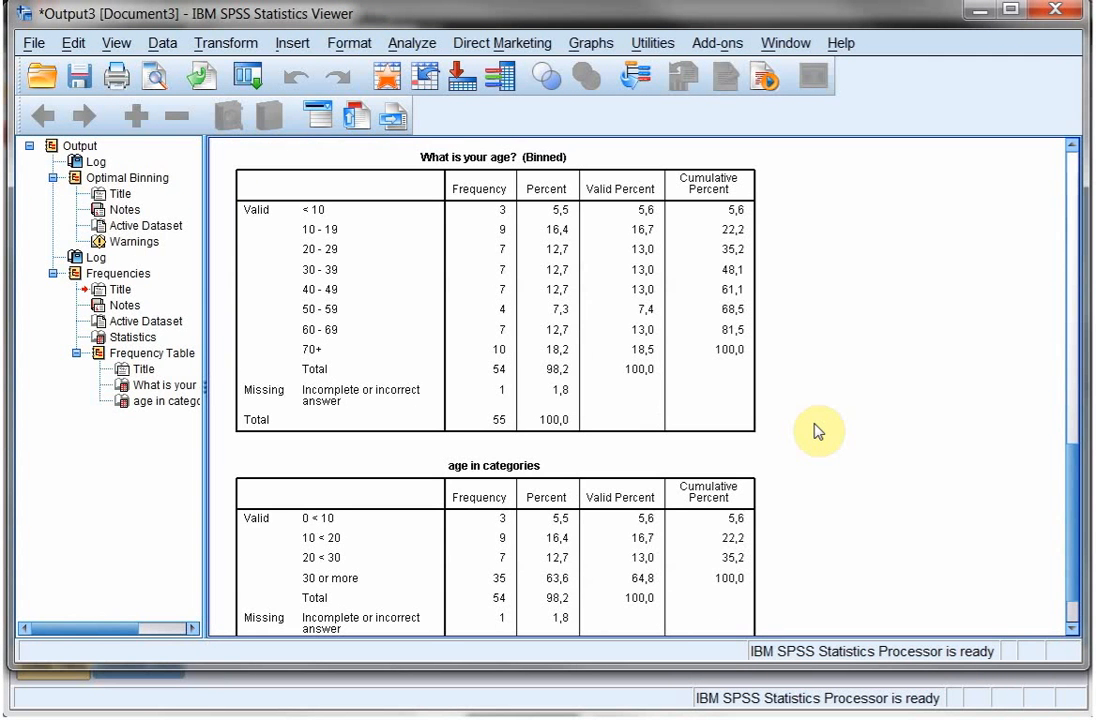
{"action": "scroll", "scroll_direction": "down", "scroll_amount": 3}
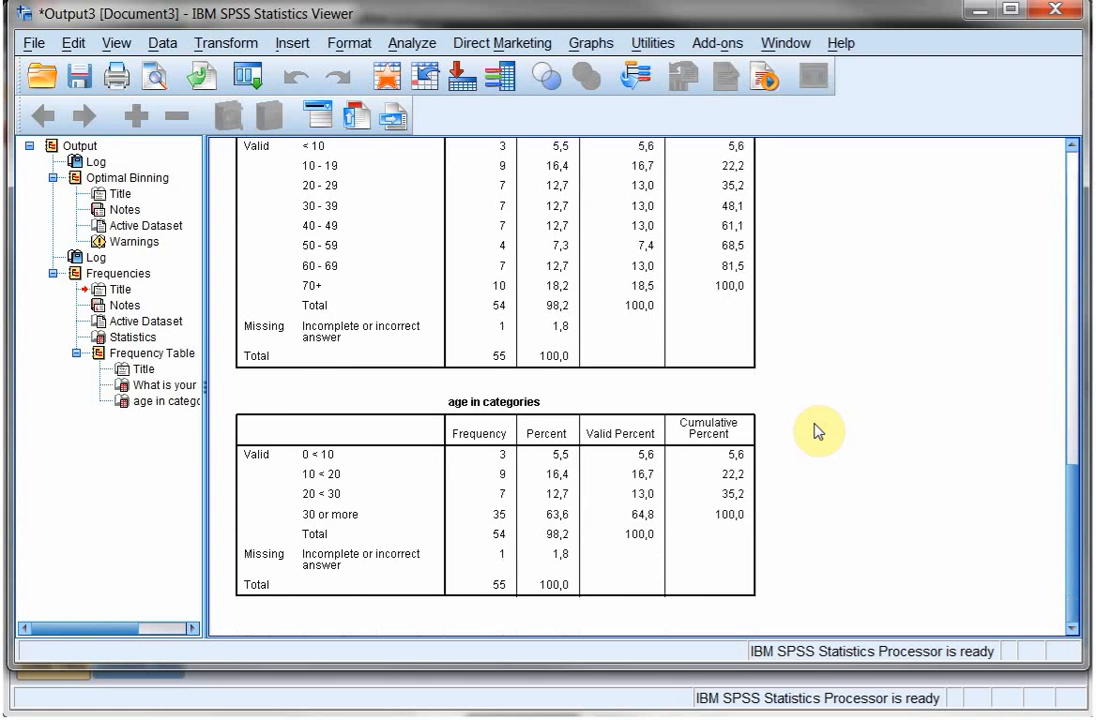
{"action": "scroll", "scroll_direction": "up", "scroll_amount": 3}
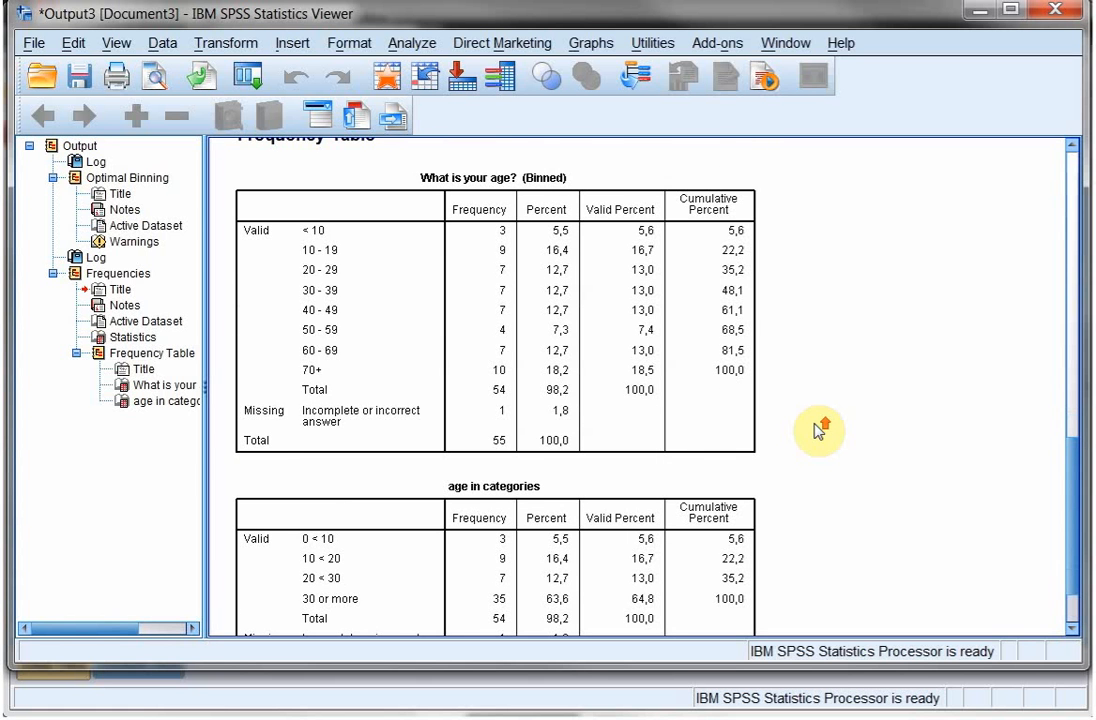
{"action": "mouse_move", "coordinate": [820, 432]}
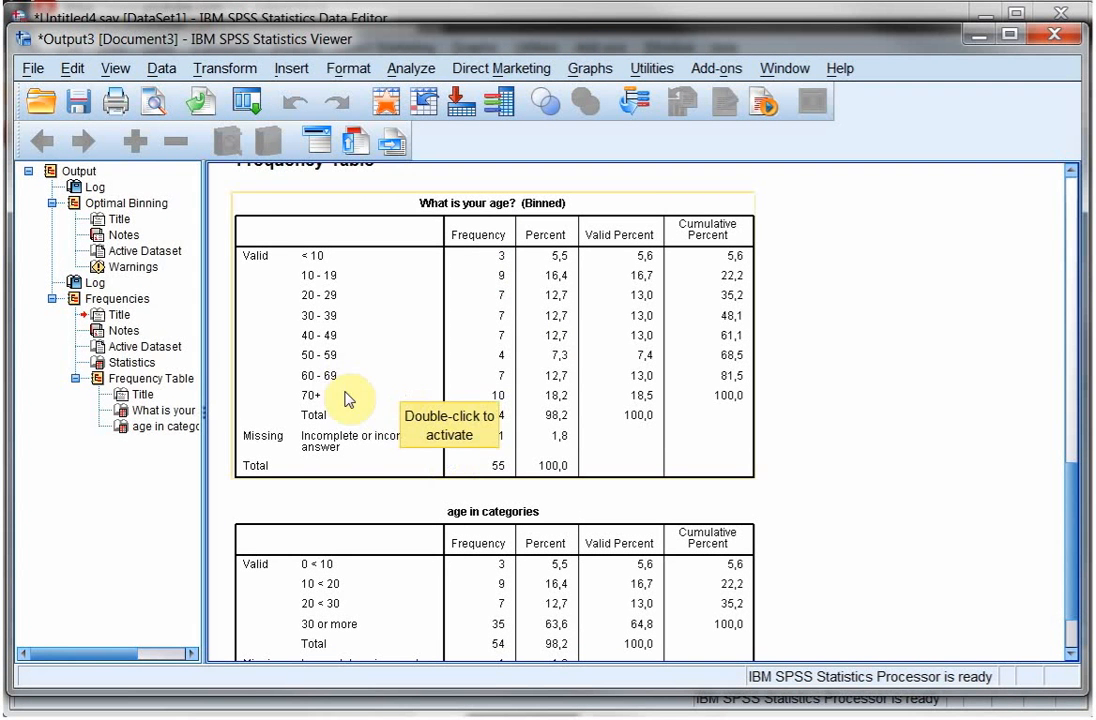
{"action": "mouse_move", "coordinate": [1032, 504]}
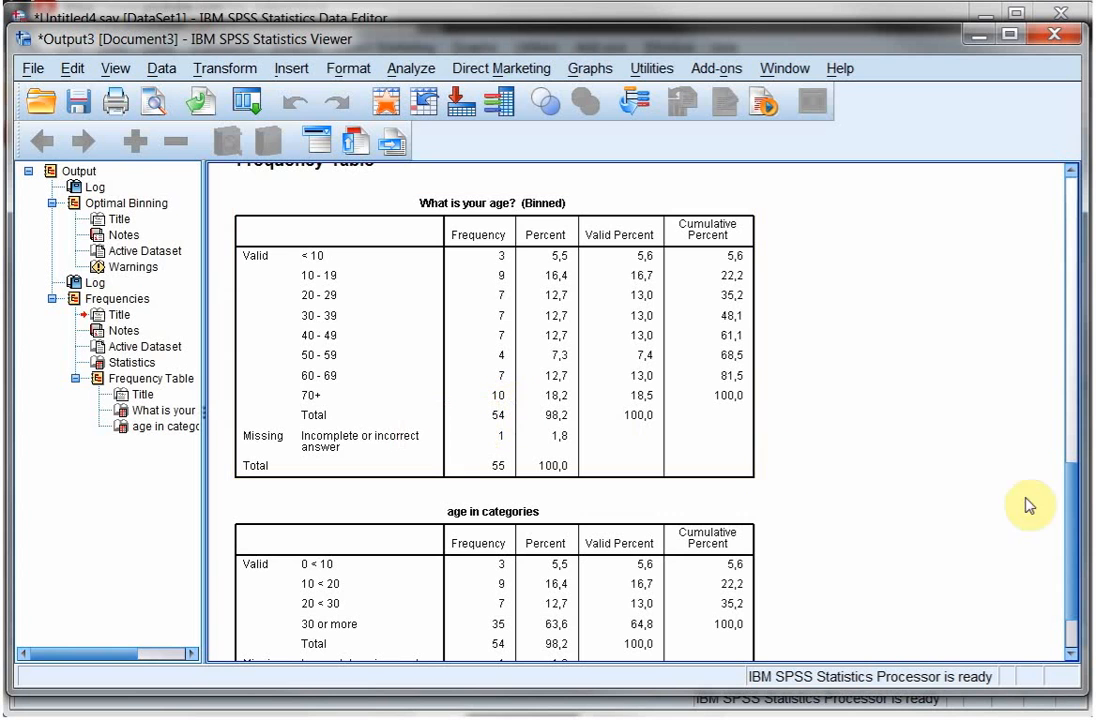